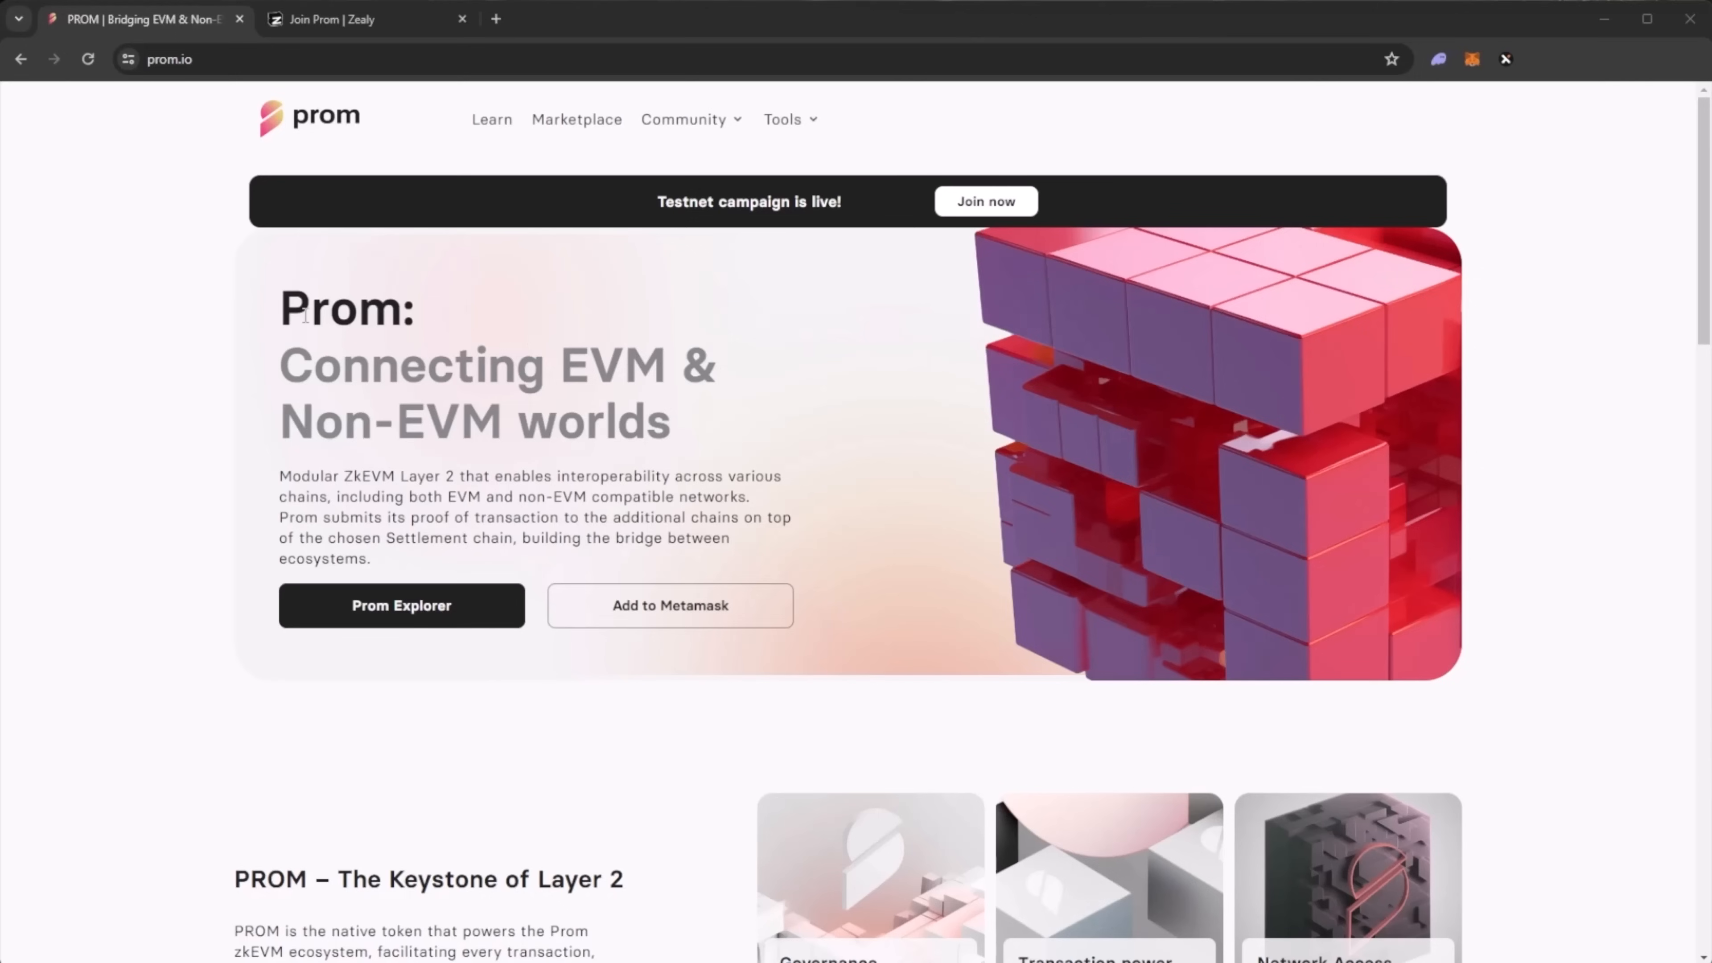
{"action": "mouse_move", "coordinate": [350, 442]}
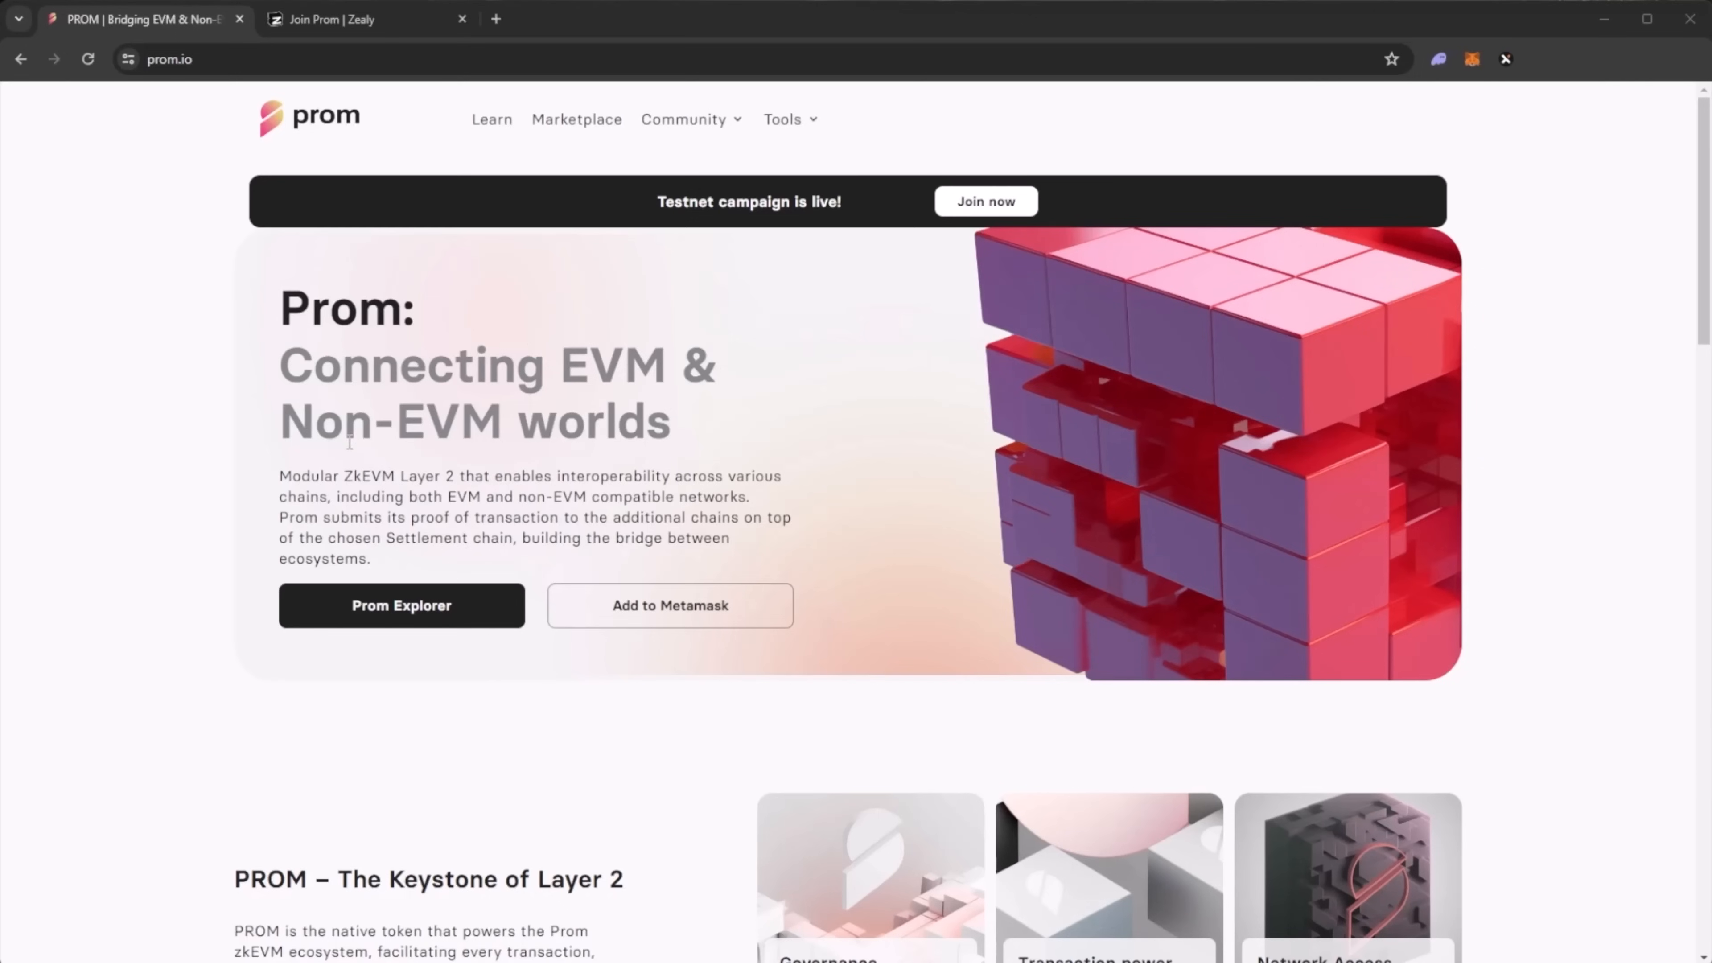
{"action": "mouse_move", "coordinate": [449, 490]}
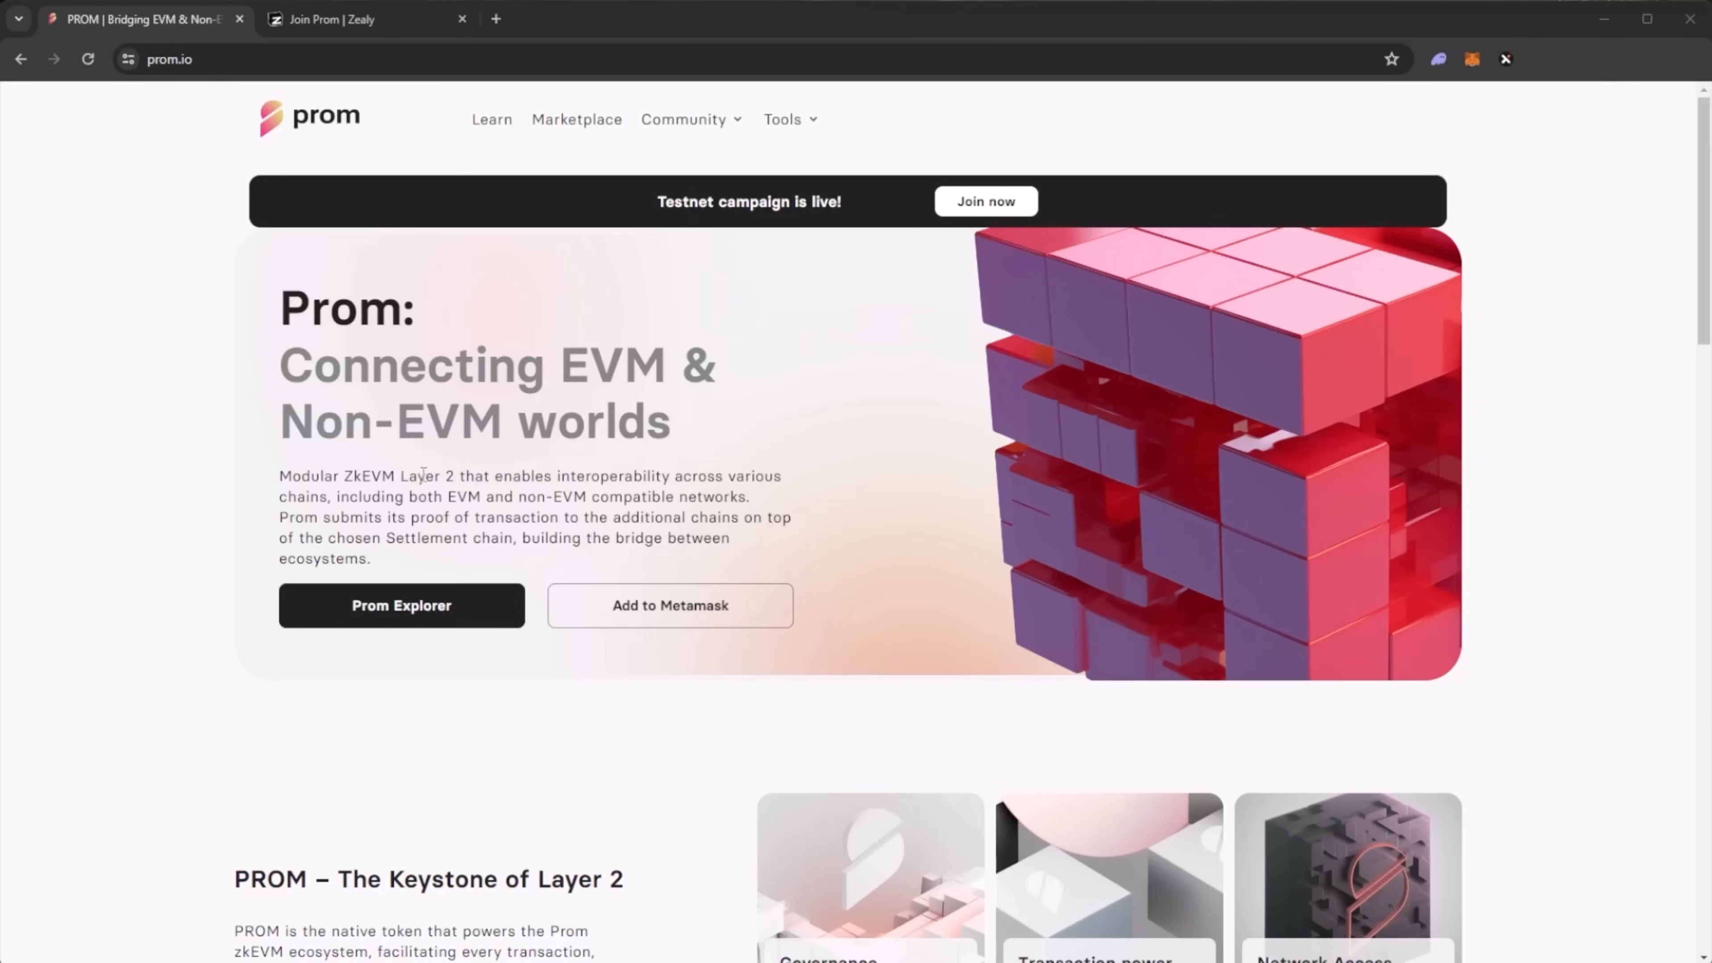
{"action": "mouse_move", "coordinate": [849, 536]}
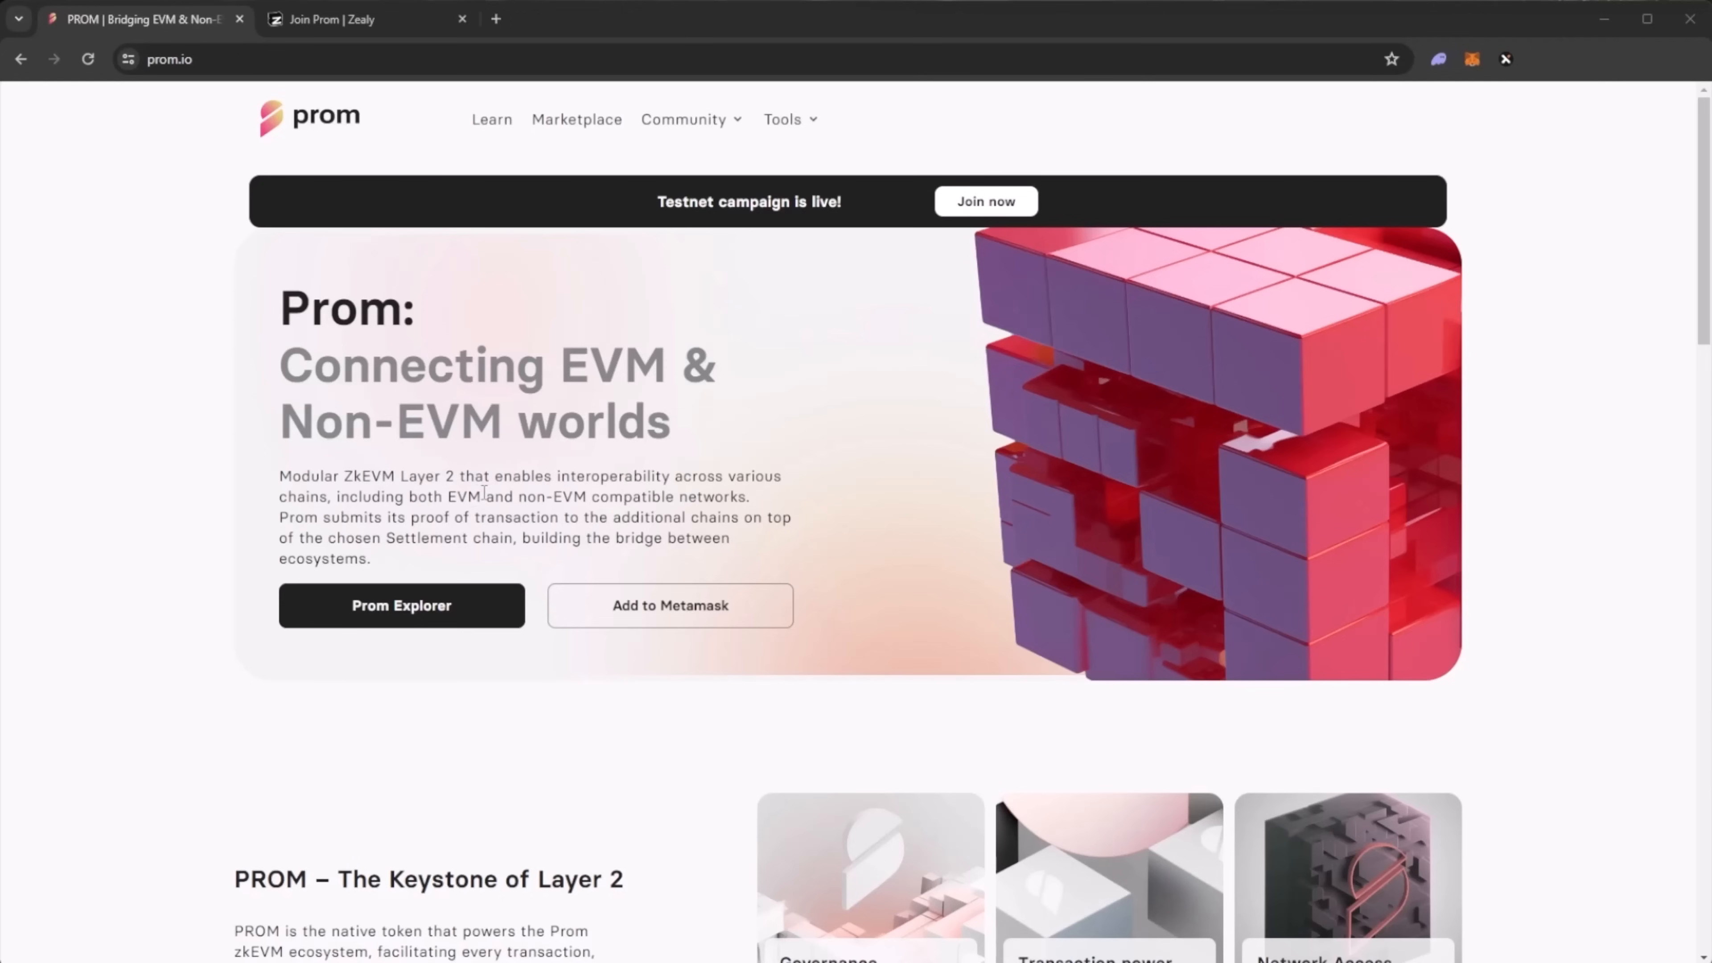
{"action": "mouse_move", "coordinate": [295, 535]}
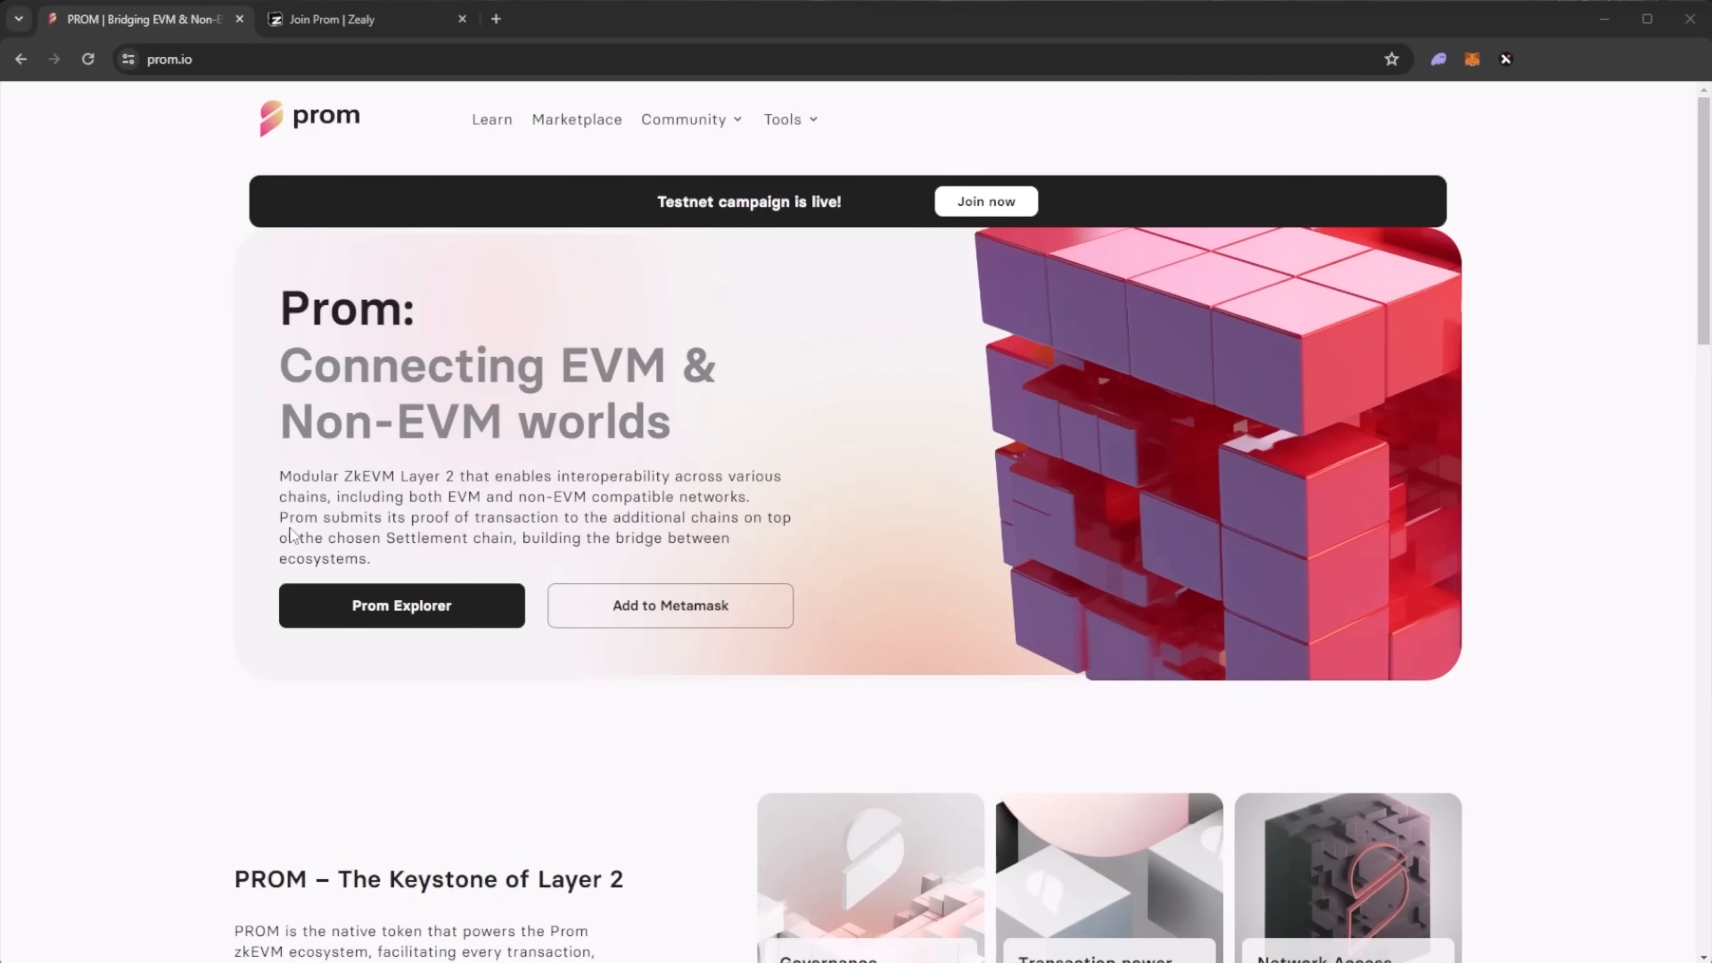
{"action": "mouse_move", "coordinate": [590, 537]}
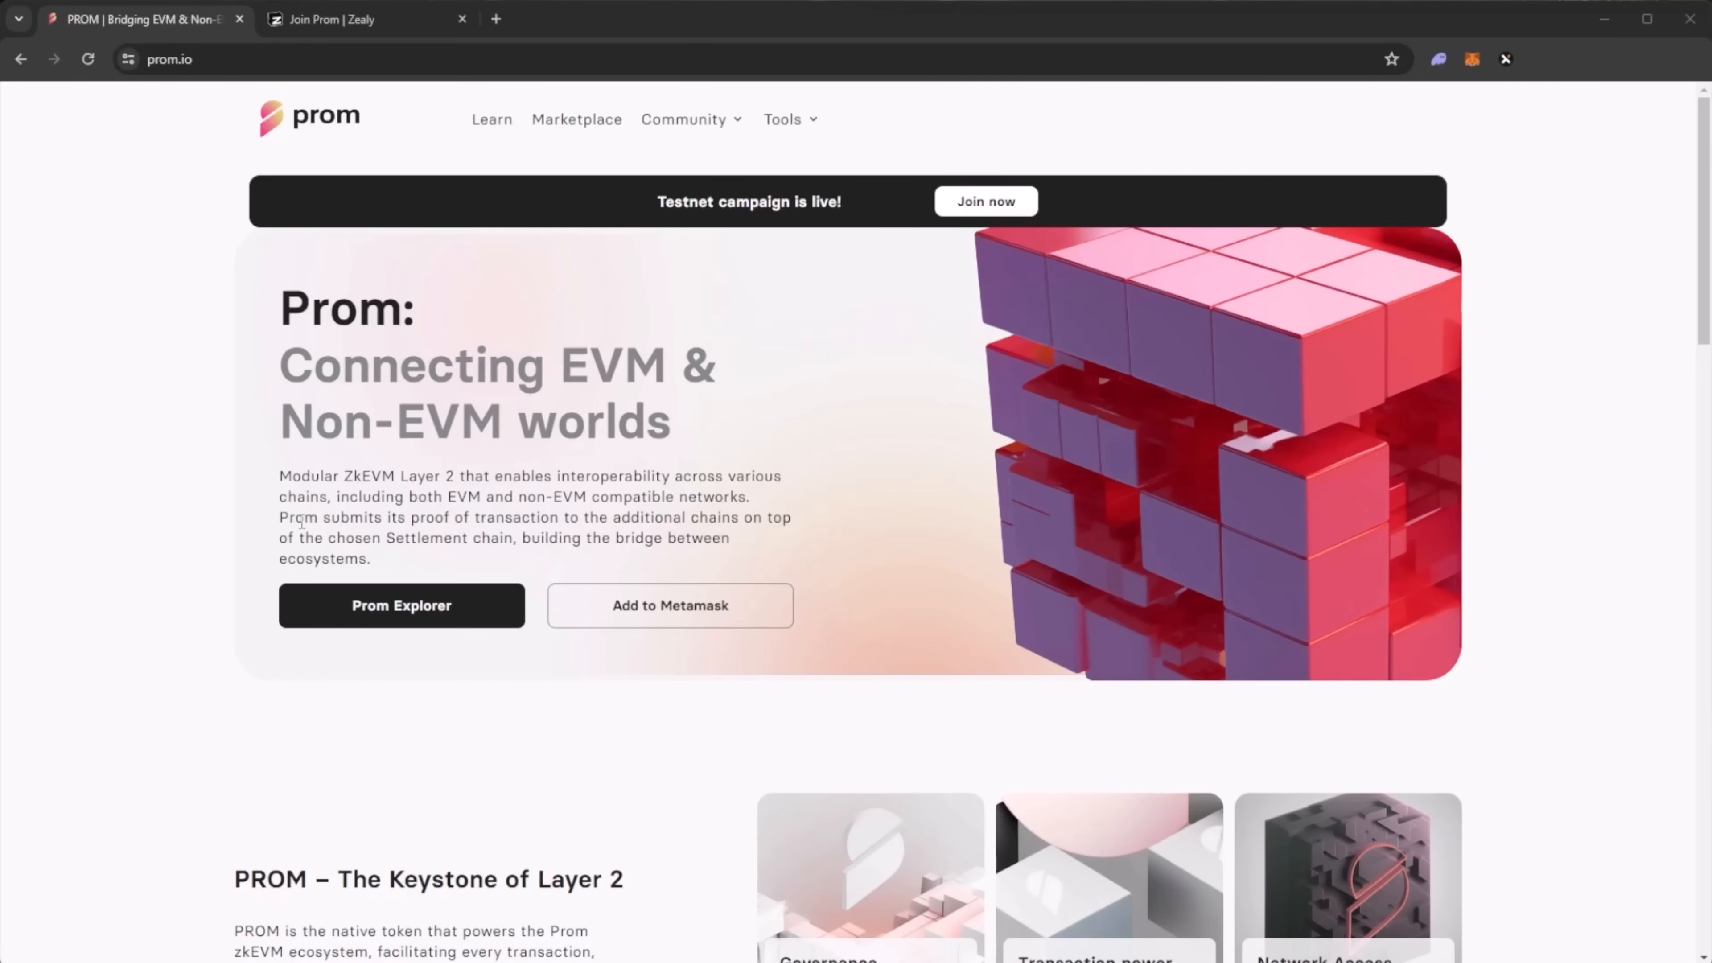
{"action": "mouse_move", "coordinate": [643, 568]}
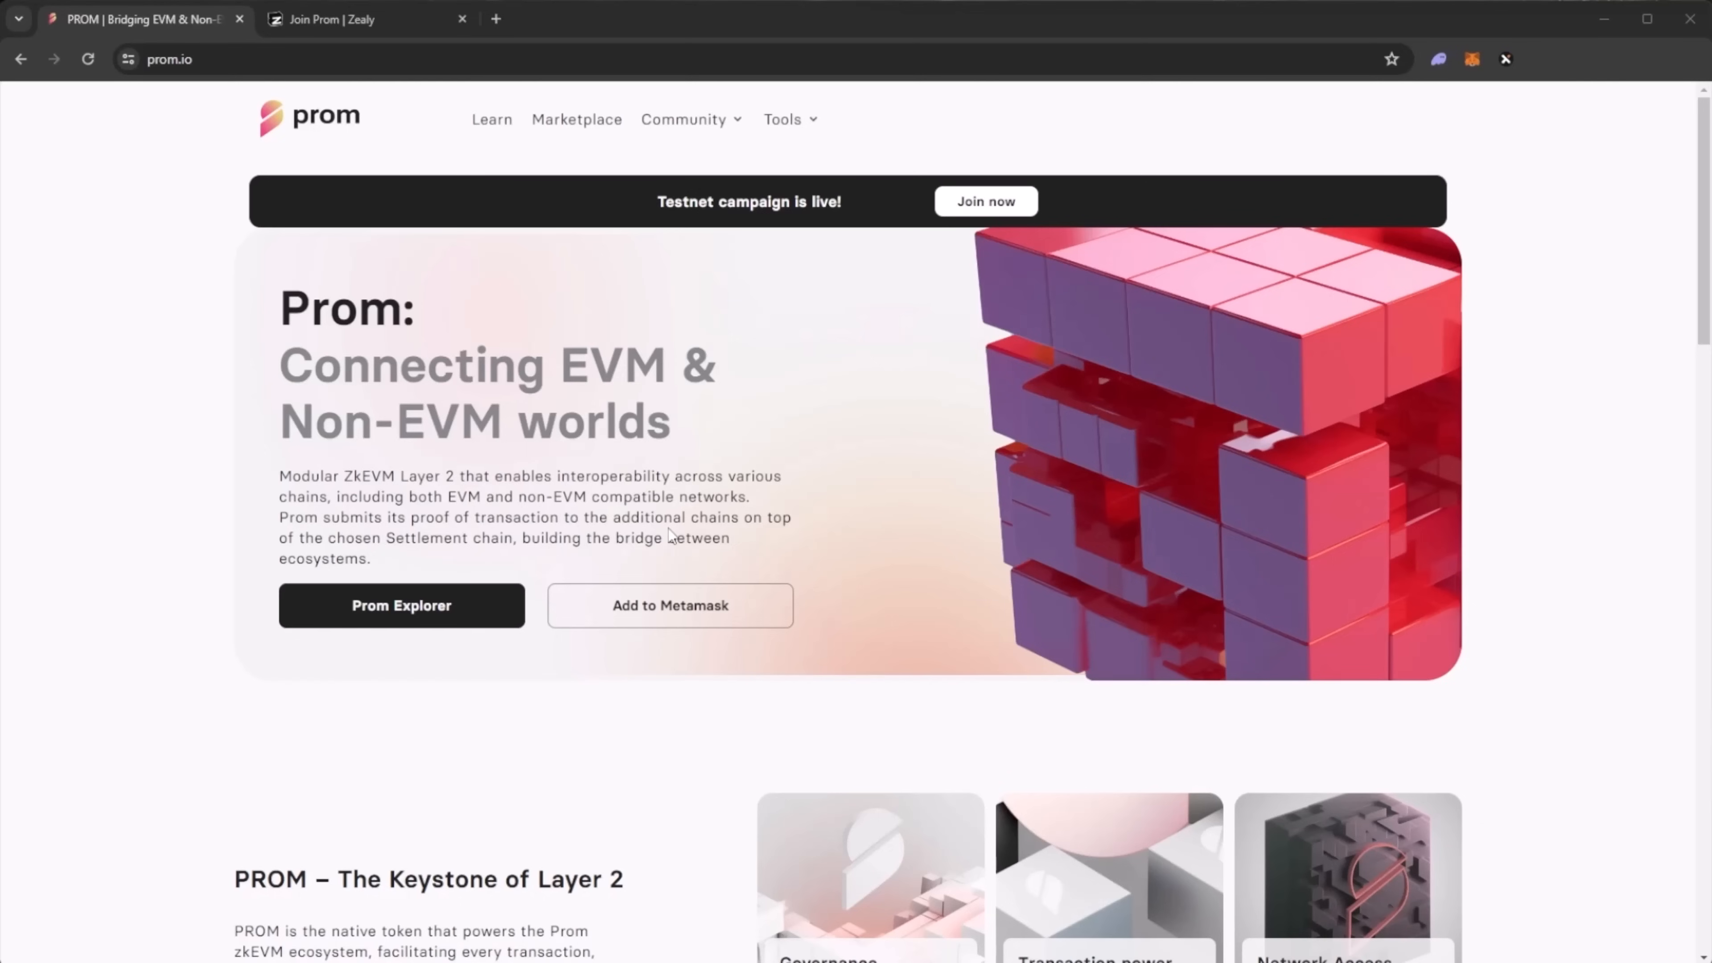
{"action": "mouse_move", "coordinate": [1032, 648]}
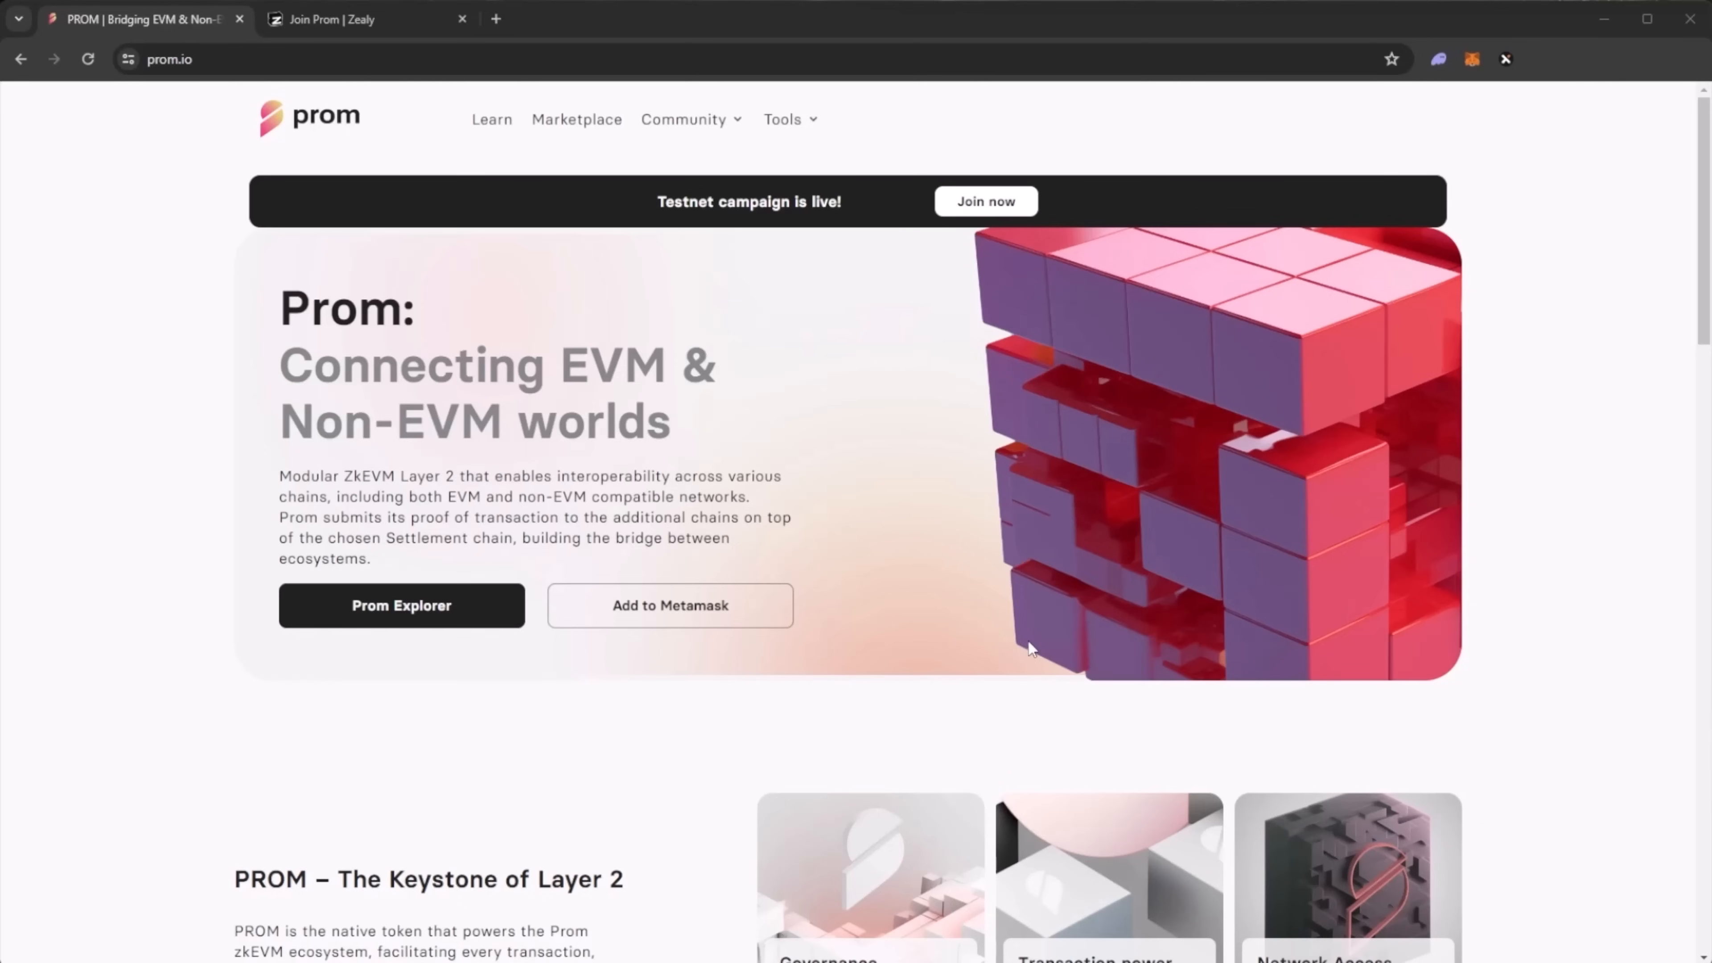
{"action": "mouse_move", "coordinate": [1032, 647]}
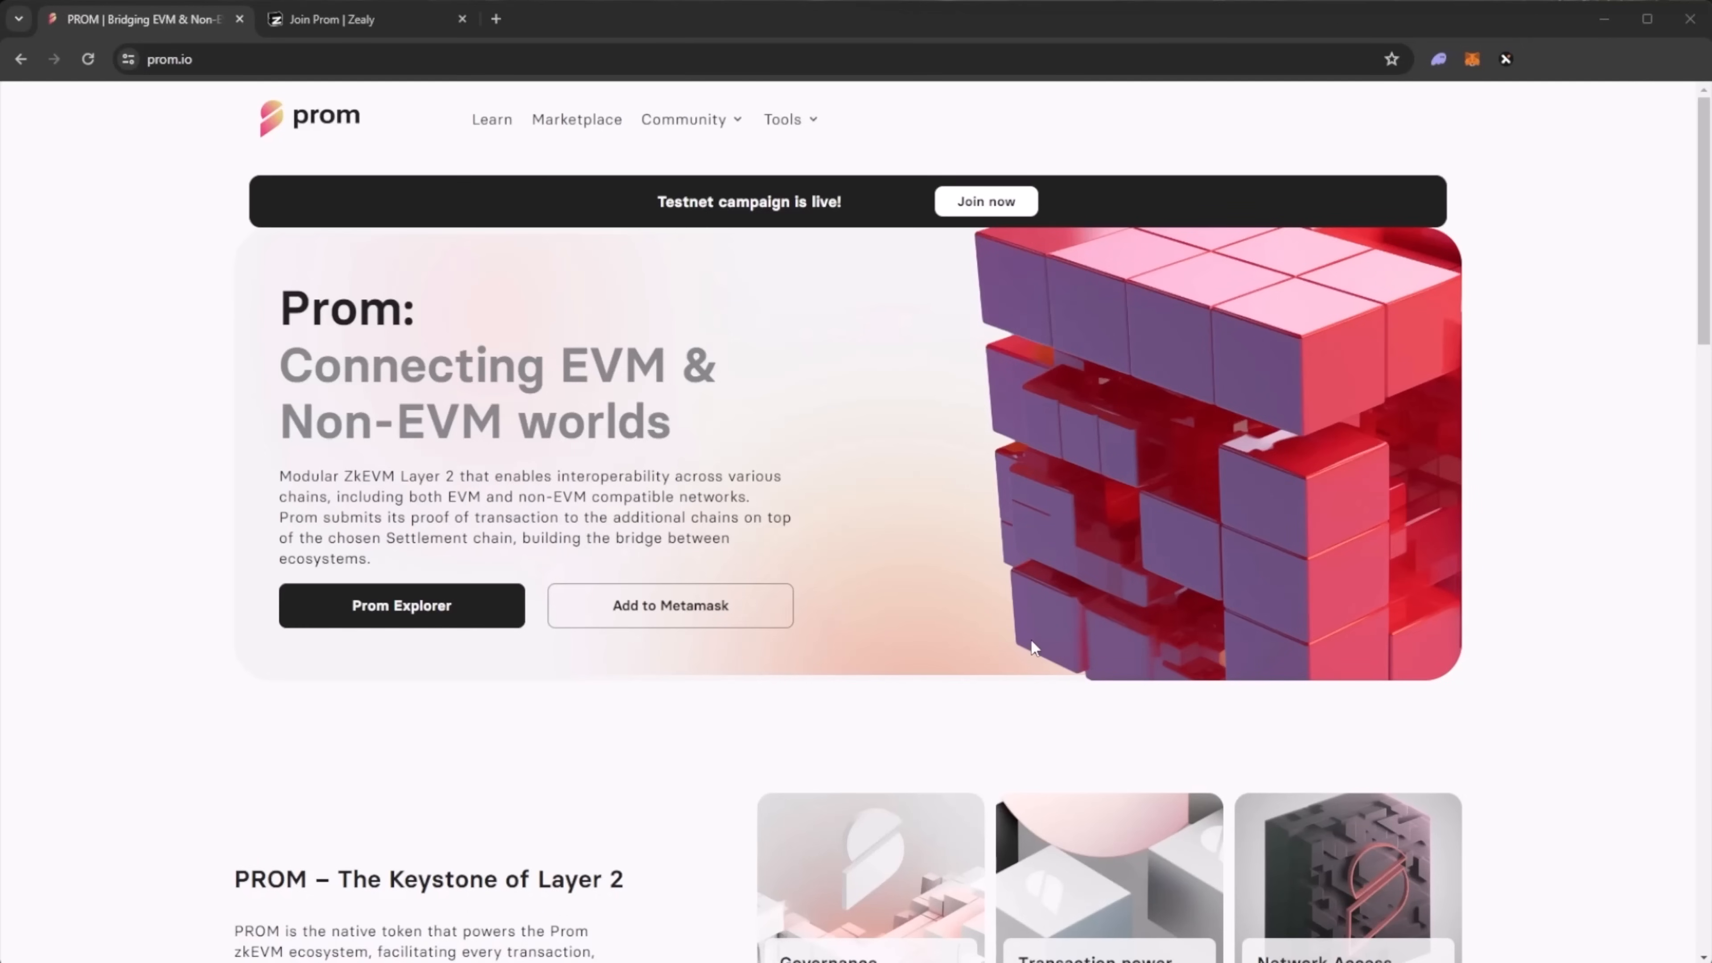
- Scroll to the 'PROM – The Keystone of Layer 2' section and highlight the start of the token description
{"action": "scroll", "scroll_direction": "down", "scroll_amount": 3}
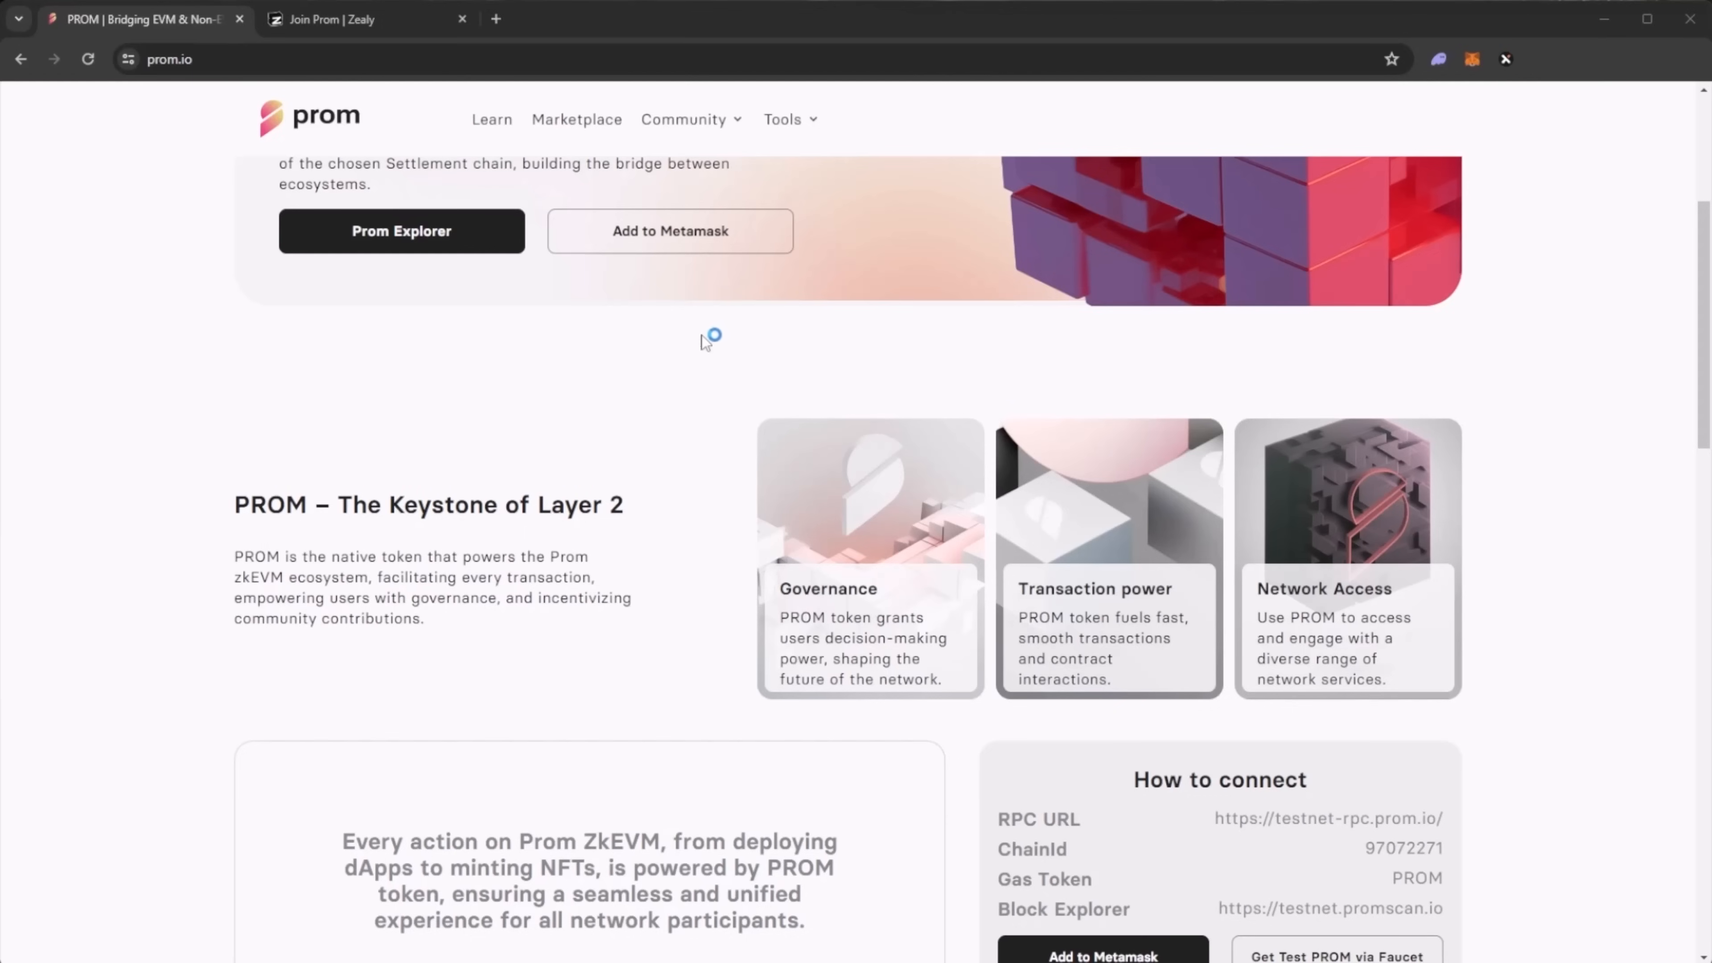
{"action": "mouse_move", "coordinate": [914, 361]}
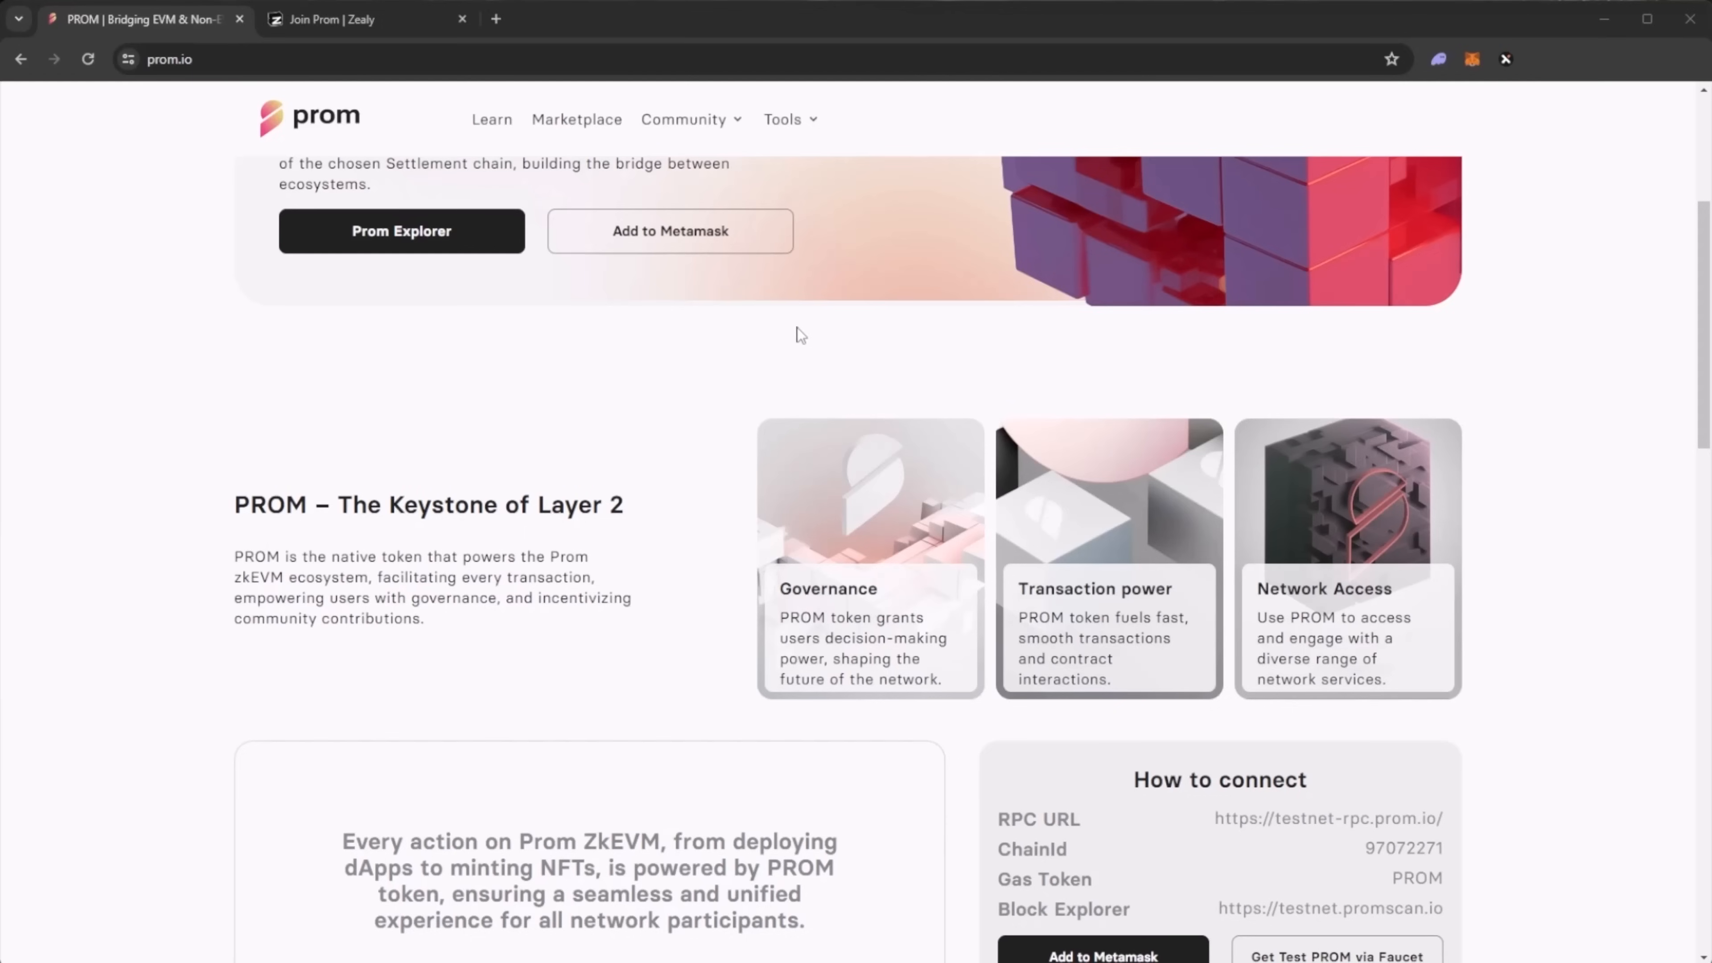
{"action": "mouse_move", "coordinate": [556, 349]}
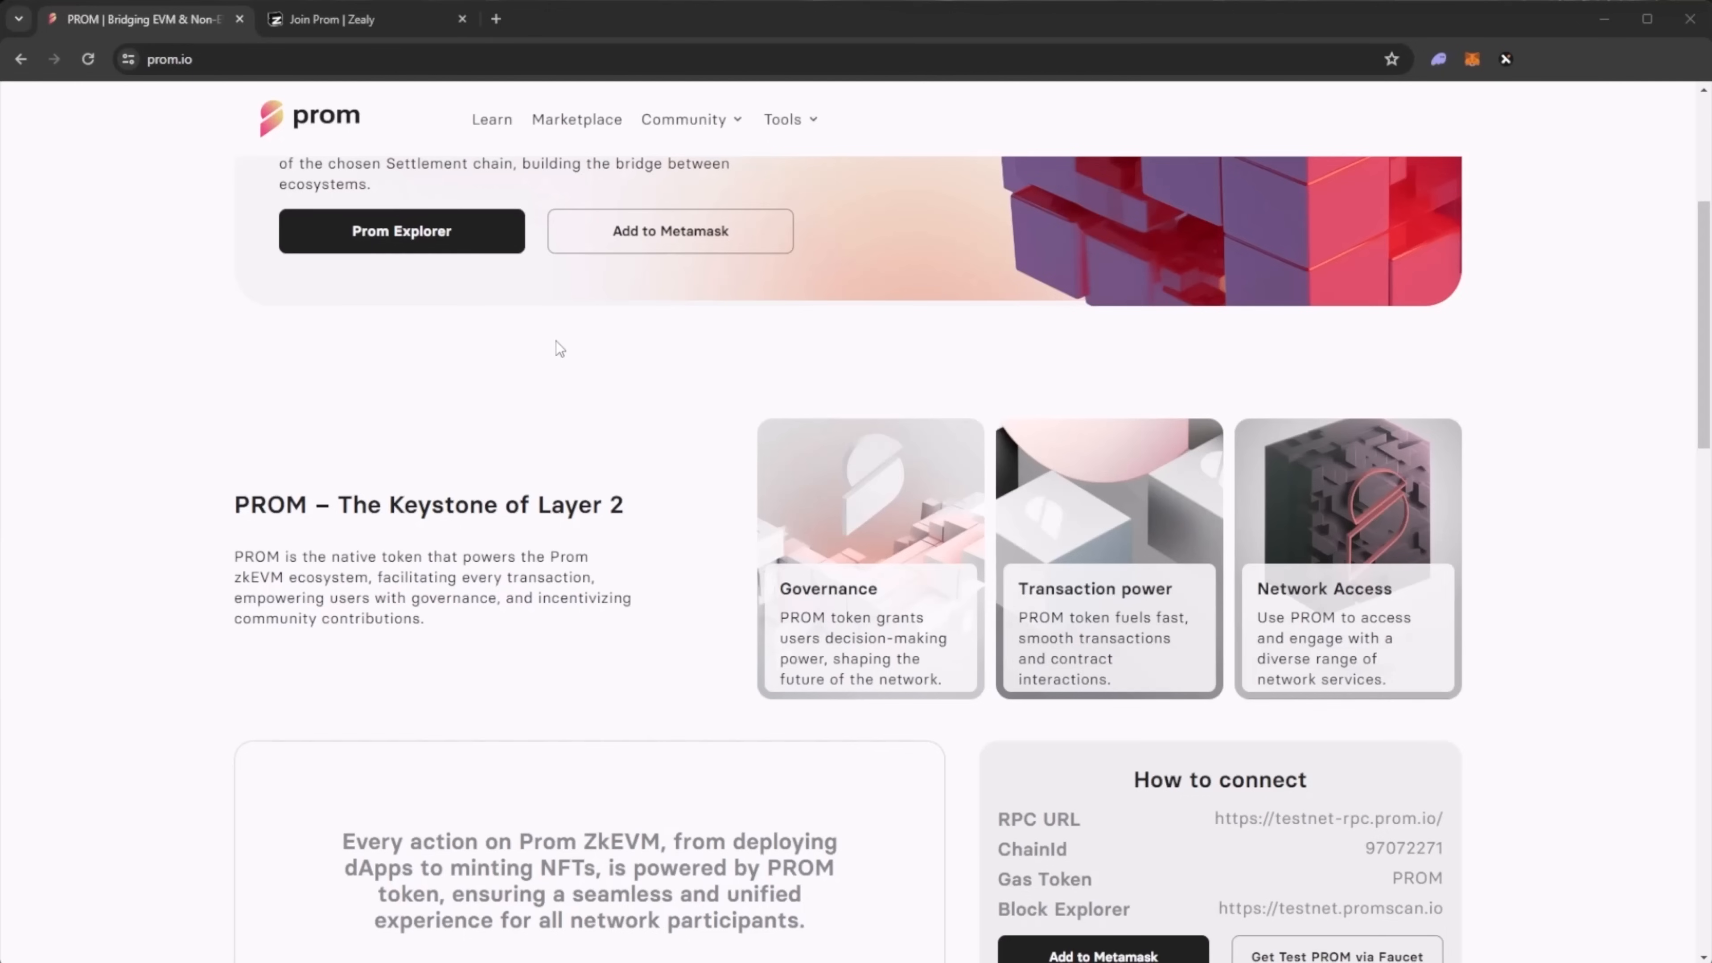
{"action": "scroll", "scroll_direction": "down", "scroll_amount": 3}
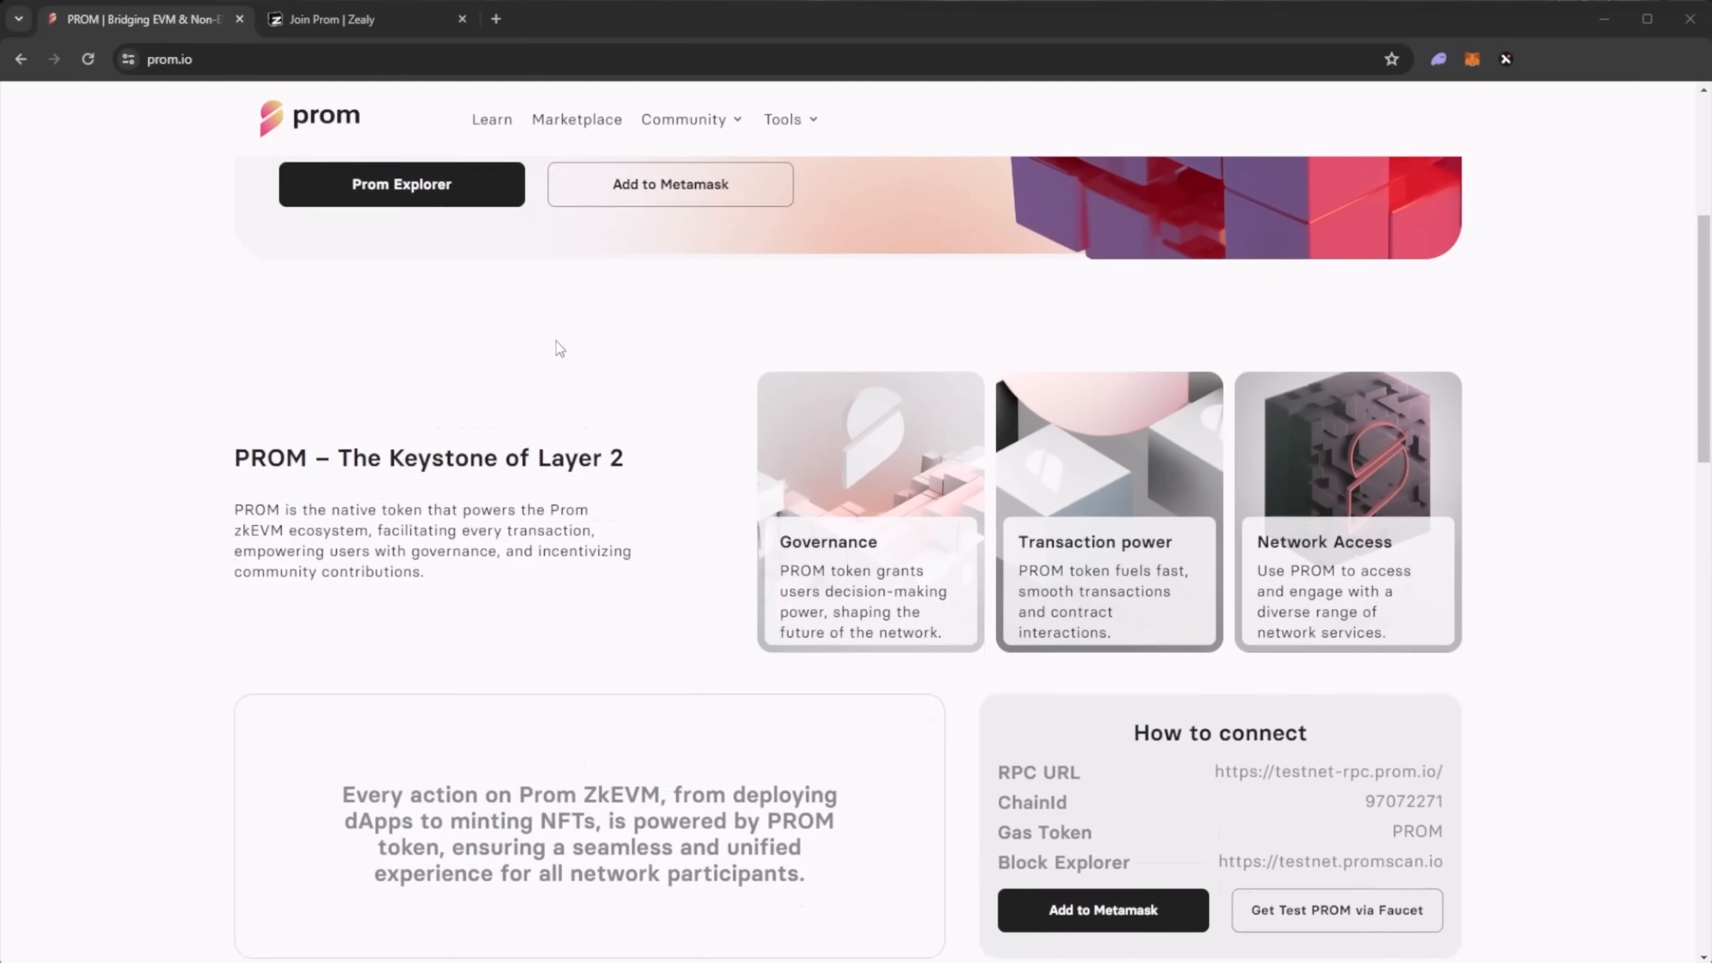
{"action": "scroll", "scroll_direction": "down", "scroll_amount": 3}
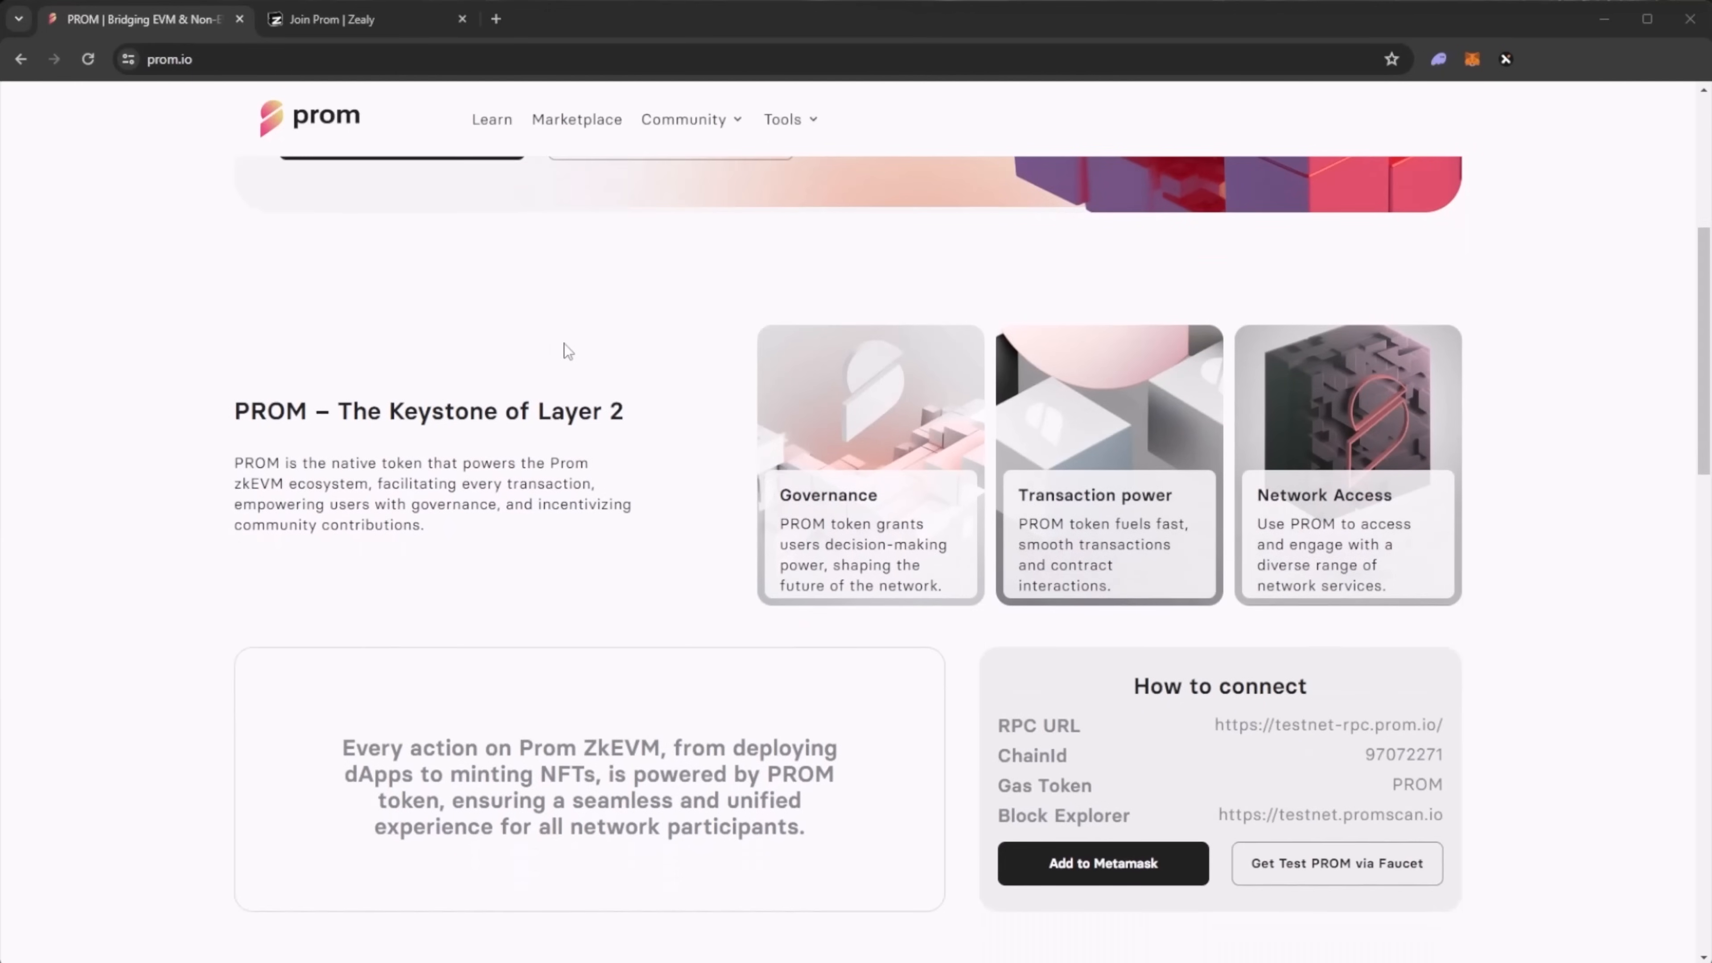
{"action": "mouse_move", "coordinate": [573, 346]}
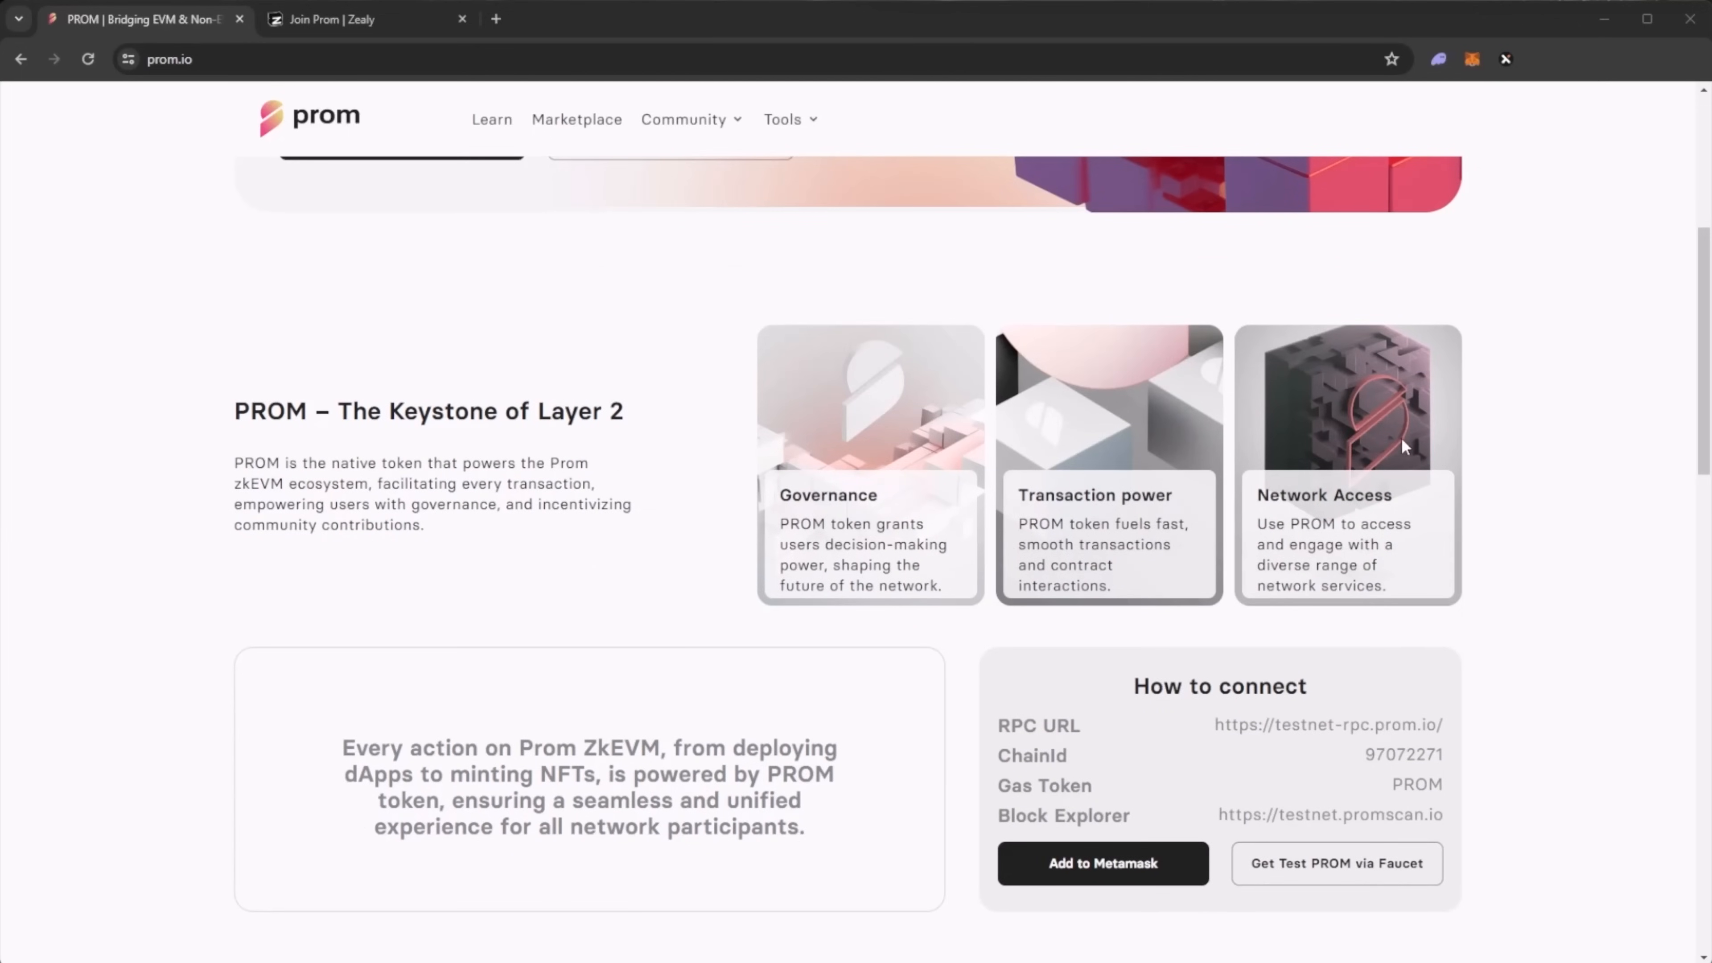
{"action": "scroll", "scroll_direction": "down", "scroll_amount": 3}
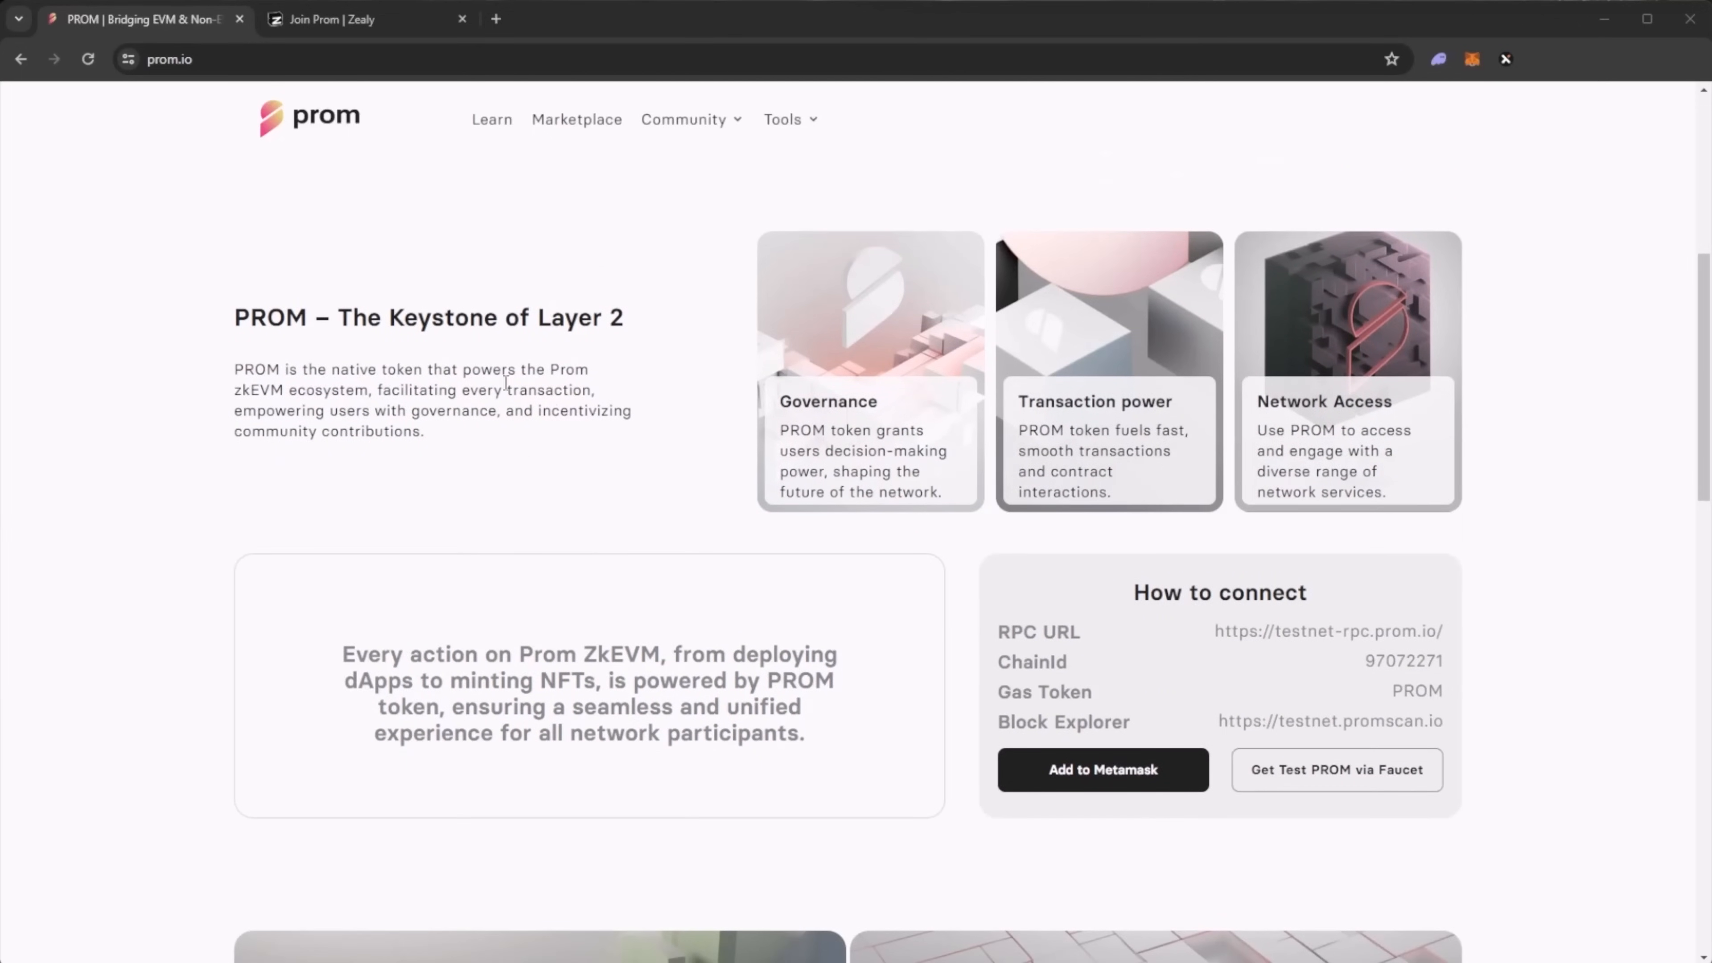
{"action": "scroll", "scroll_direction": "down", "scroll_amount": 3}
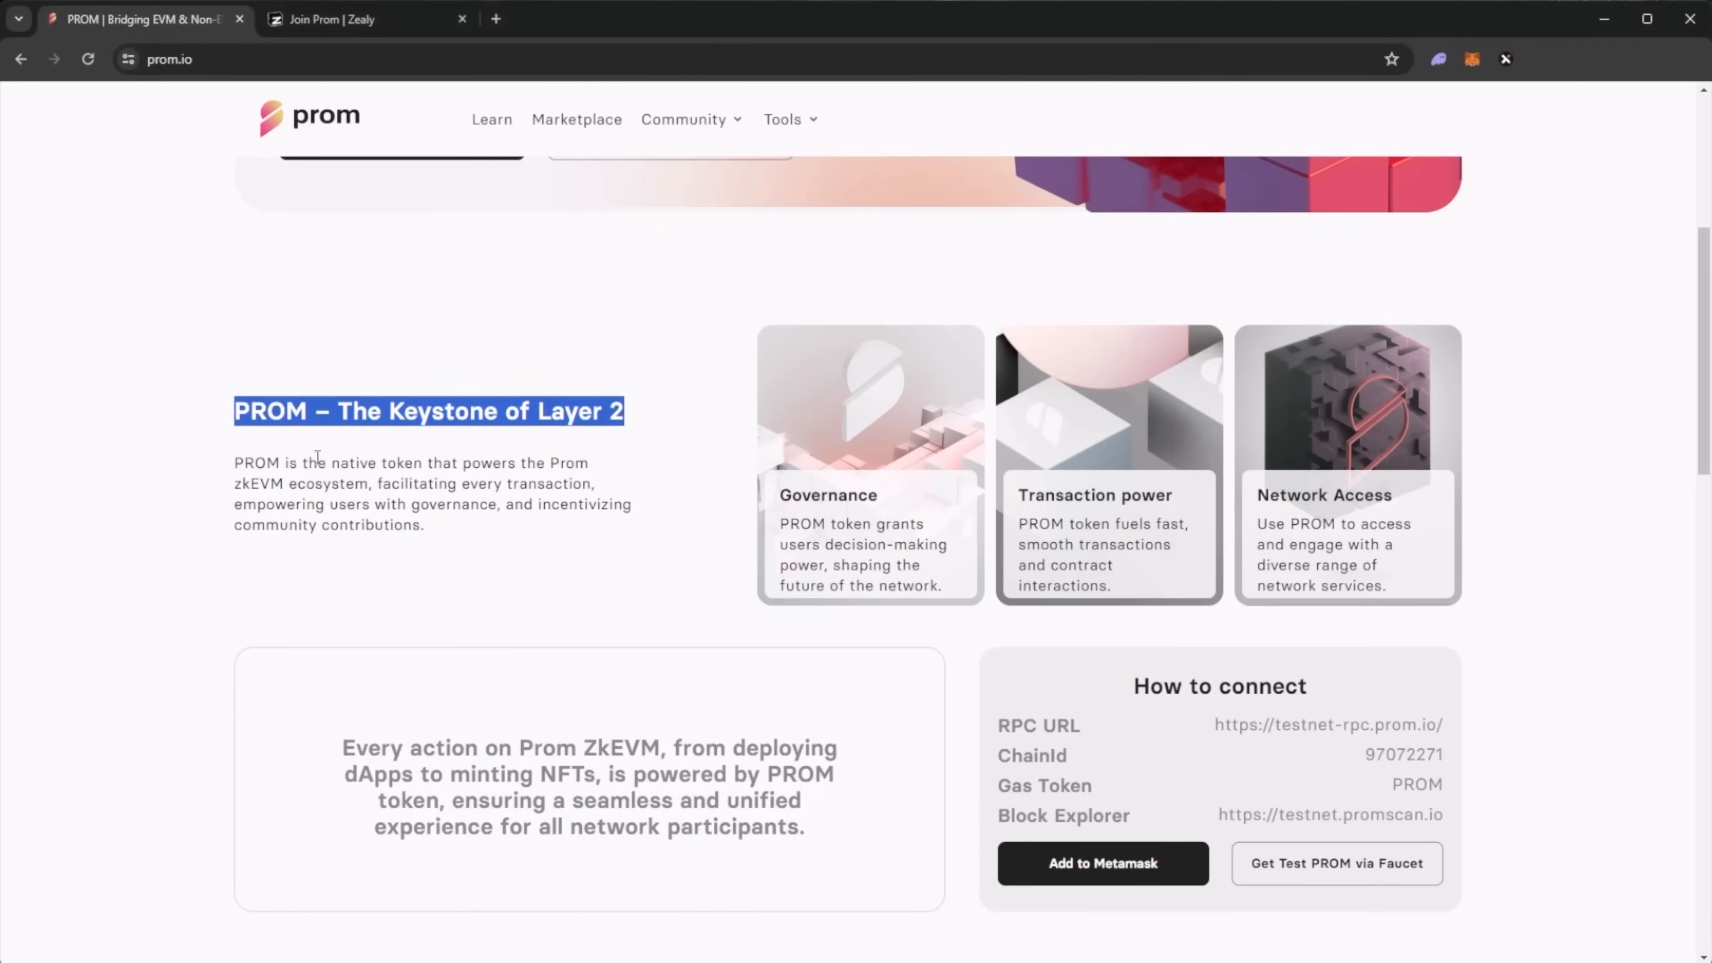
{"action": "left_click_drag", "start_coordinate": [318, 462], "coordinate": [580, 462]}
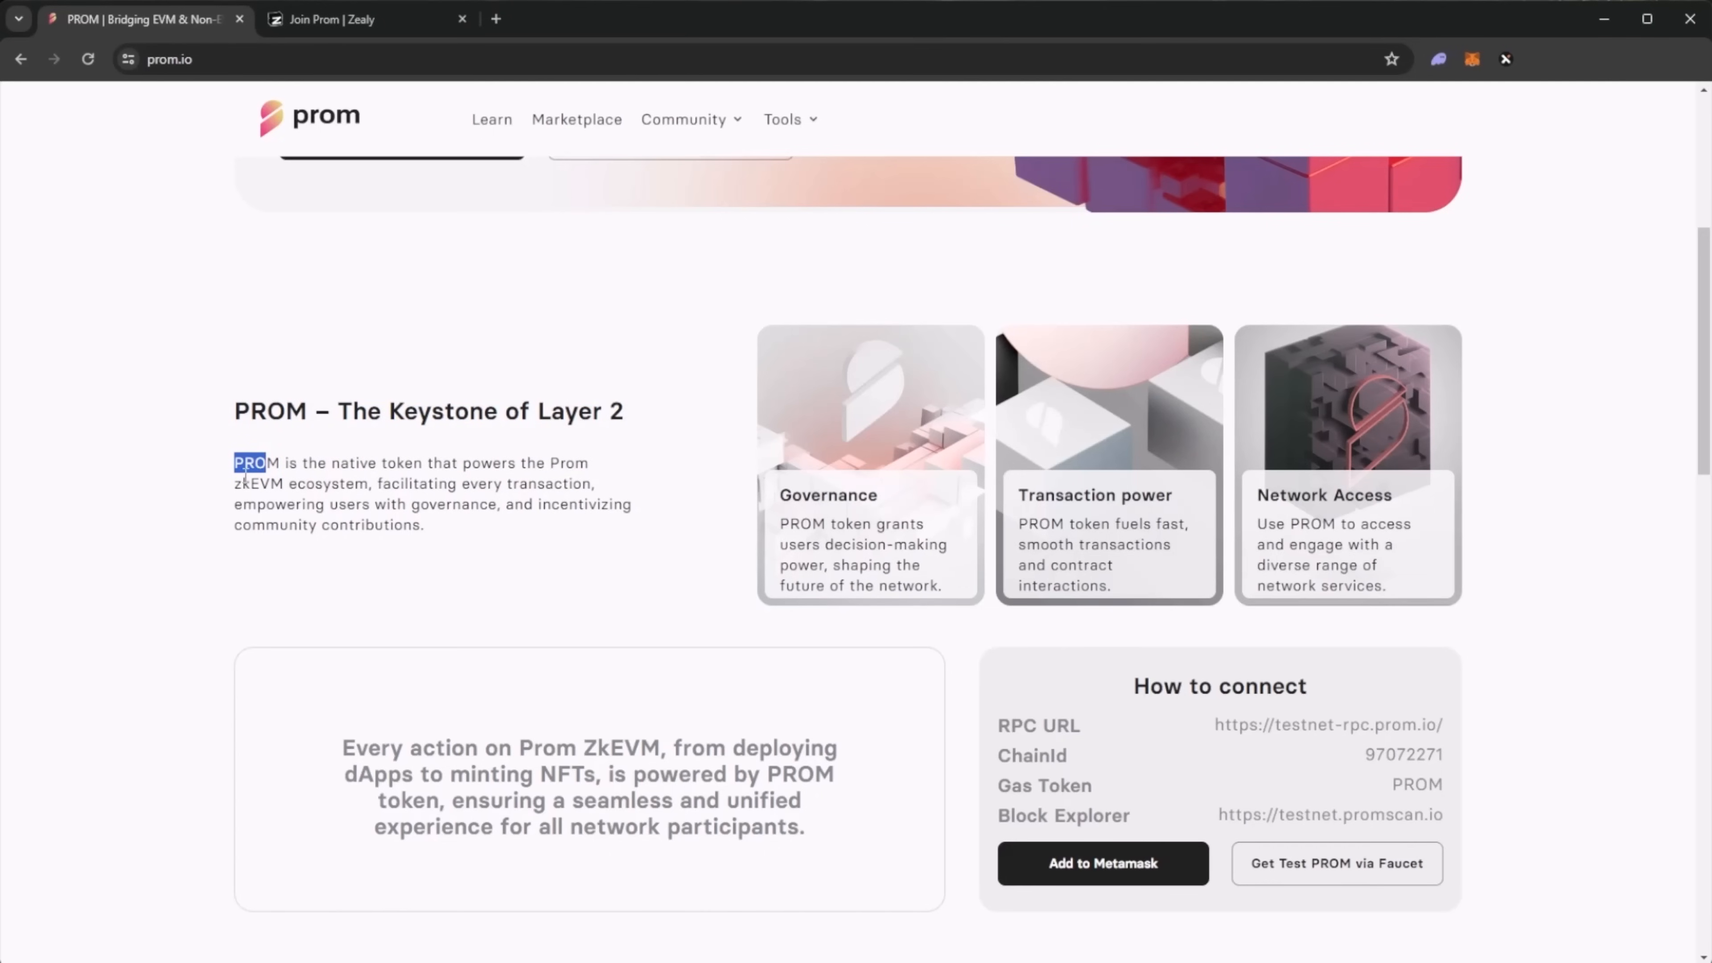
{"action": "mouse_move", "coordinate": [527, 495]}
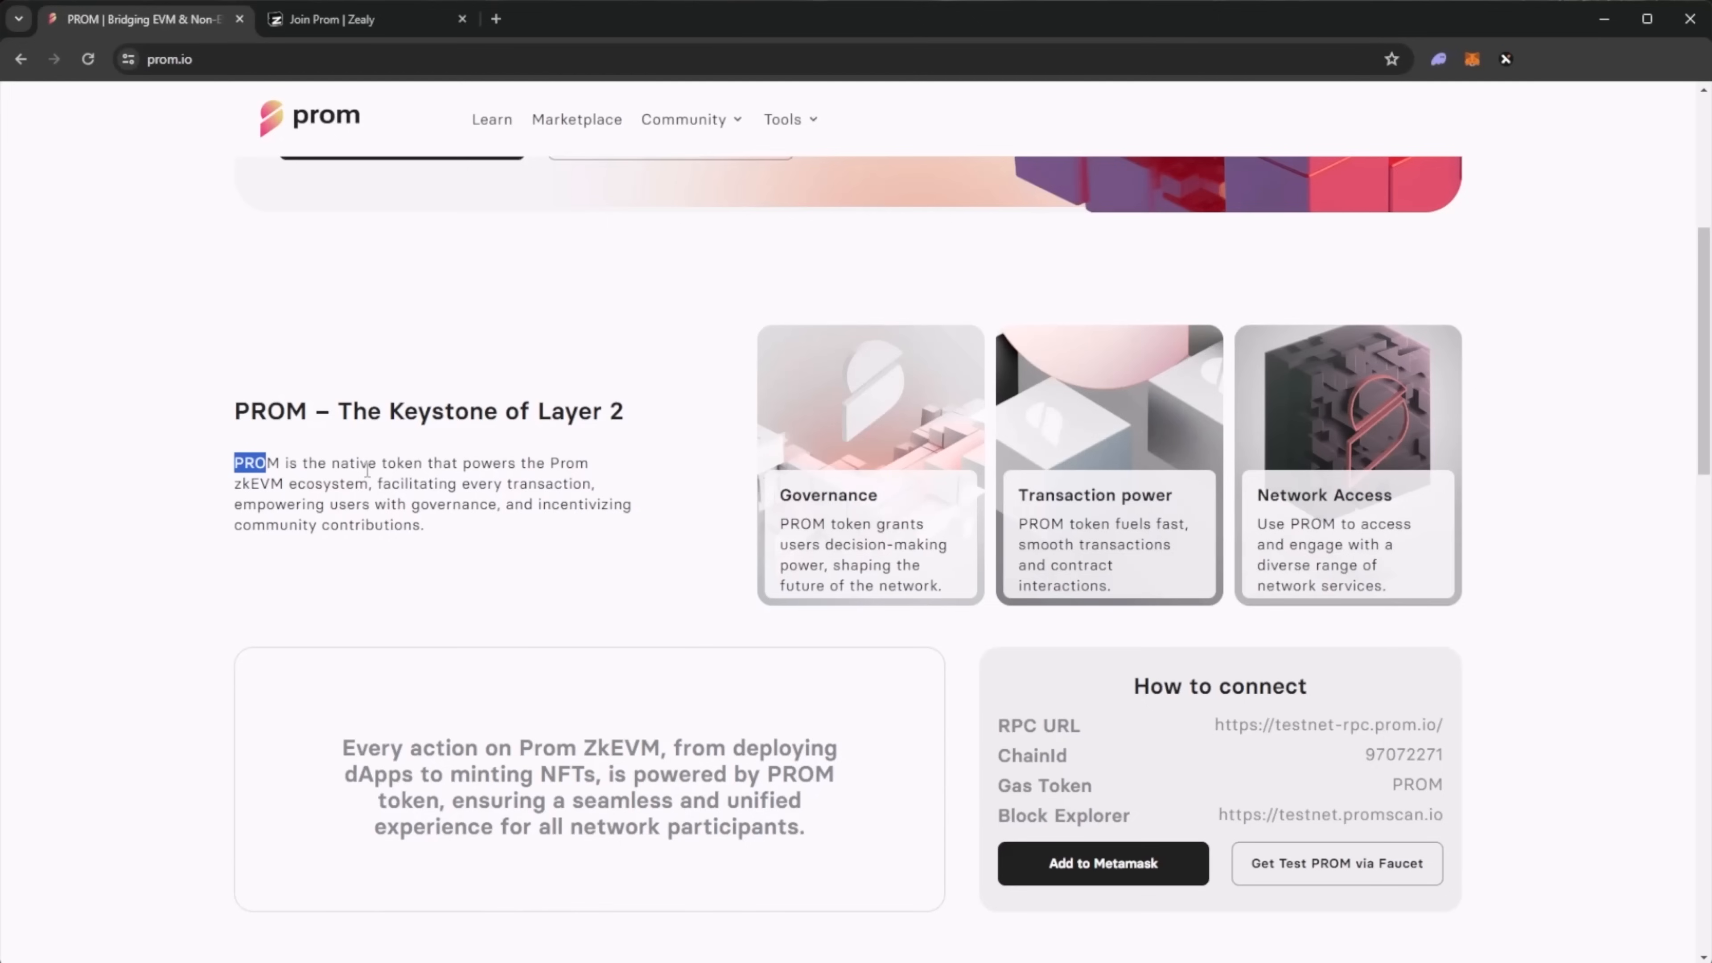
- Scroll to the feature cards, highlight 'Cost-Efficiency via ZK Proofs', and continue to the Why ZK? section
{"action": "scroll", "scroll_direction": "down", "scroll_amount": 3}
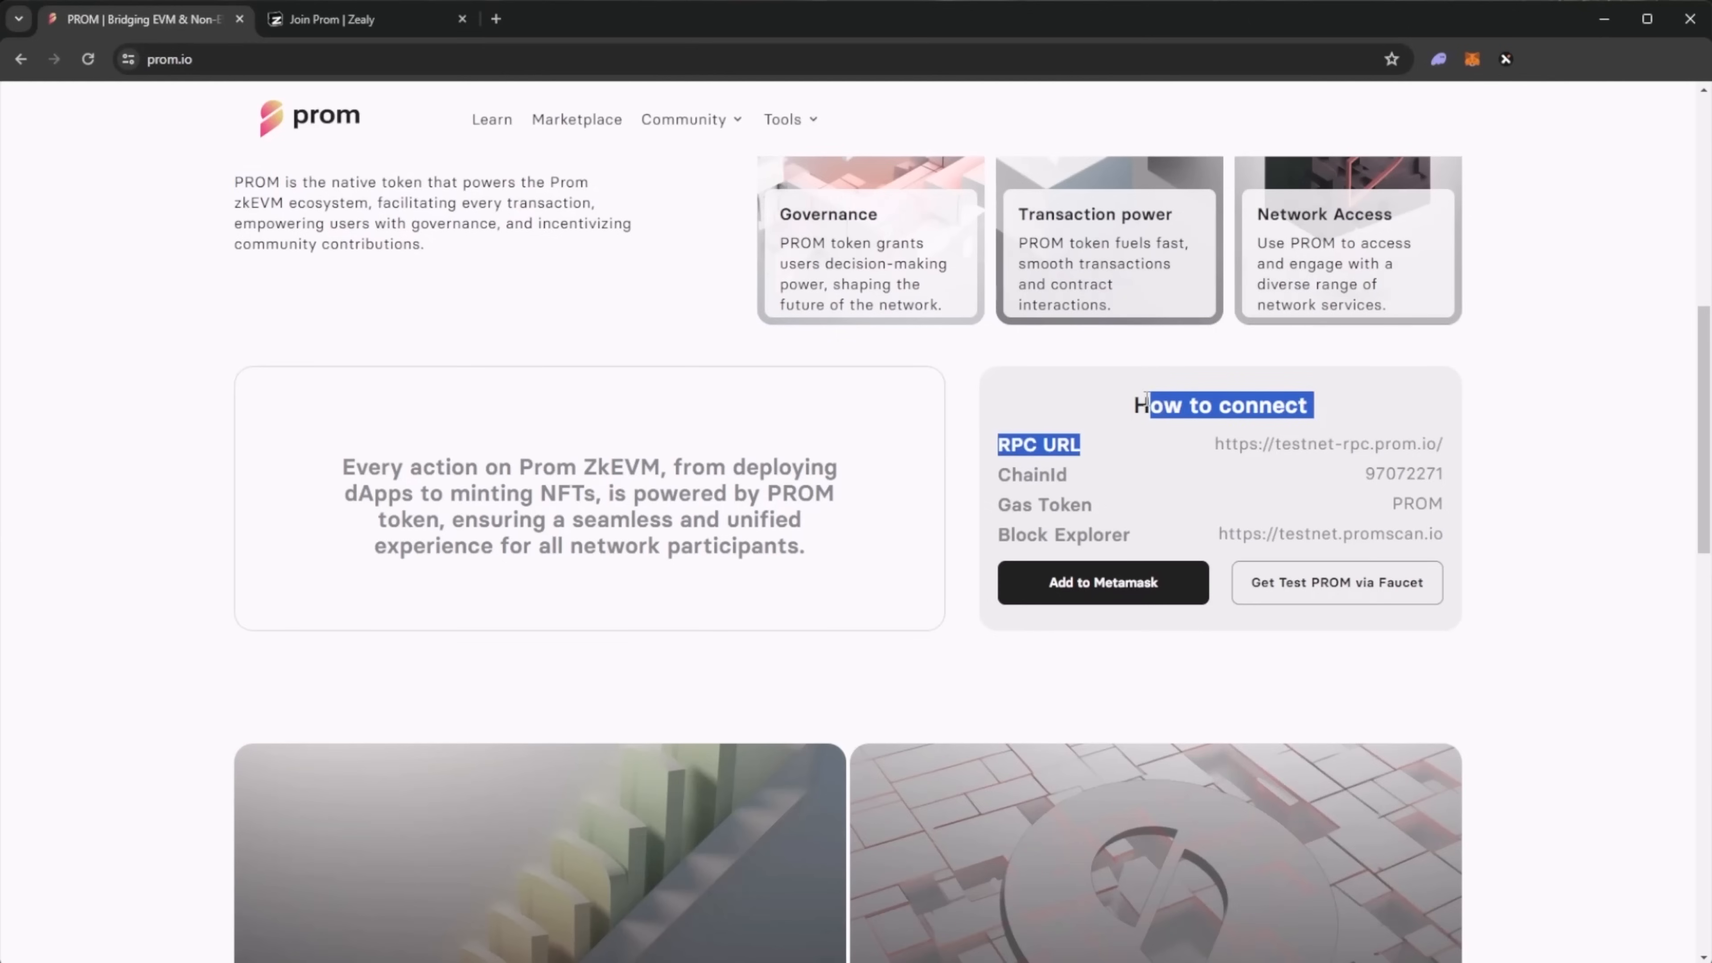
{"action": "left_click", "coordinate": [1236, 602]}
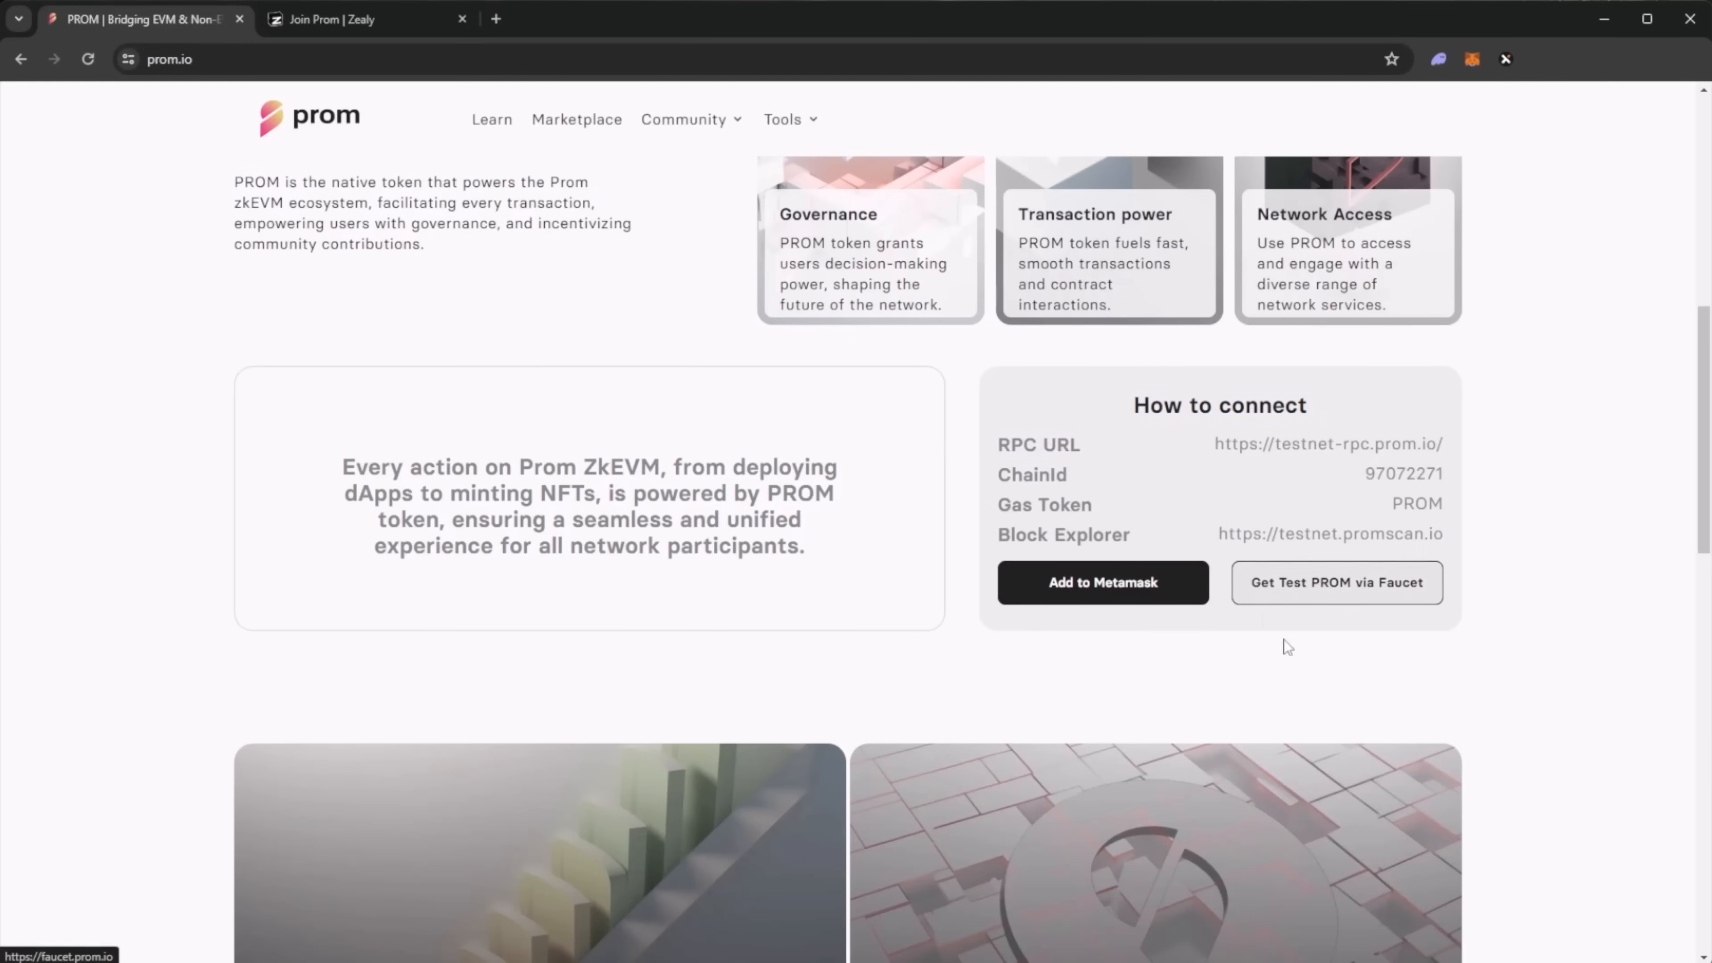
{"action": "left_click_drag", "start_coordinate": [342, 466], "coordinate": [598, 467]}
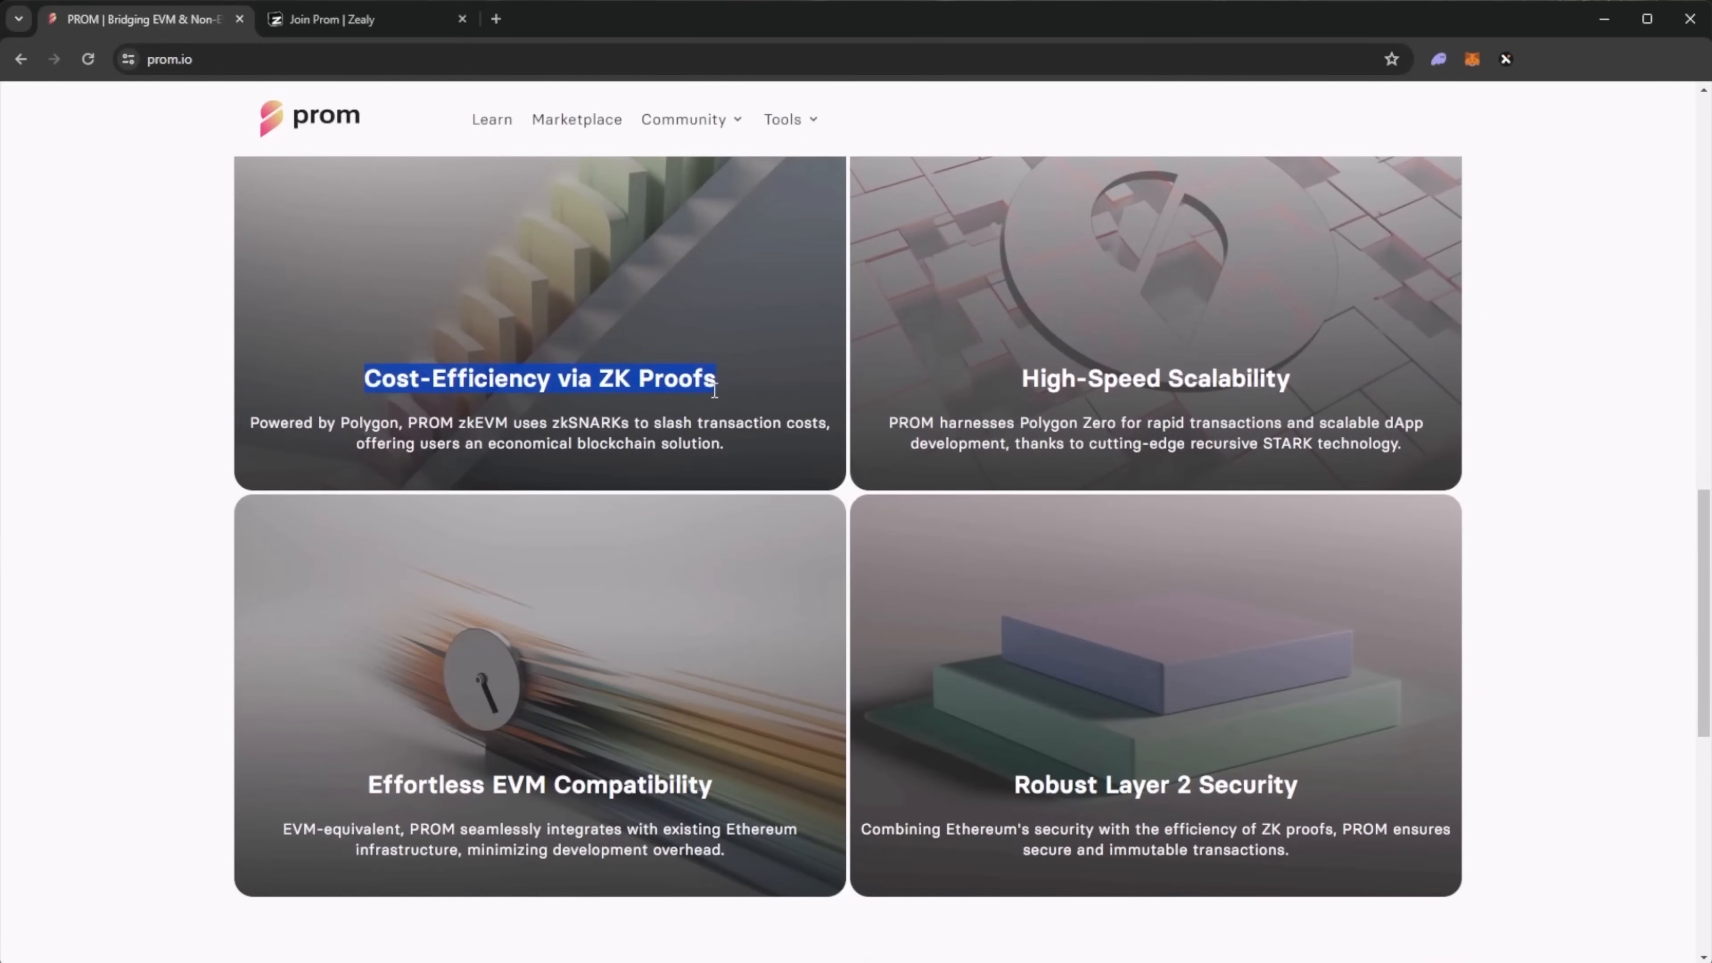
{"action": "scroll", "scroll_direction": "down", "scroll_amount": 3}
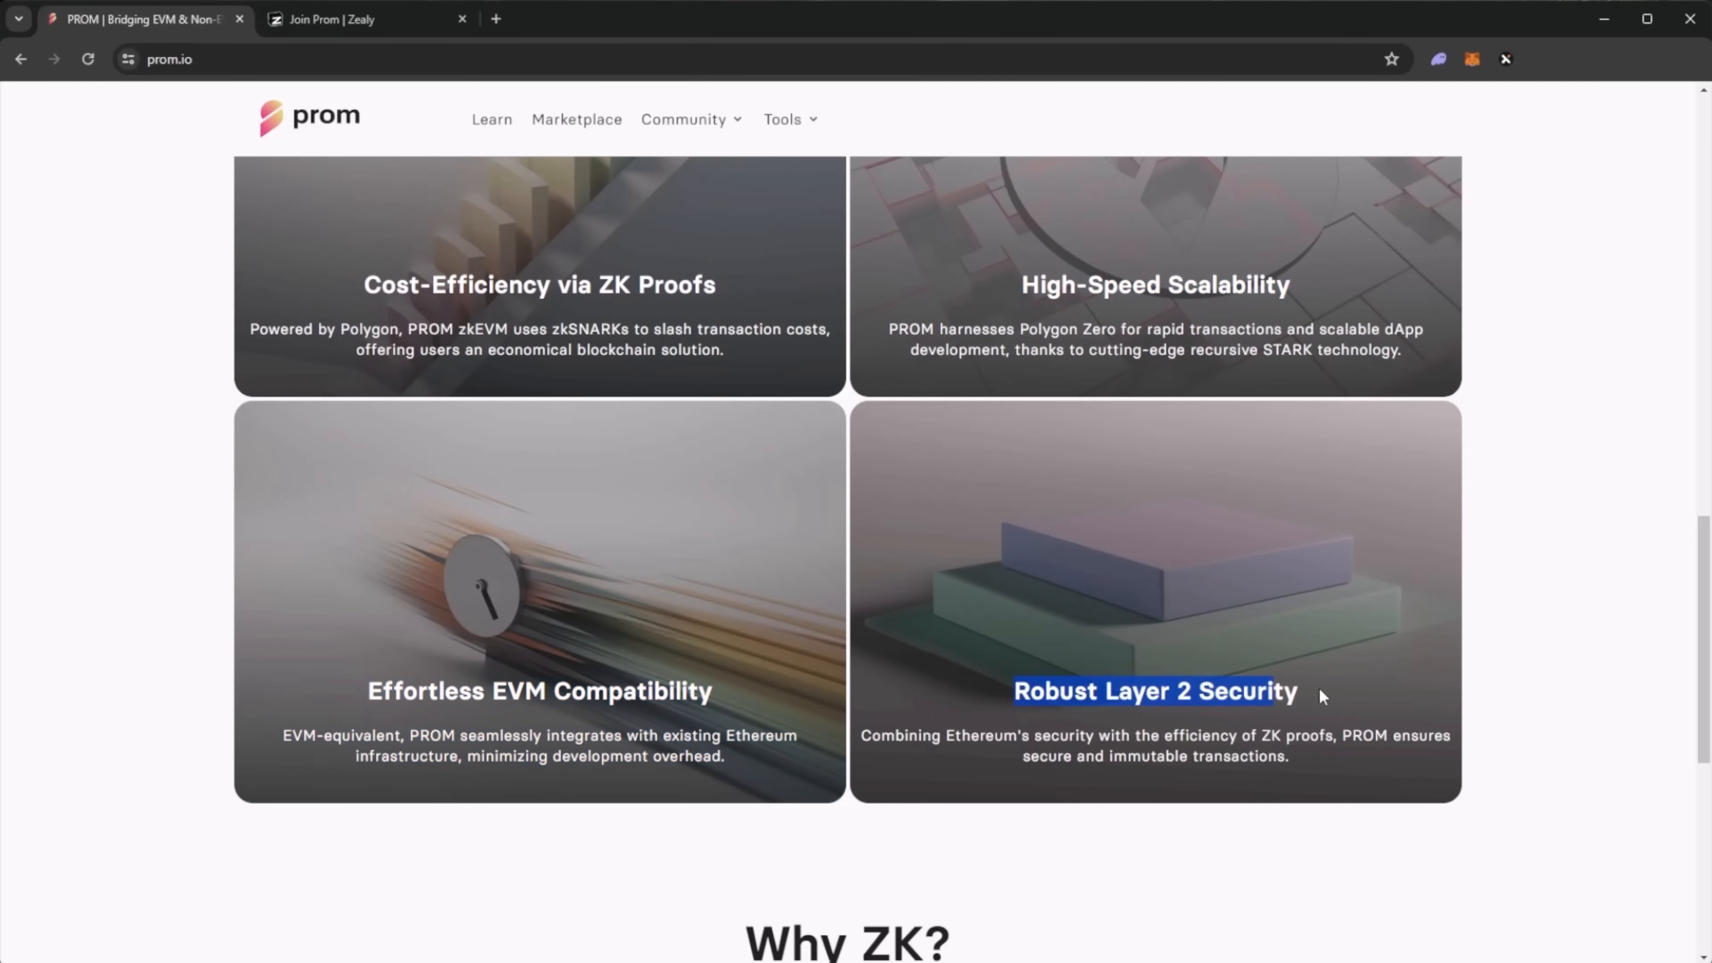
{"action": "scroll", "scroll_direction": "down", "scroll_amount": 3}
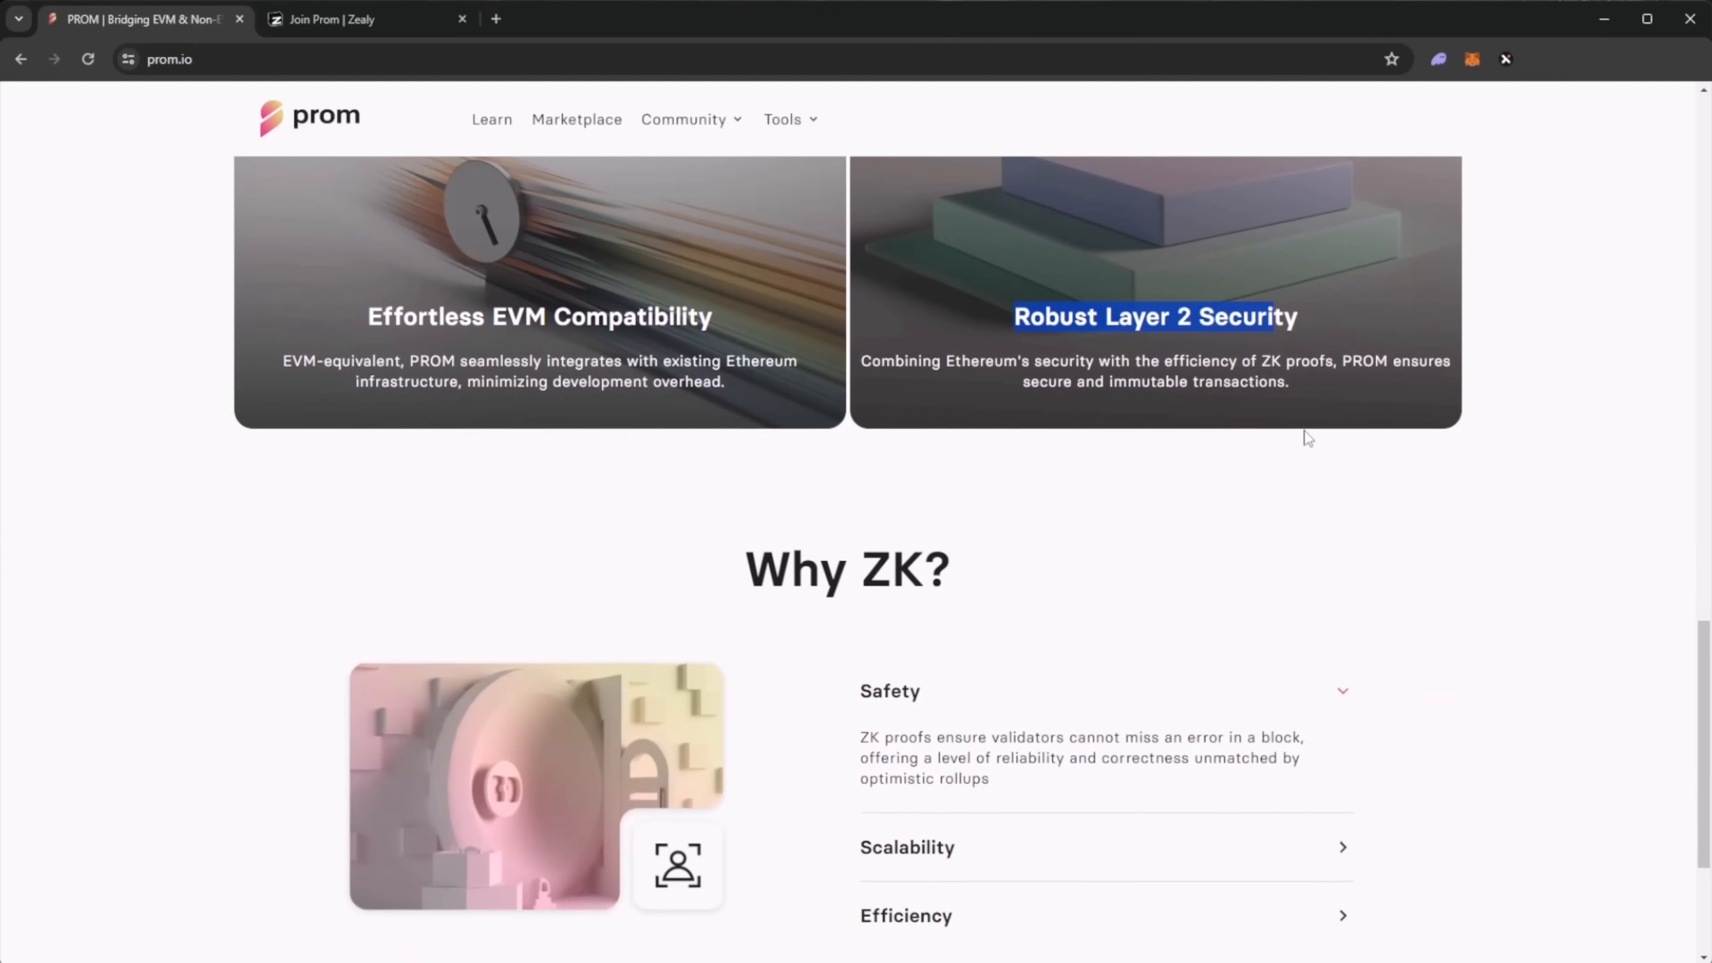
- Scroll through the Why ZK? accordion to read the Scalability explanation about transaction bundling
{"action": "scroll", "scroll_direction": "down", "scroll_amount": 3}
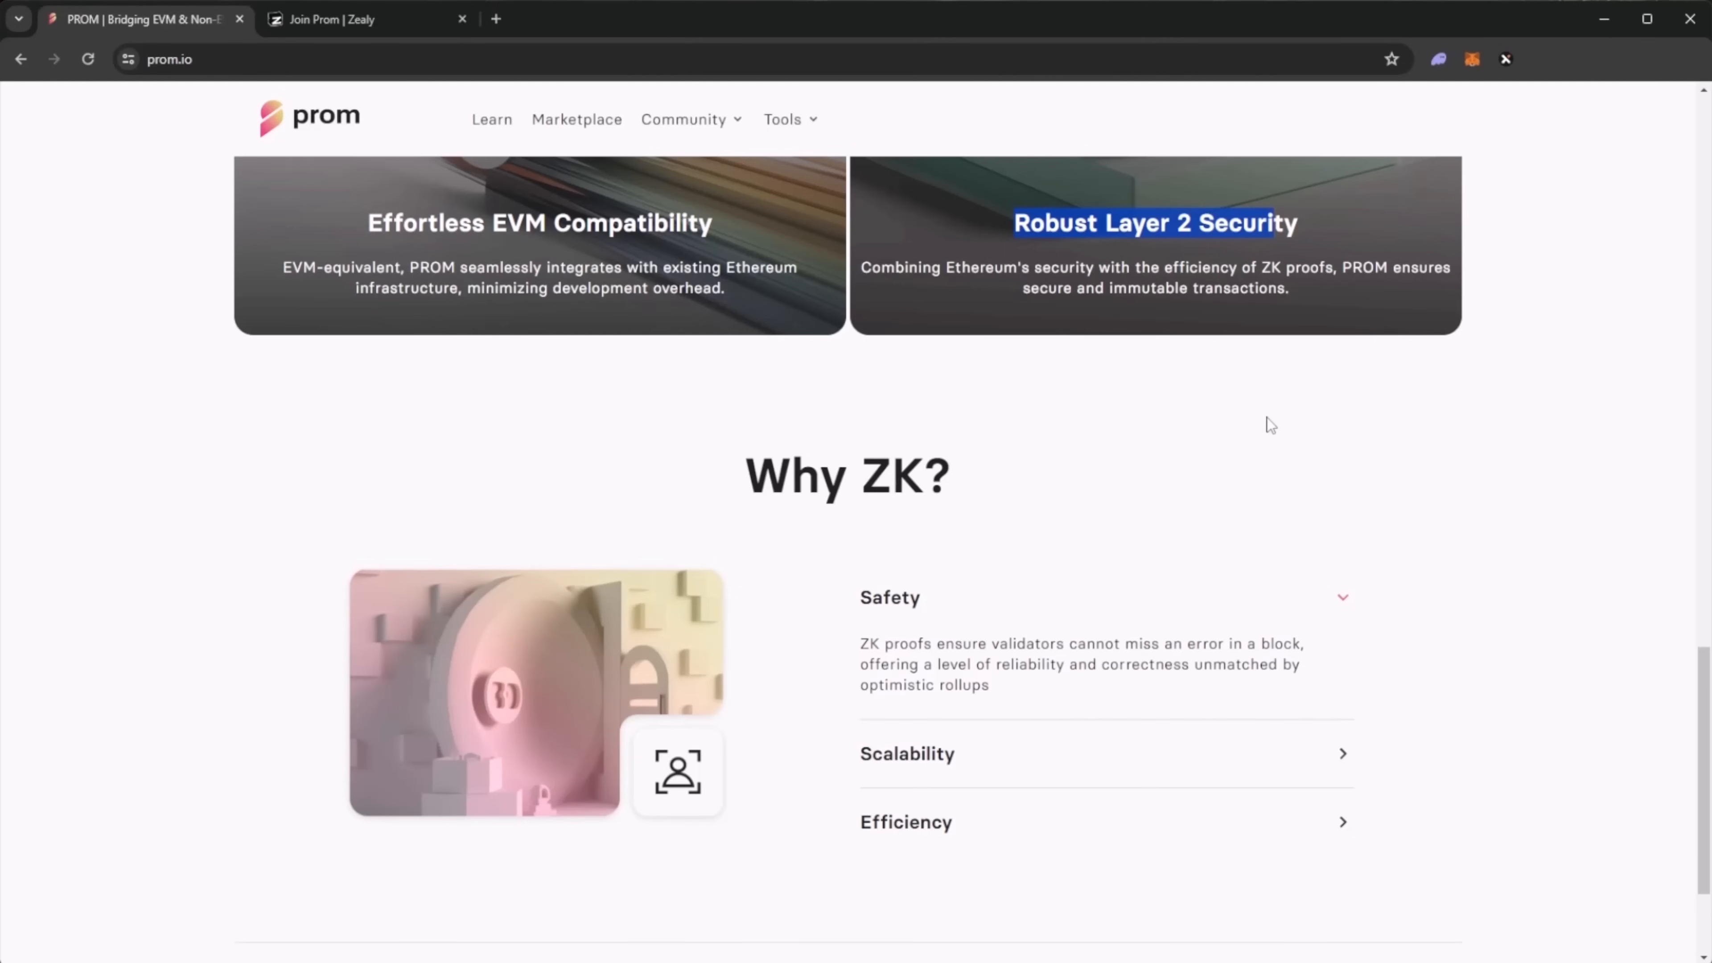
{"action": "mouse_move", "coordinate": [1245, 444]}
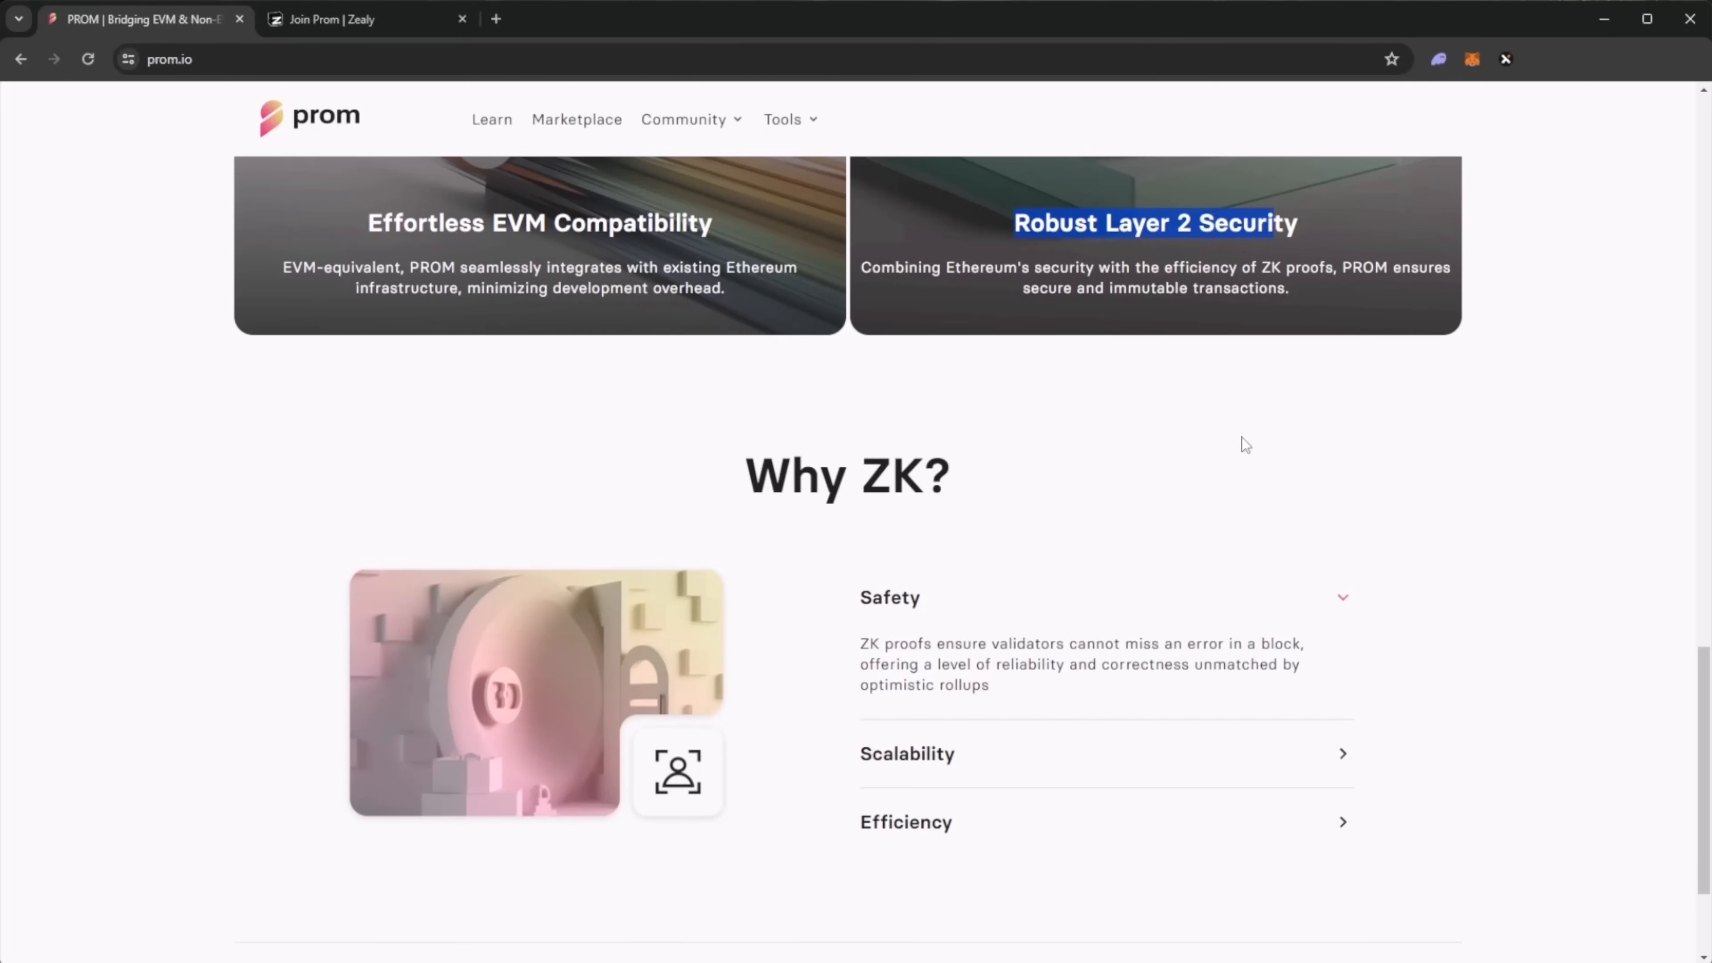
{"action": "scroll", "scroll_direction": "down", "scroll_amount": 3}
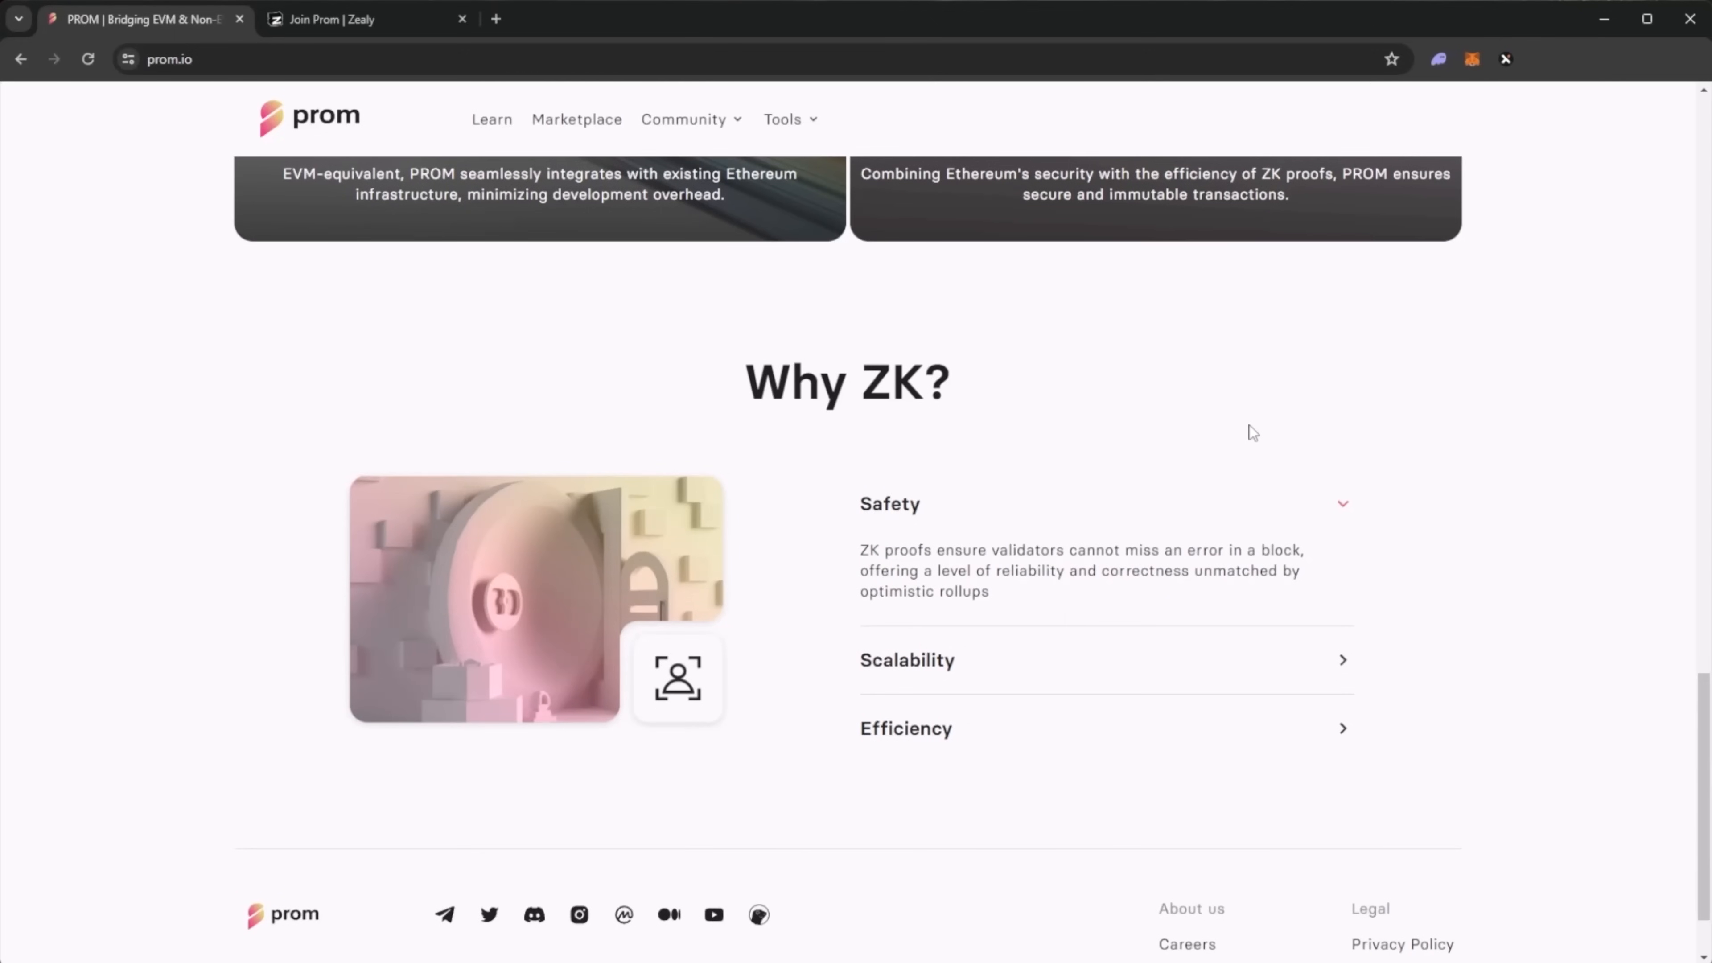
{"action": "mouse_move", "coordinate": [1124, 513]}
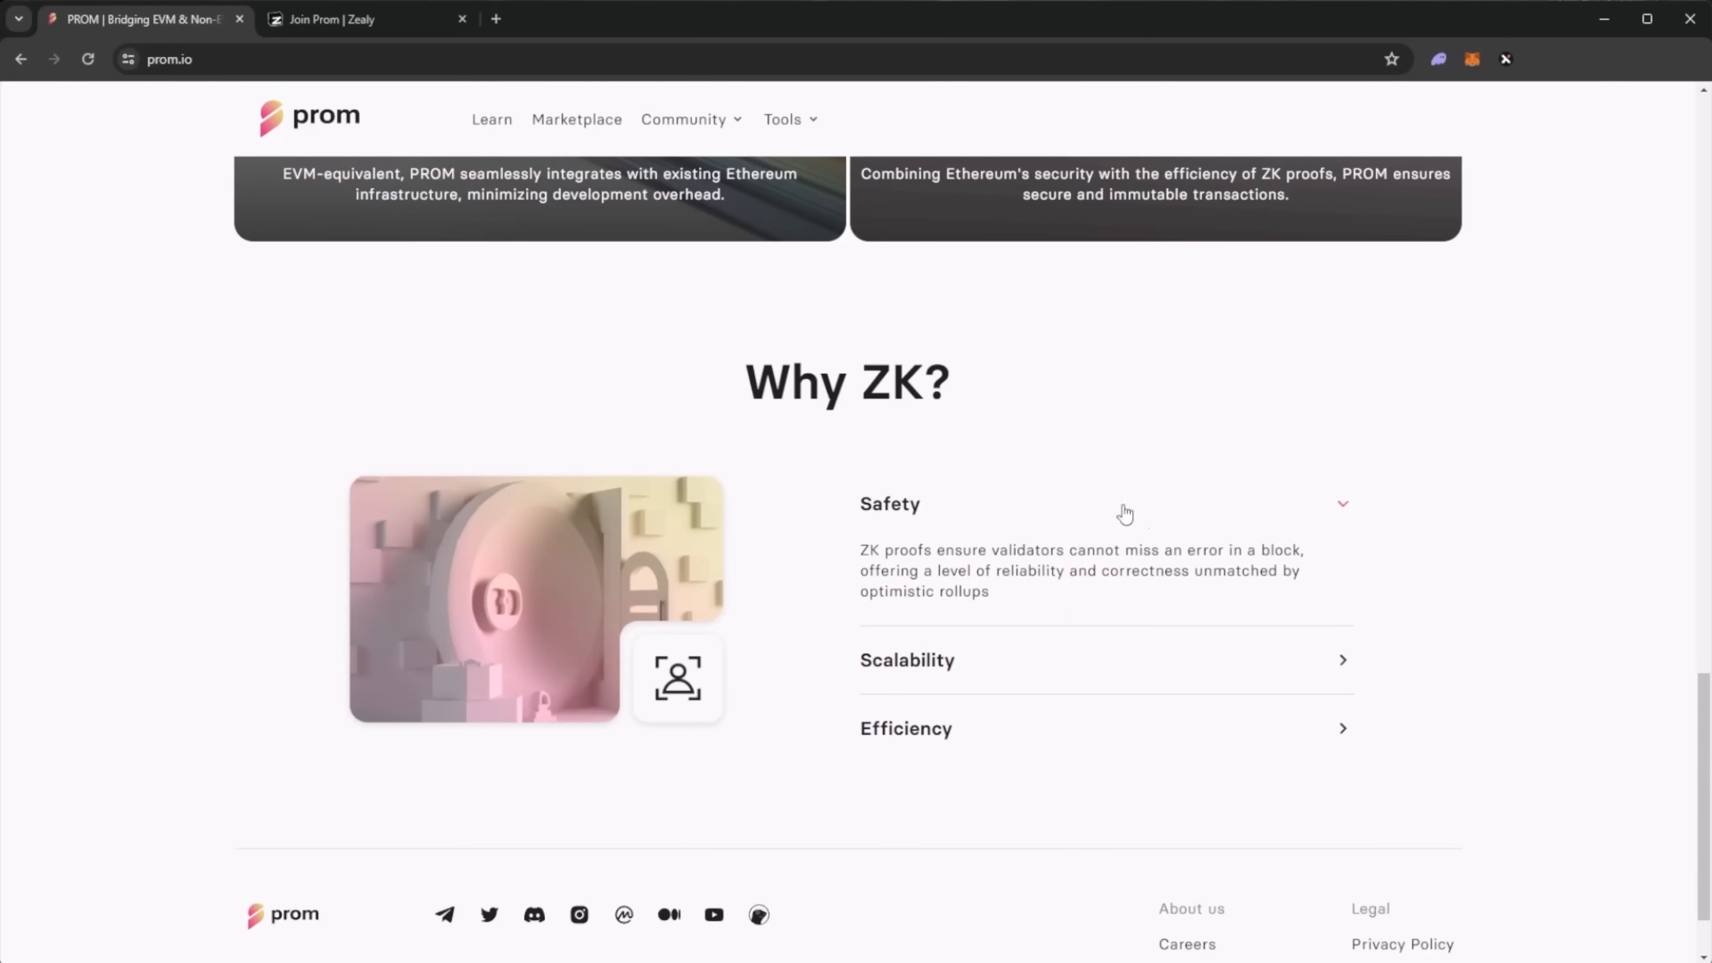
{"action": "mouse_move", "coordinate": [995, 534]}
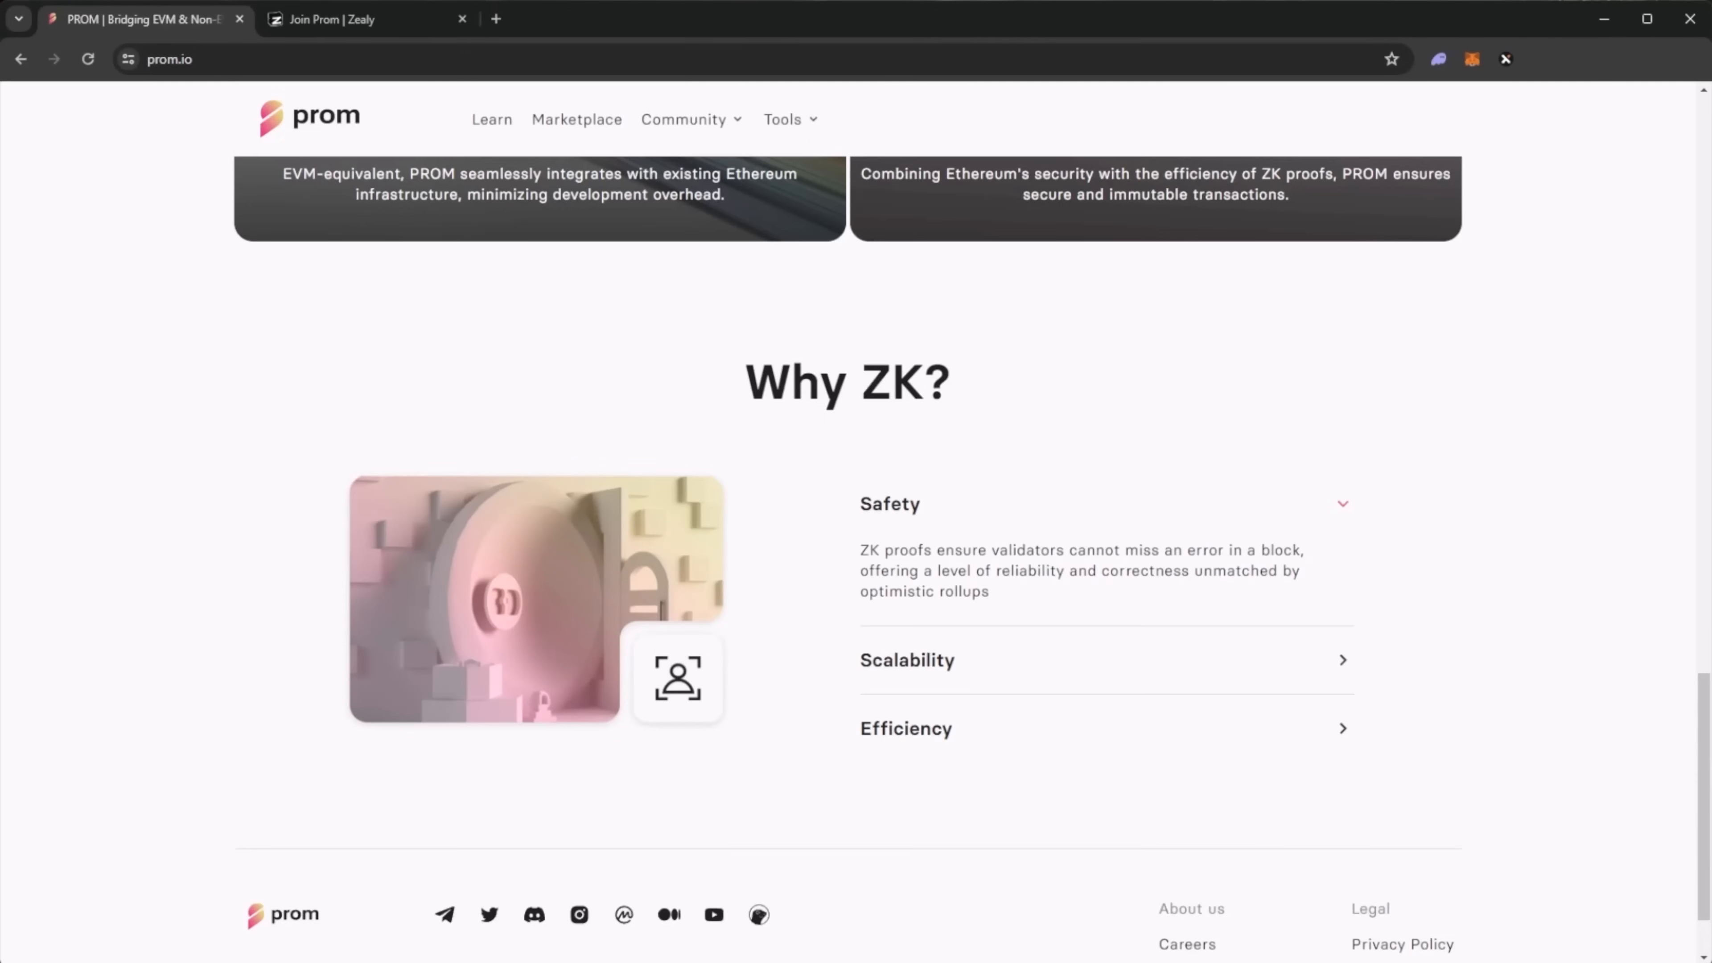
{"action": "mouse_move", "coordinate": [1242, 644]}
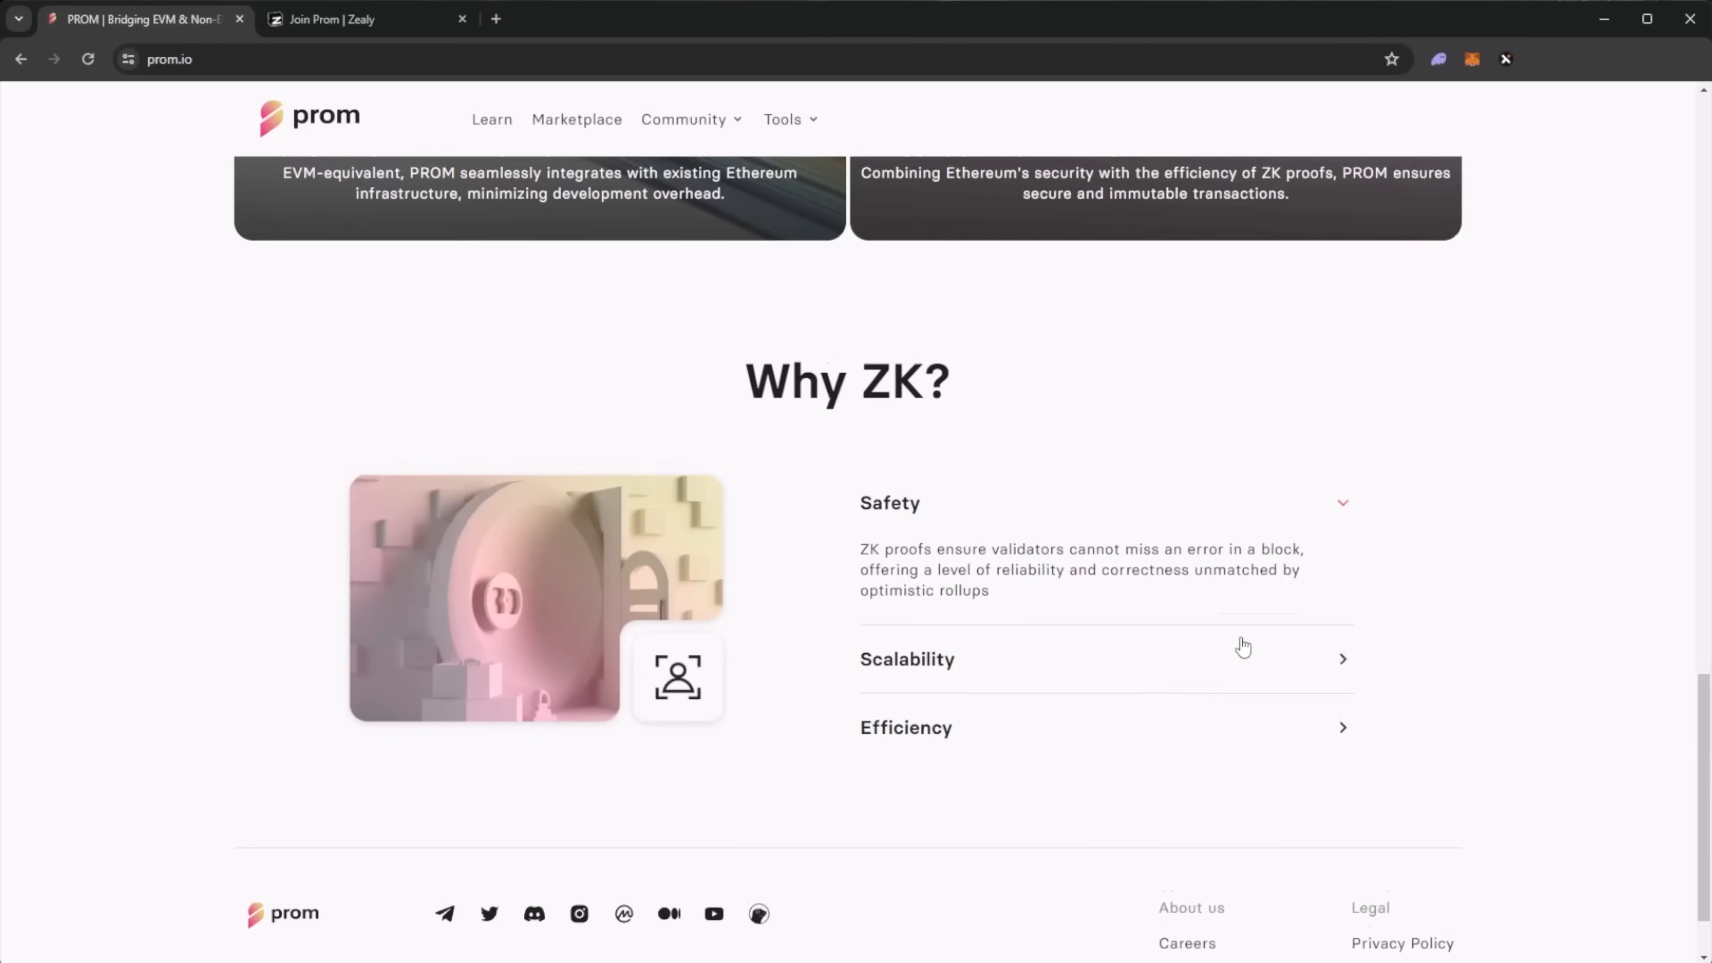
{"action": "scroll", "scroll_direction": "down", "scroll_amount": 3}
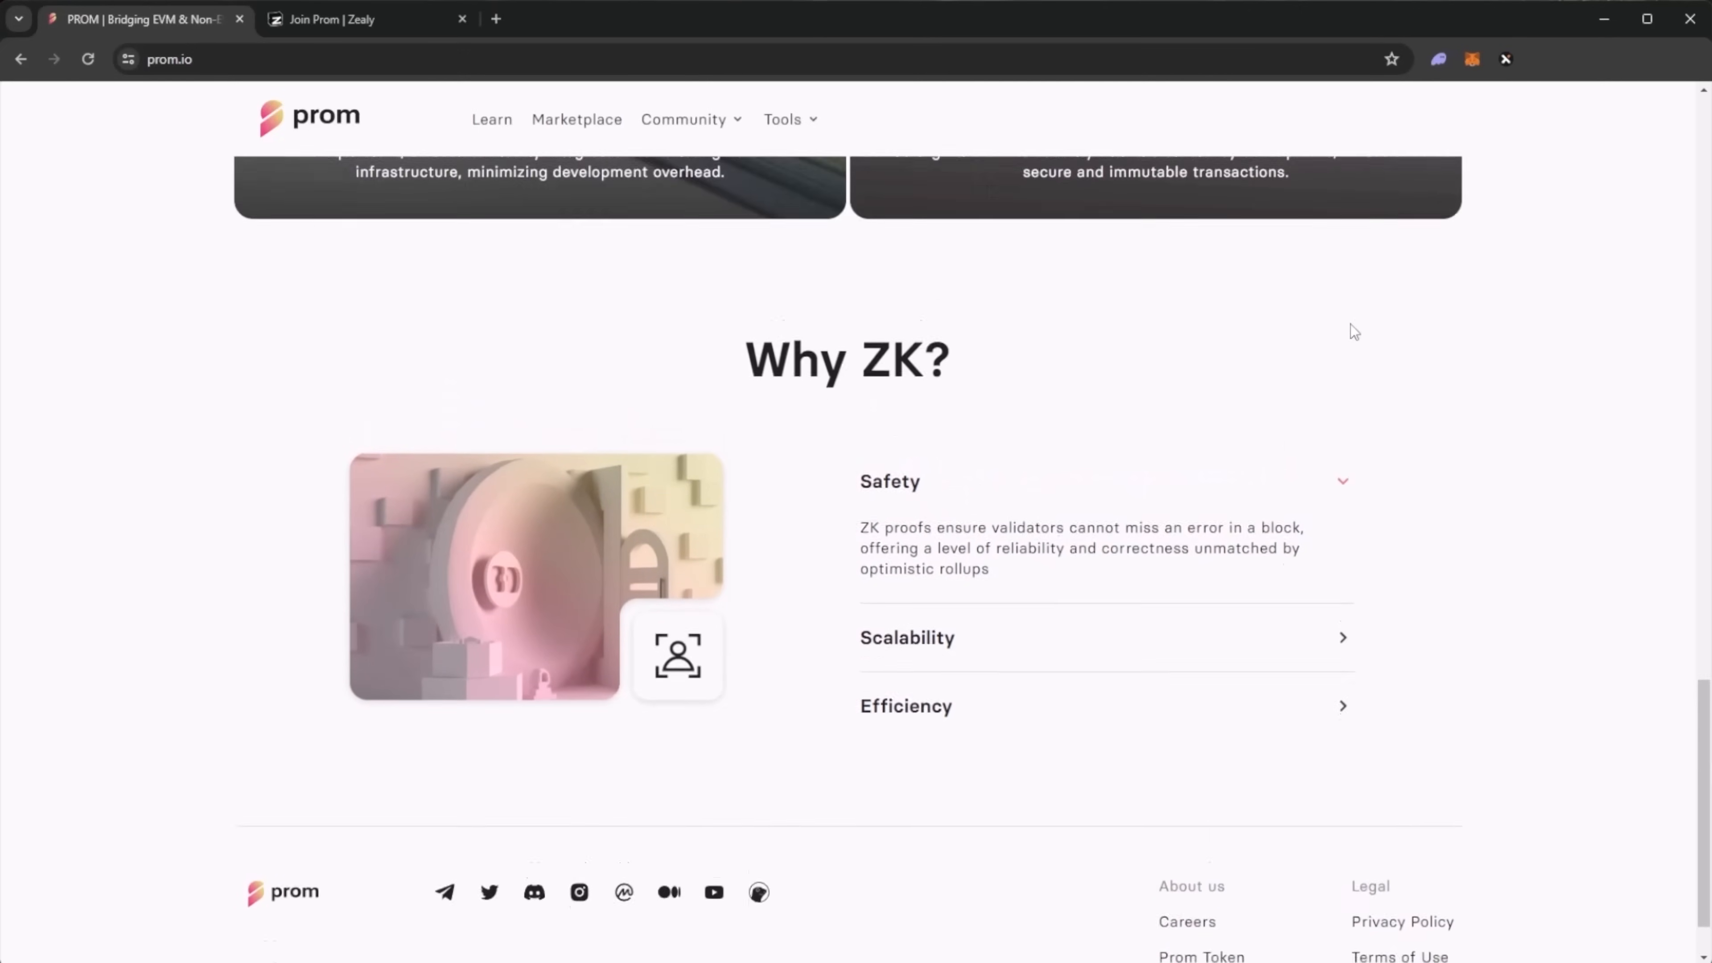
{"action": "scroll", "scroll_direction": "down", "scroll_amount": 3}
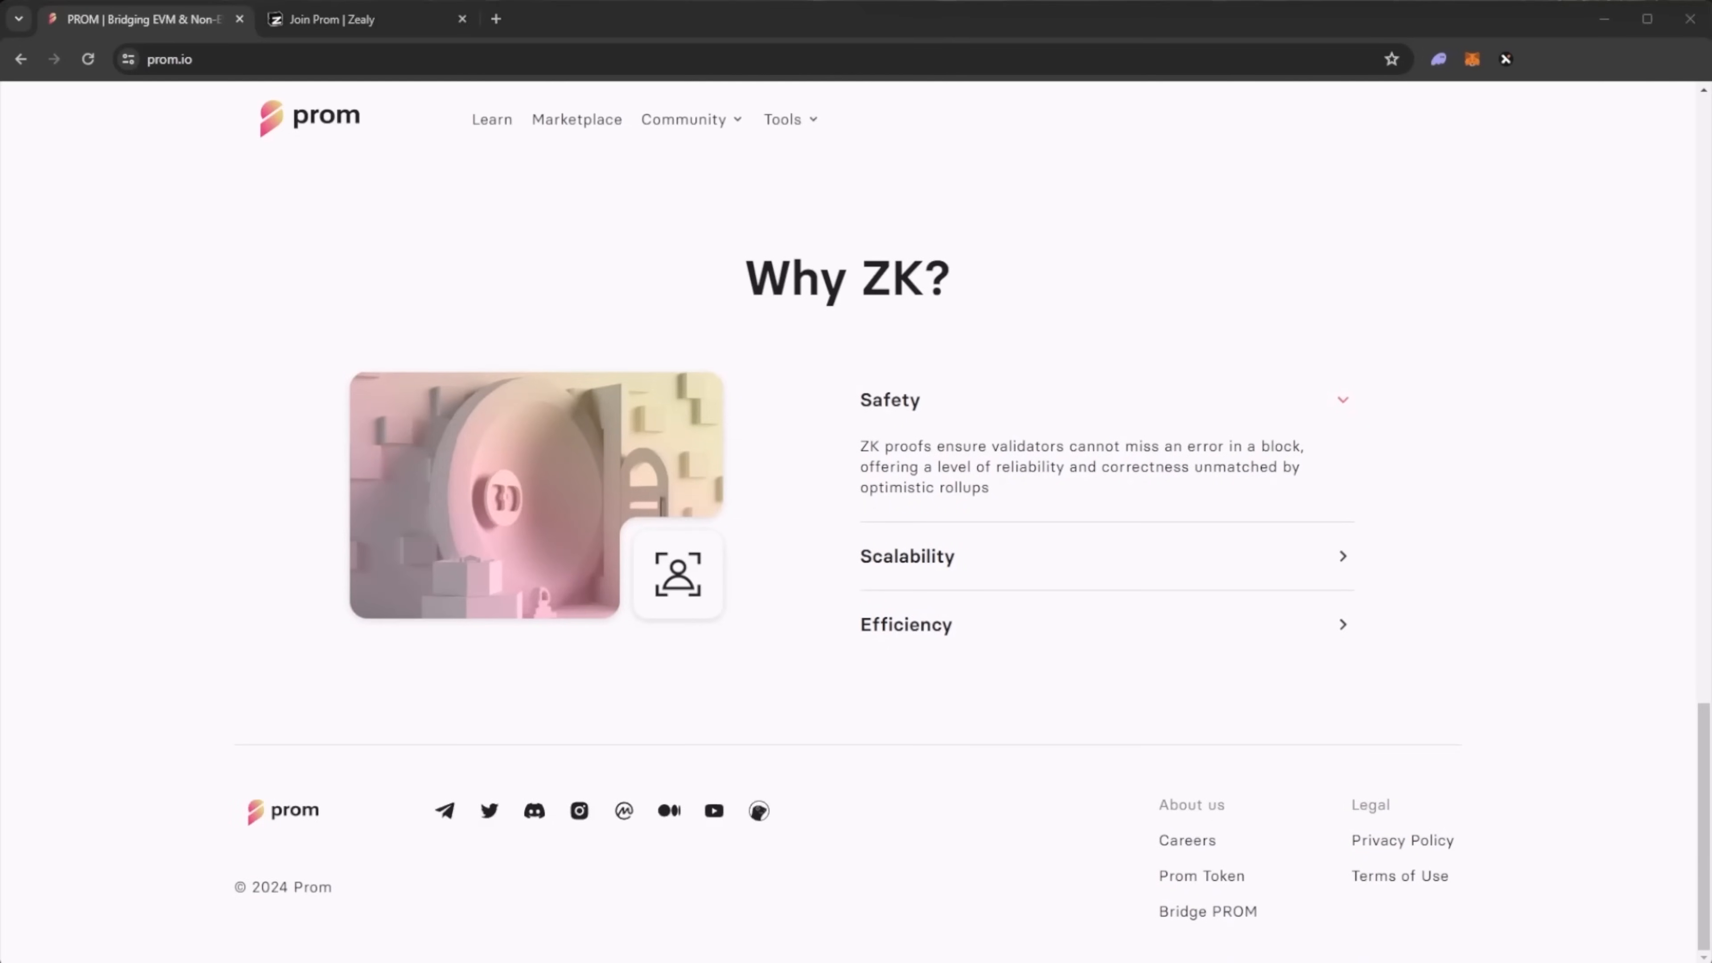
{"action": "mouse_move", "coordinate": [1359, 205]}
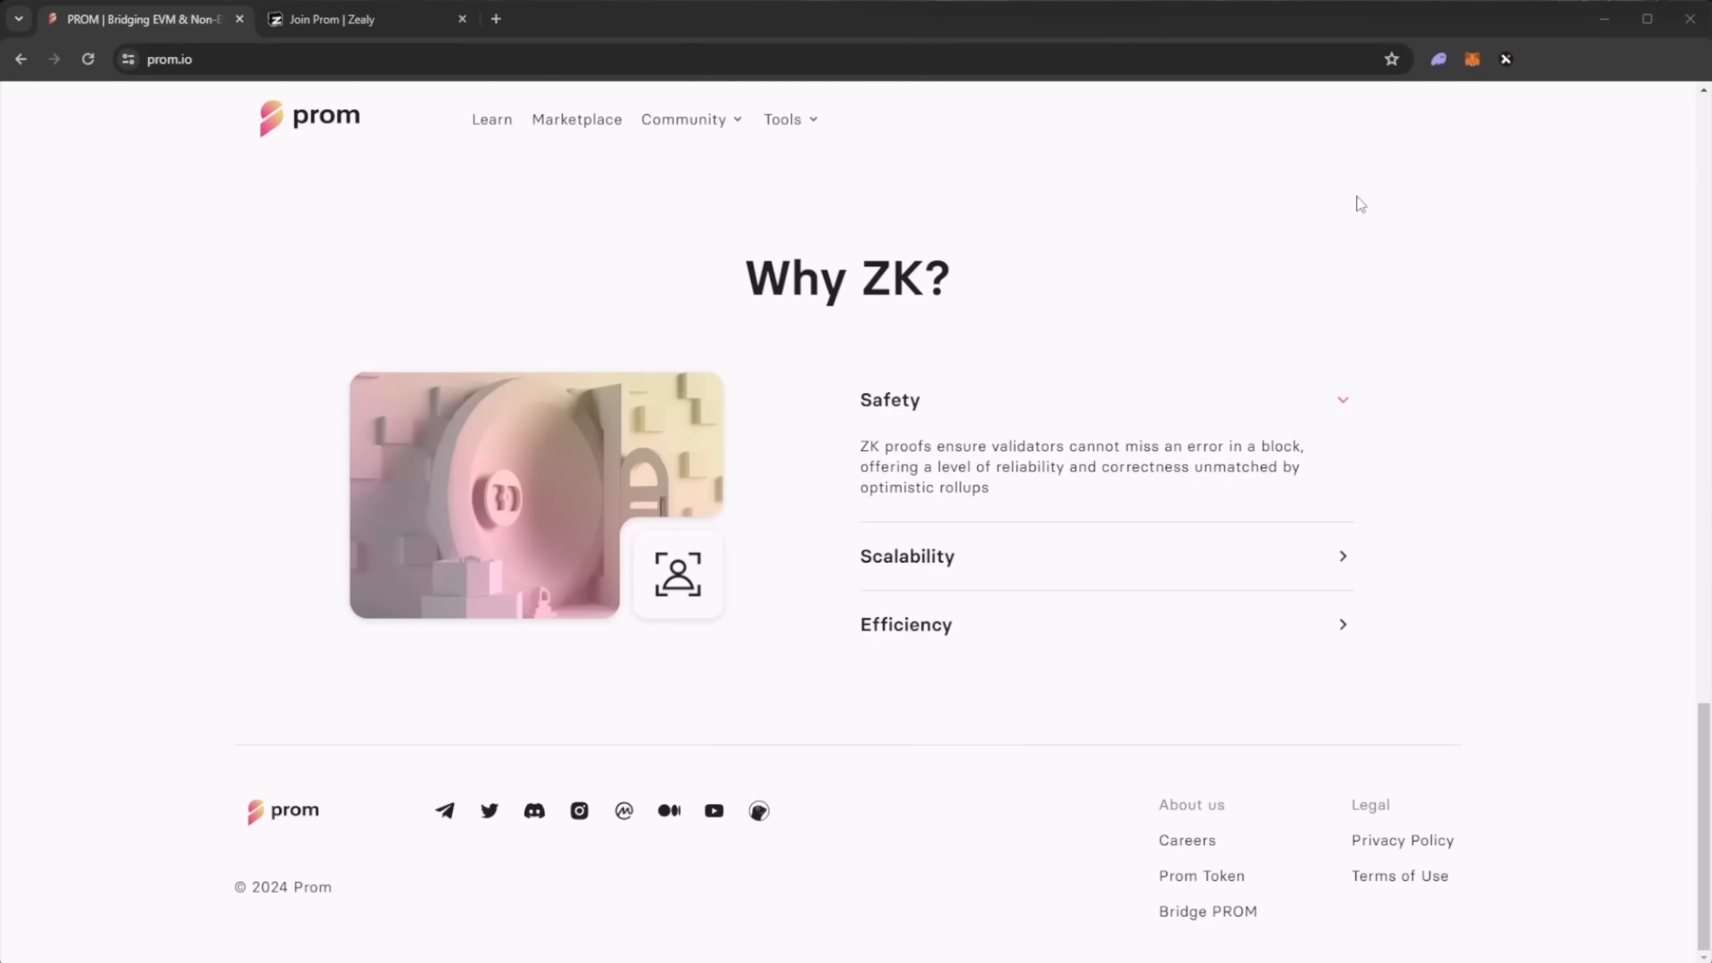
{"action": "mouse_move", "coordinate": [1042, 274]}
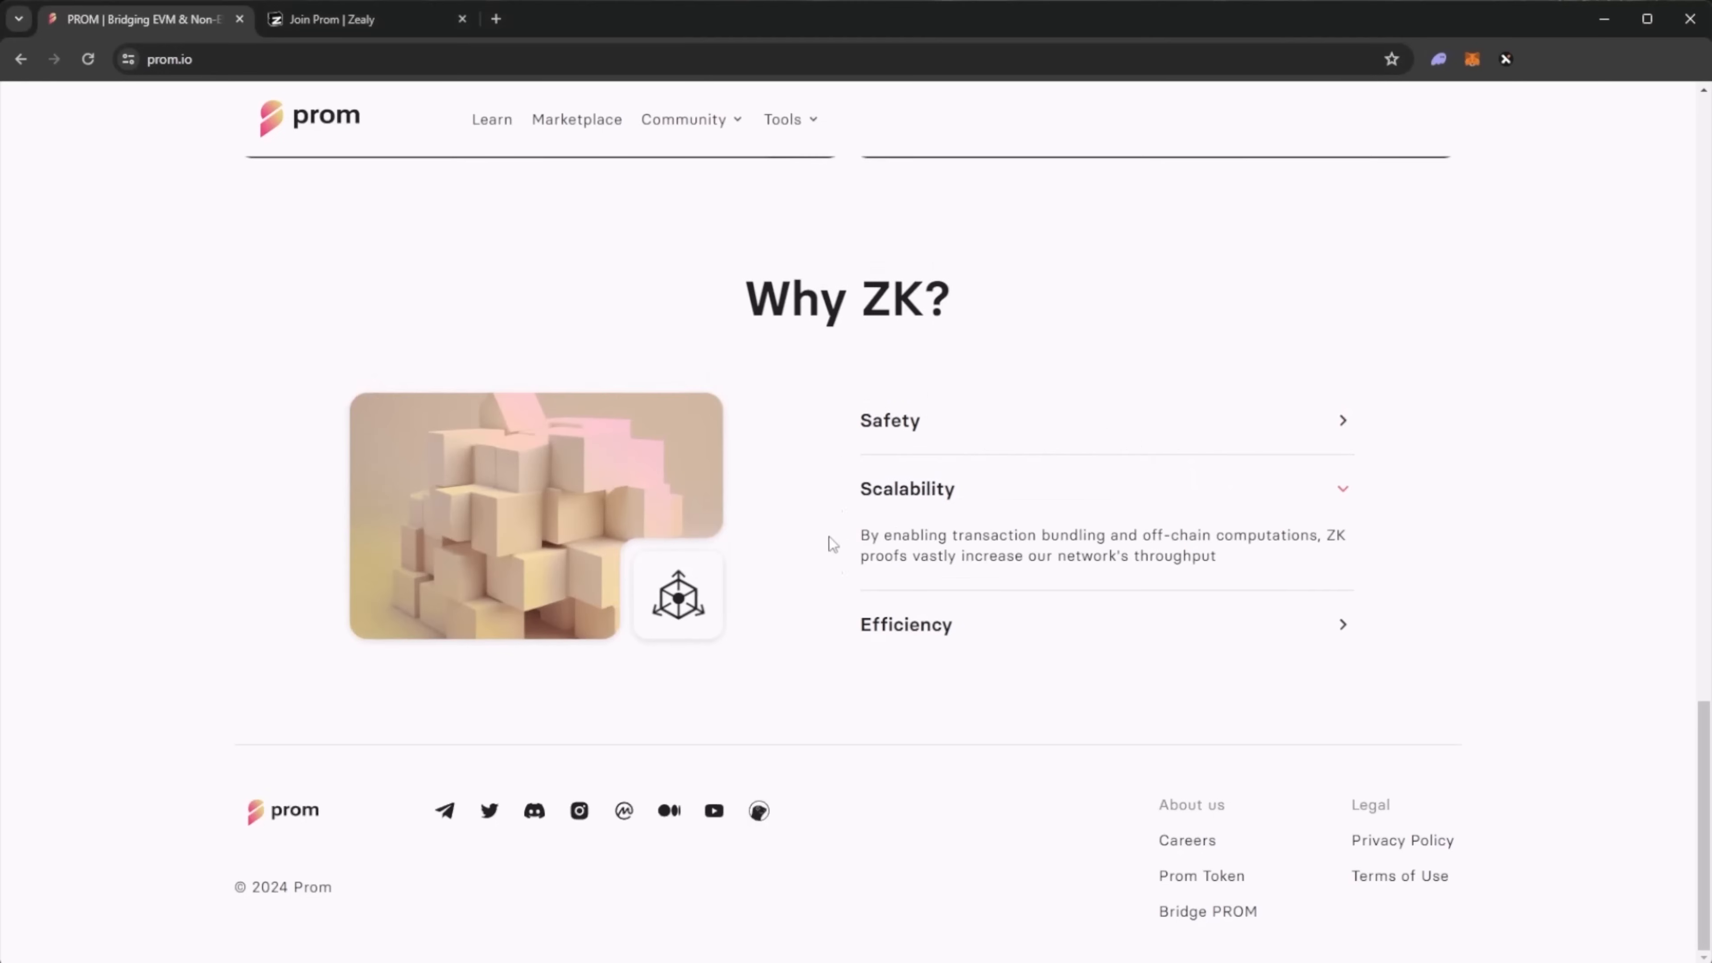
{"action": "scroll", "scroll_direction": "up", "scroll_amount": 3}
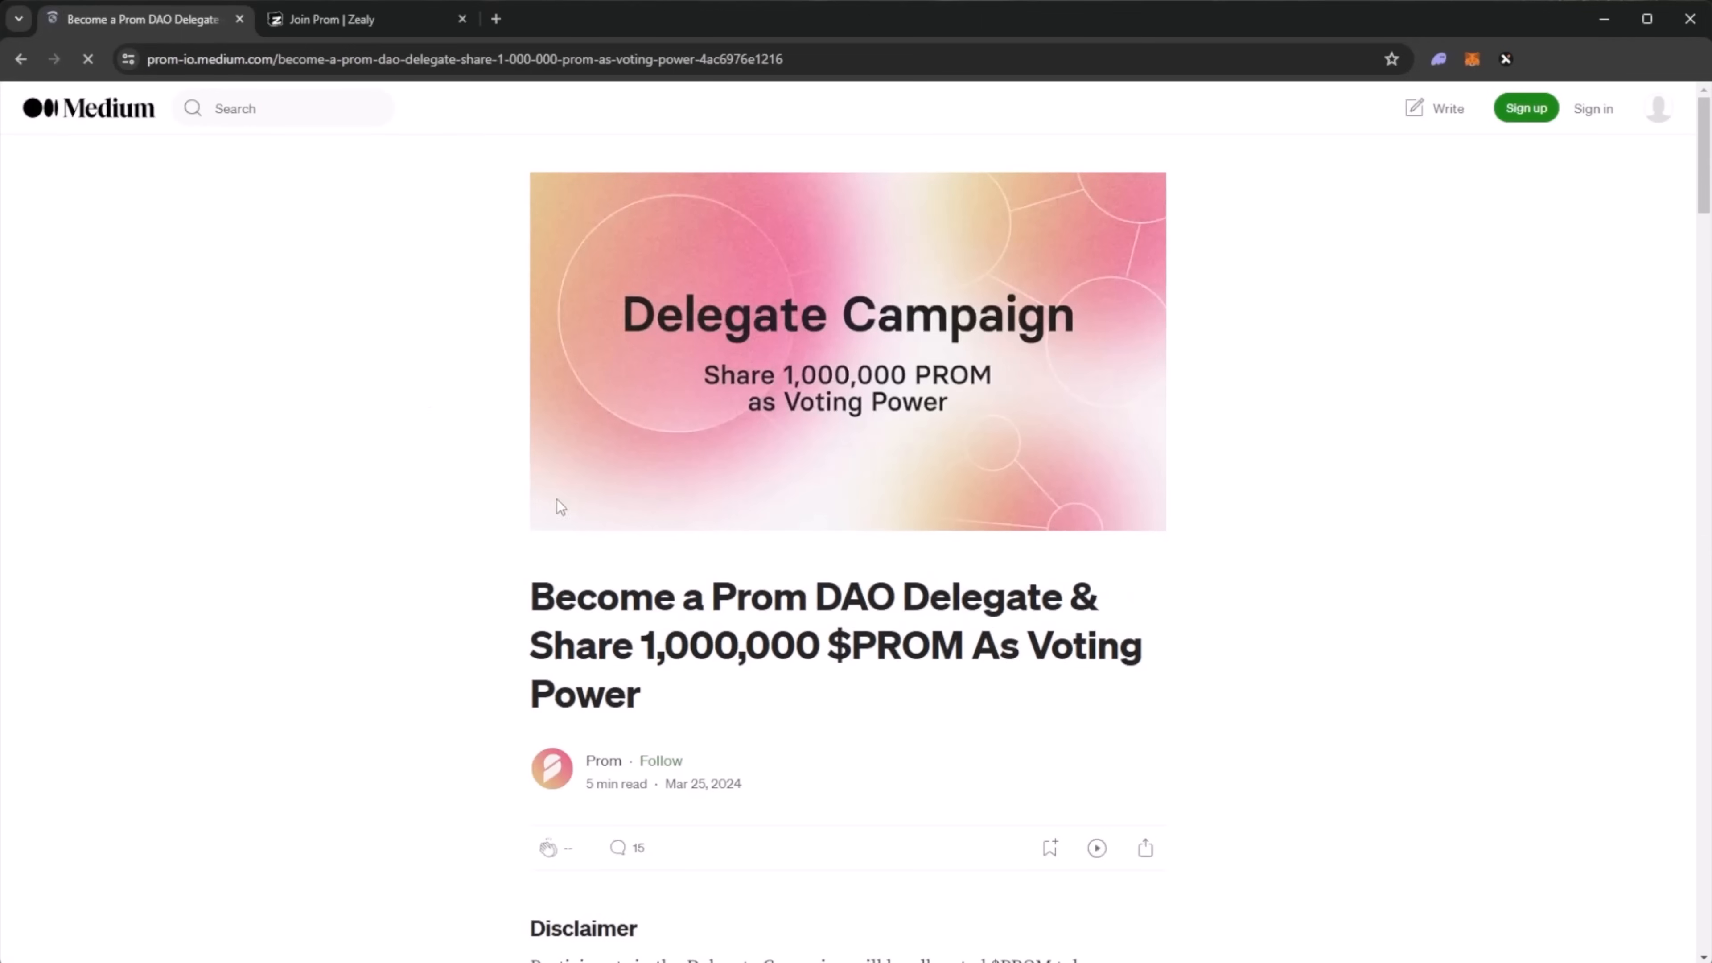
- Dismiss Chrome's reading-mode suggestion and go to the Prom dashboard from the homepage
{"action": "scroll", "scroll_direction": "down", "scroll_amount": 3}
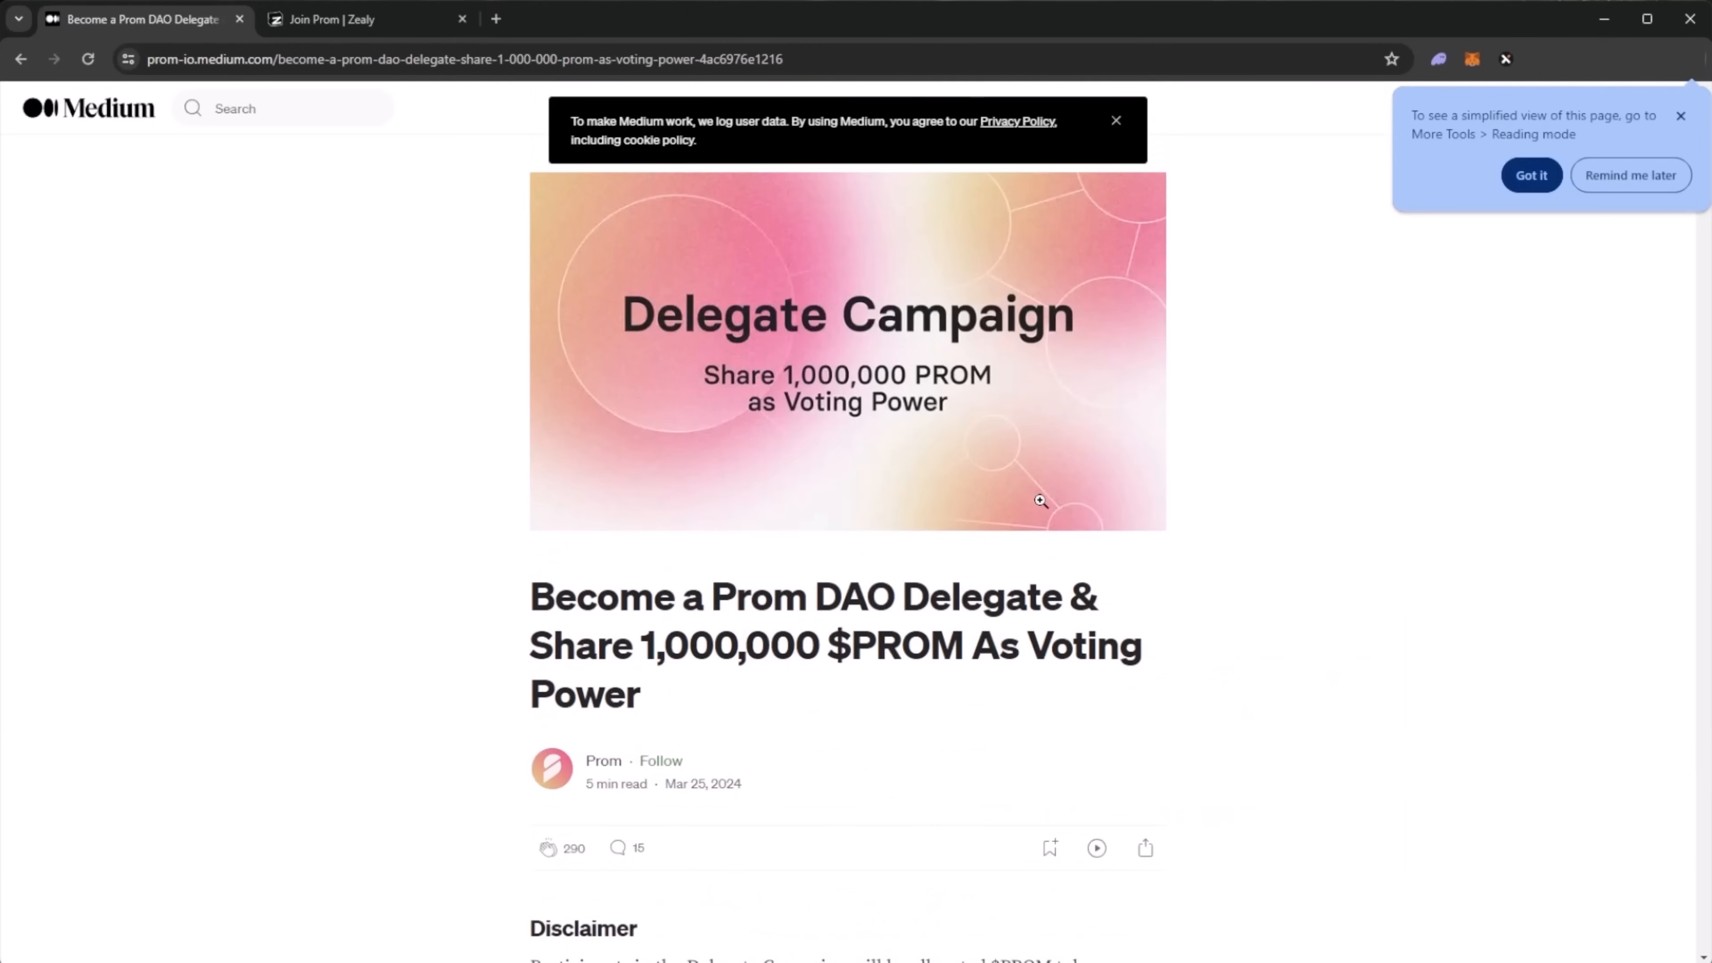
{"action": "left_click", "coordinate": [1680, 116]}
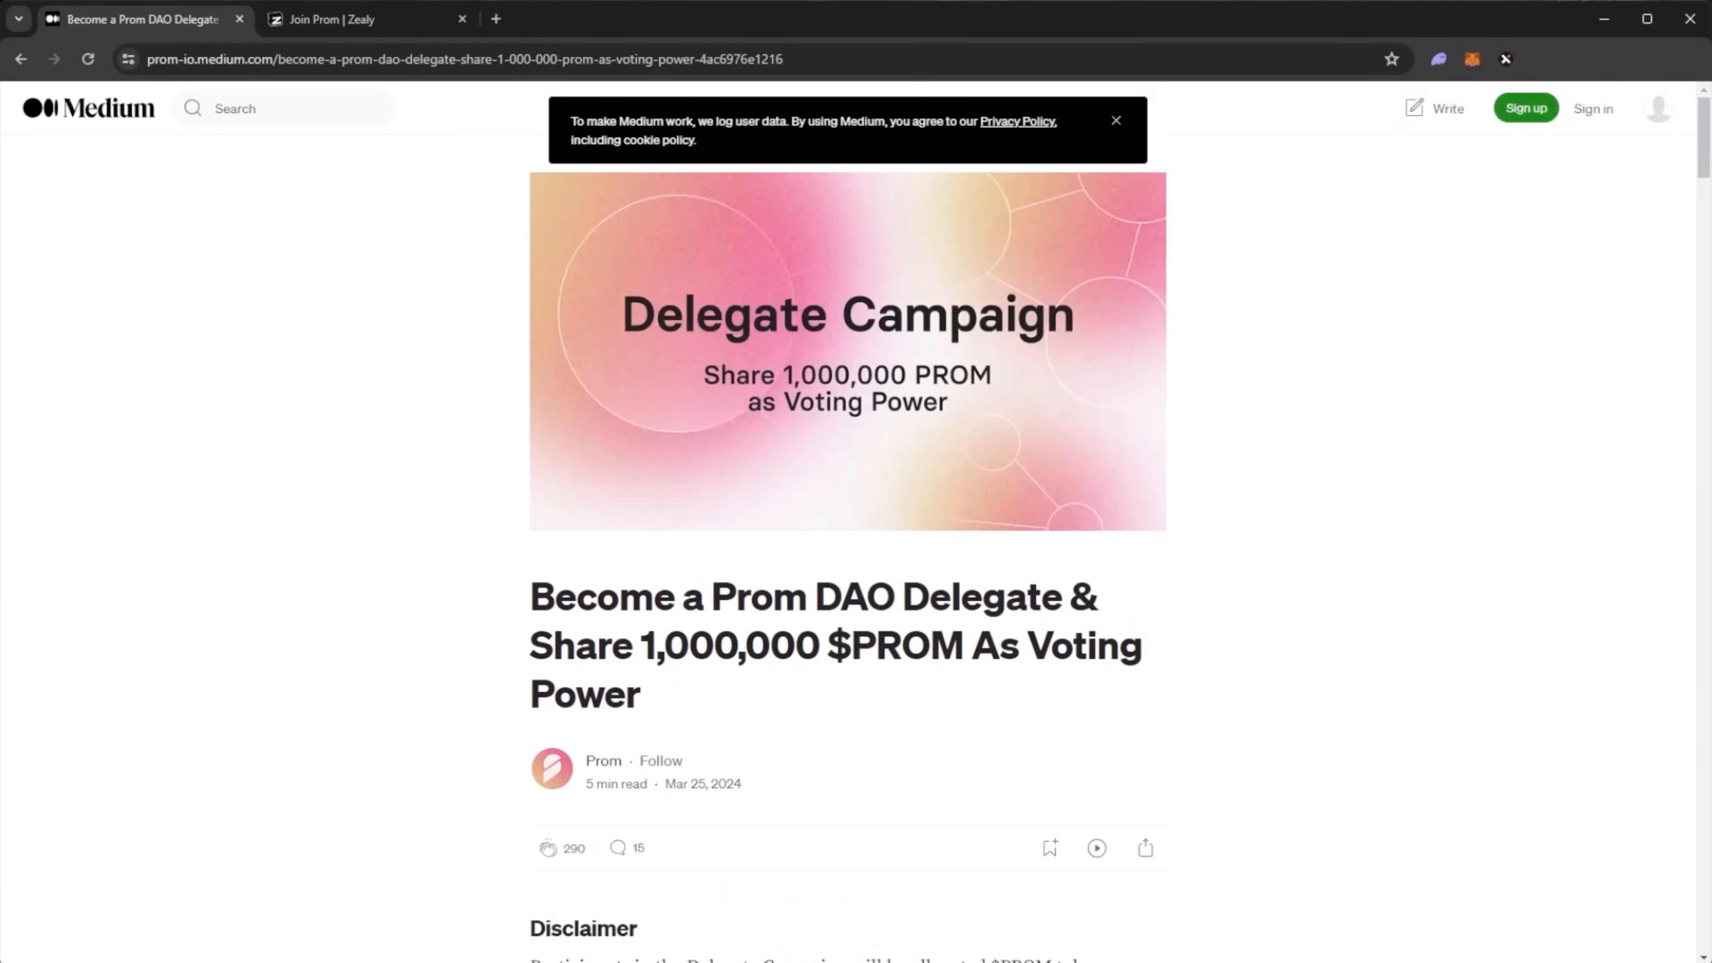
{"action": "mouse_move", "coordinate": [169, 36]}
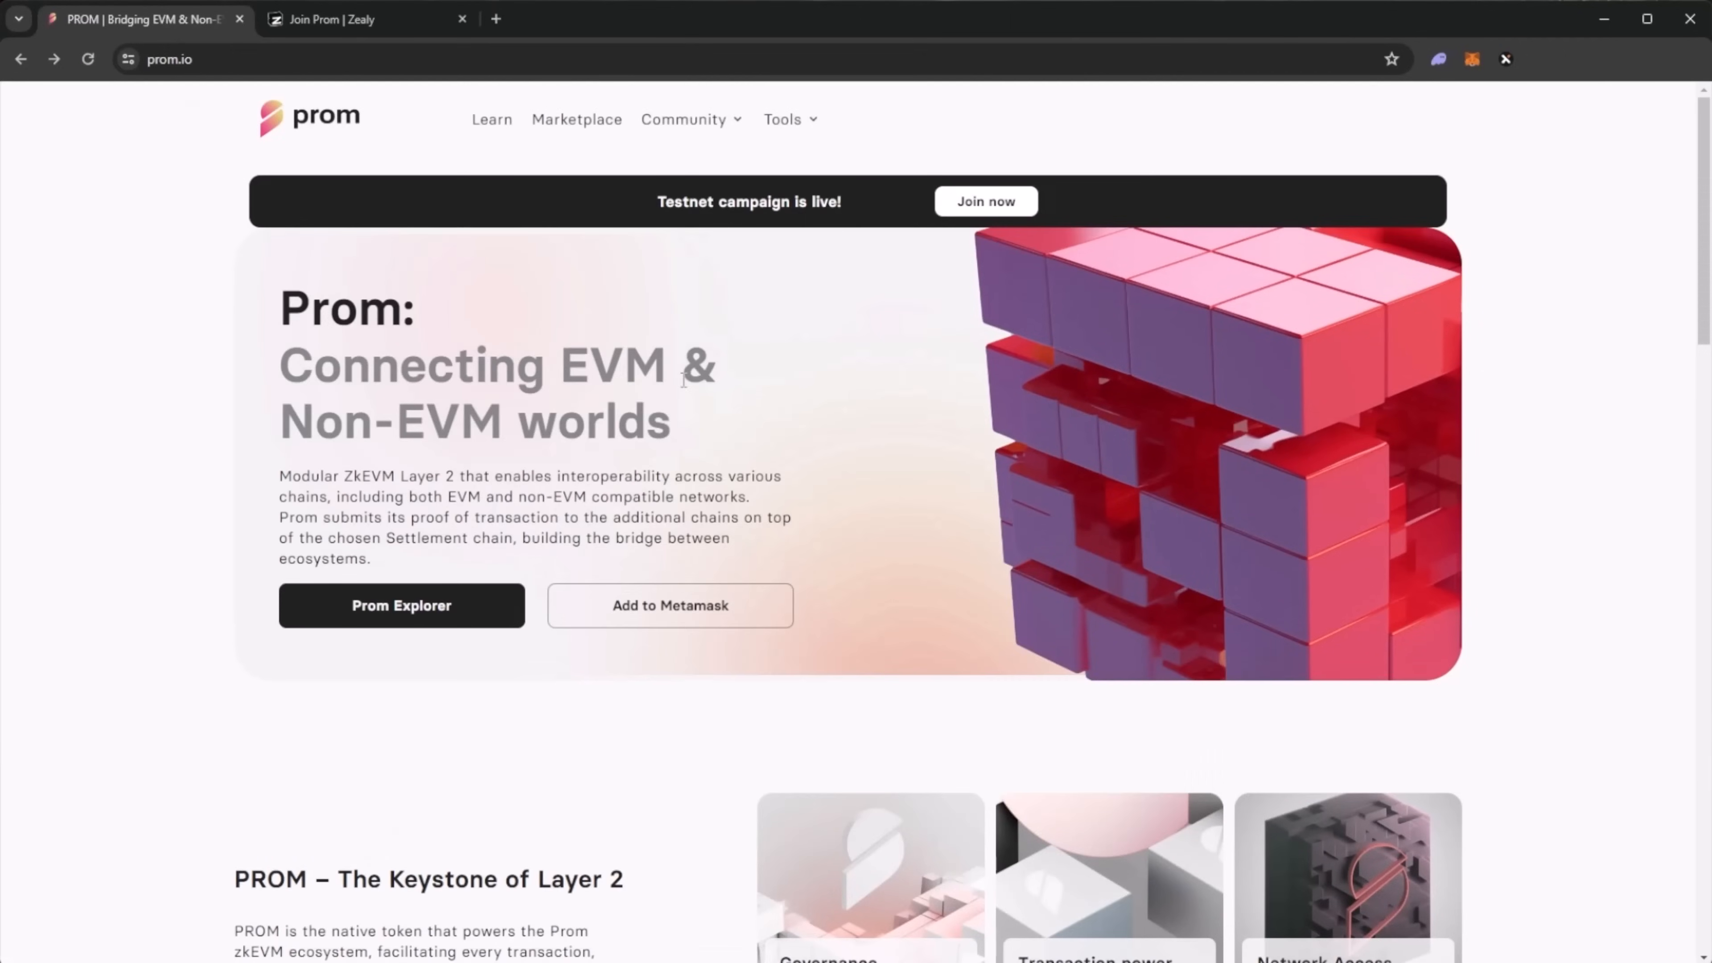
{"action": "left_click", "coordinate": [984, 200]}
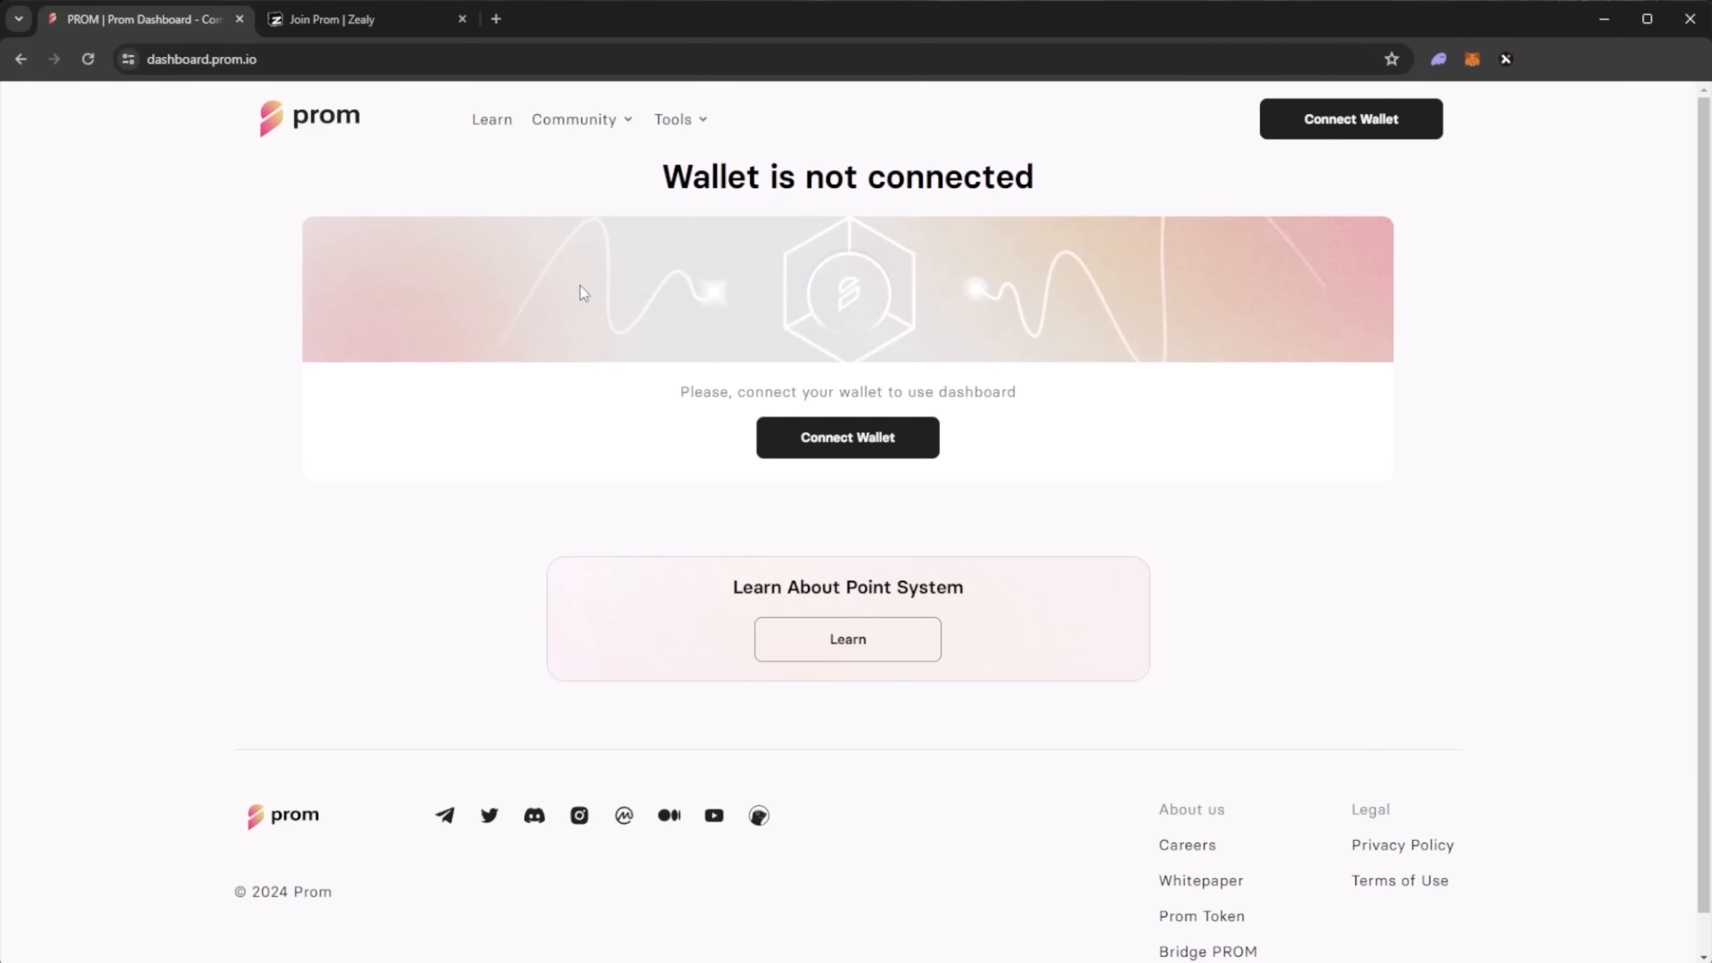
{"action": "mouse_move", "coordinate": [1108, 309]}
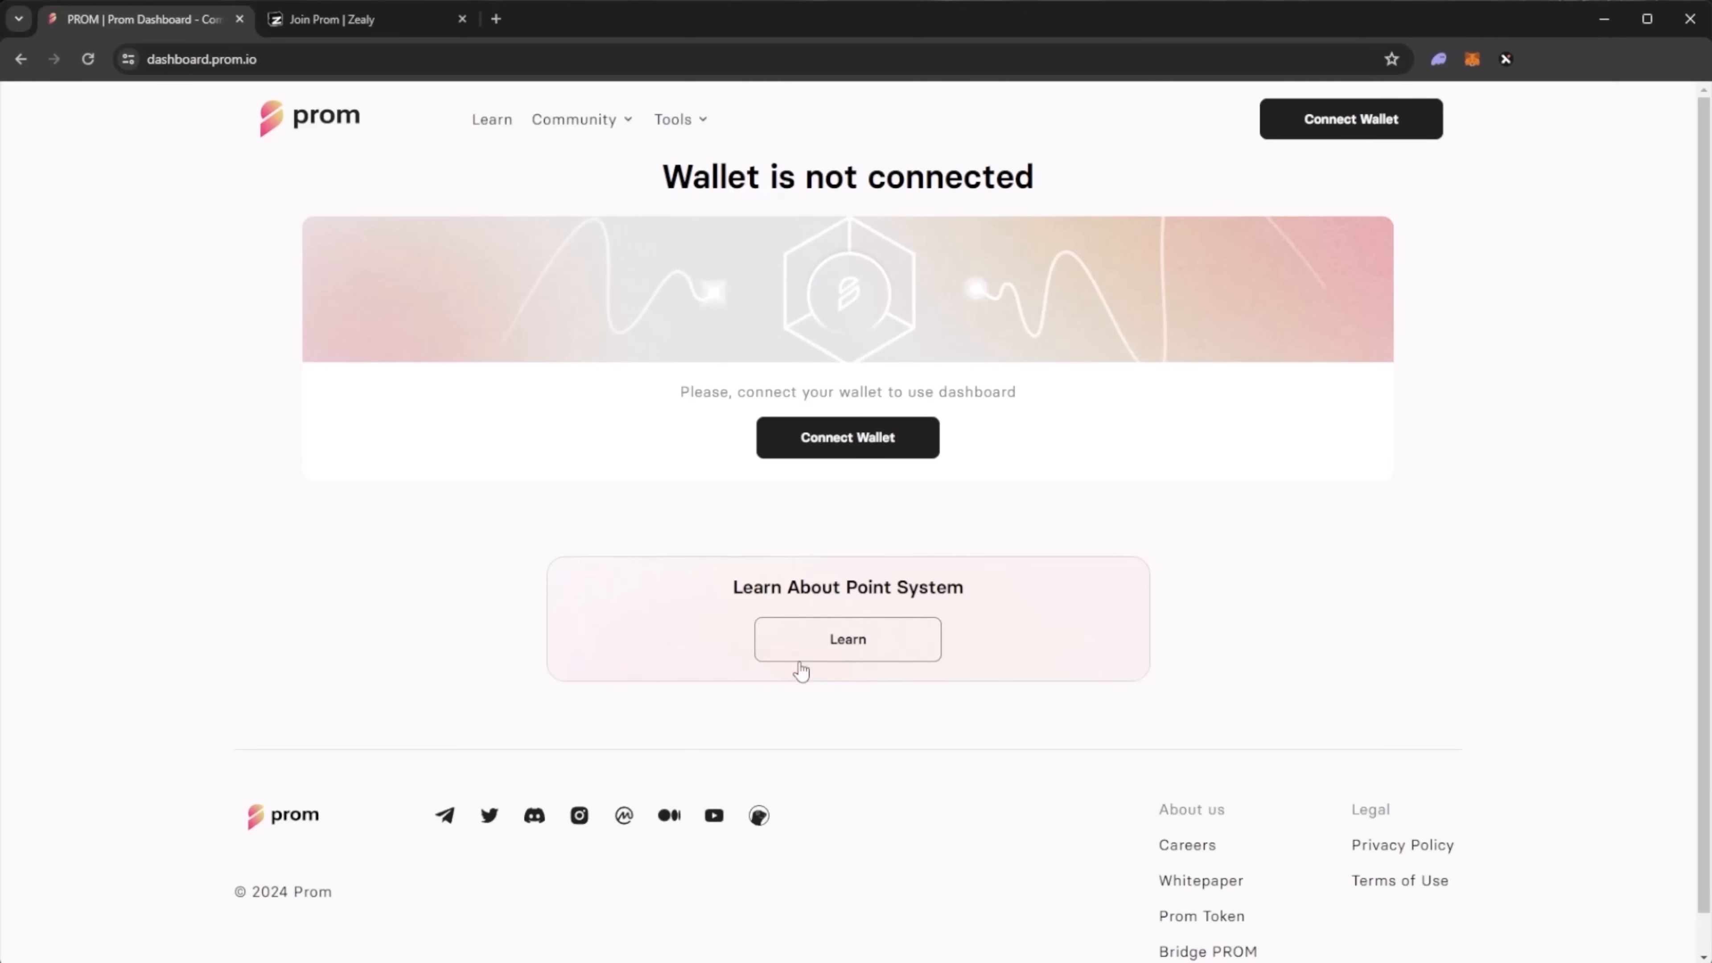
- Open the point-system guide from the 'Learn About Point System' button on dashboard.prom.io
{"action": "left_click", "coordinate": [846, 639]}
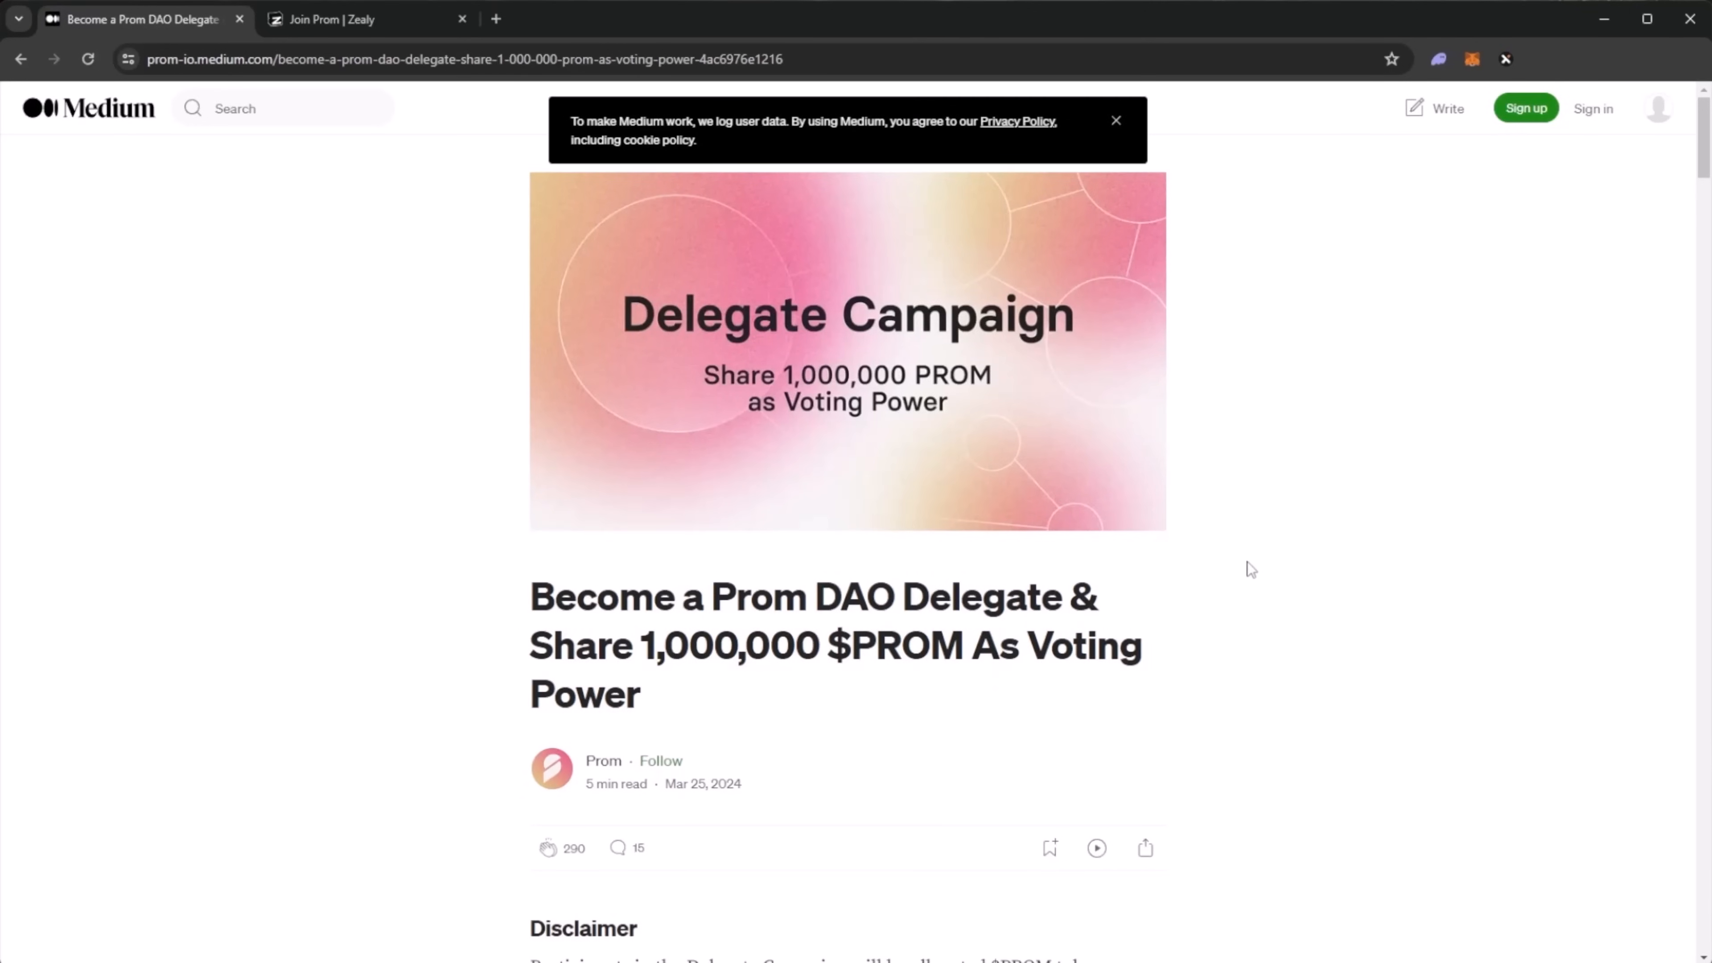
- Read the Medium delegate article past the Disclaimer to 'Once Again: Who Are Delegates?'
{"action": "scroll", "scroll_direction": "down", "scroll_amount": 3}
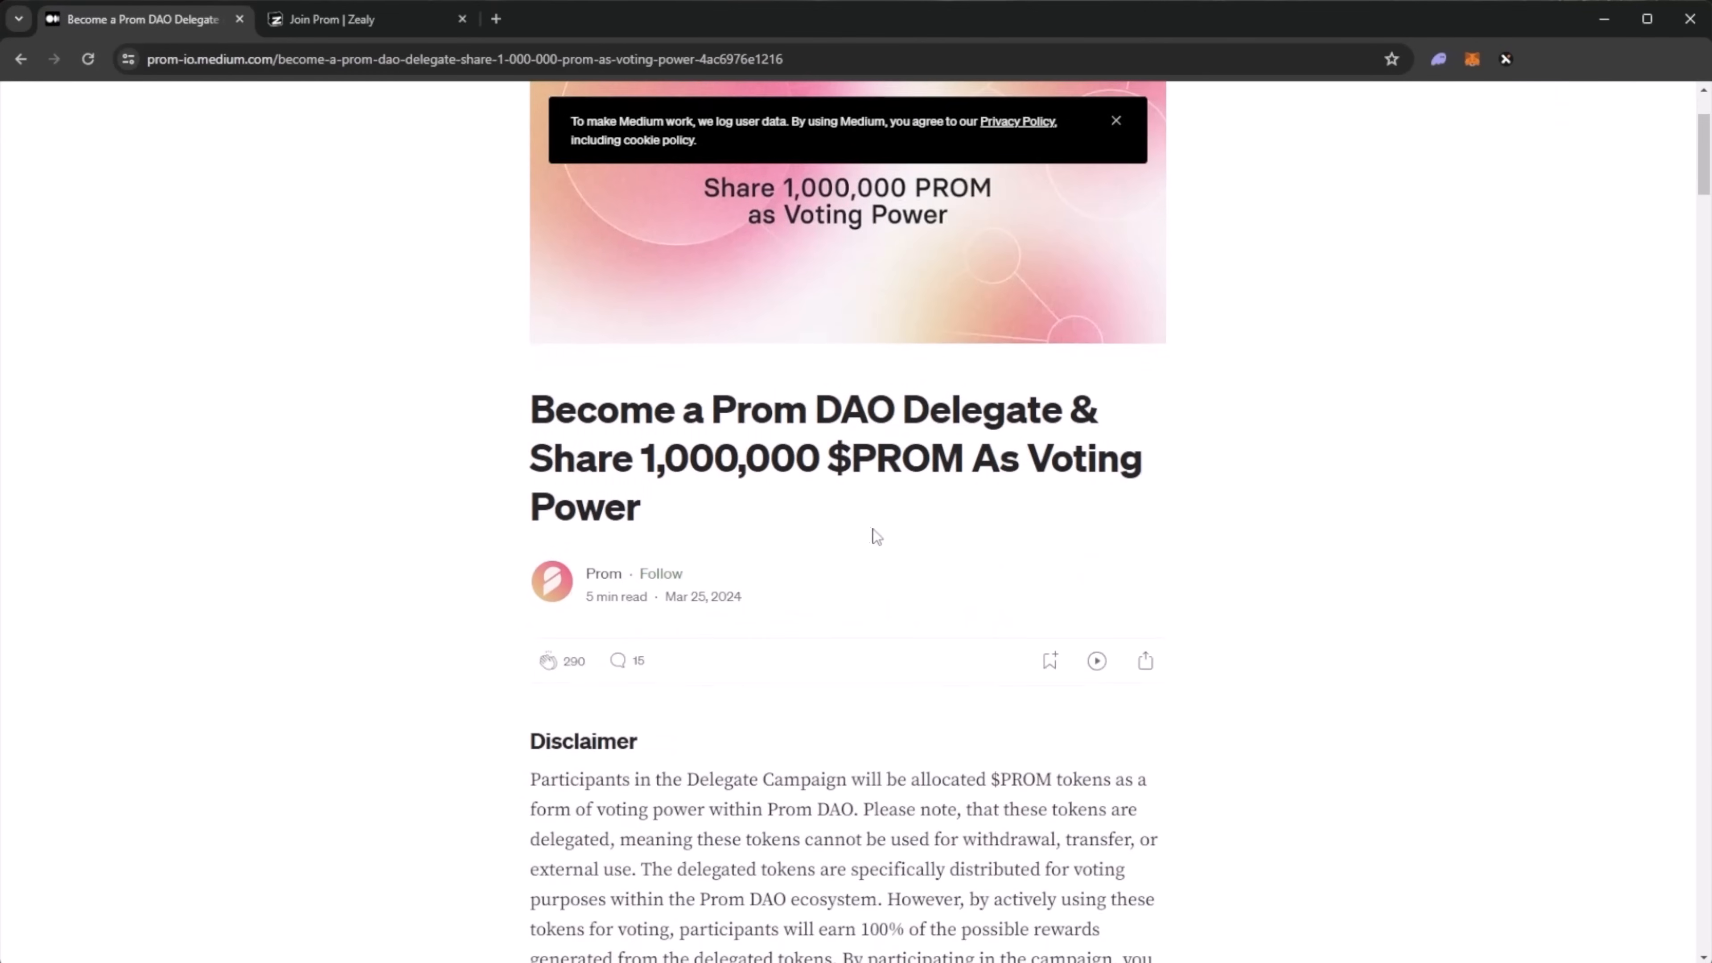
{"action": "scroll", "scroll_direction": "down", "scroll_amount": 3}
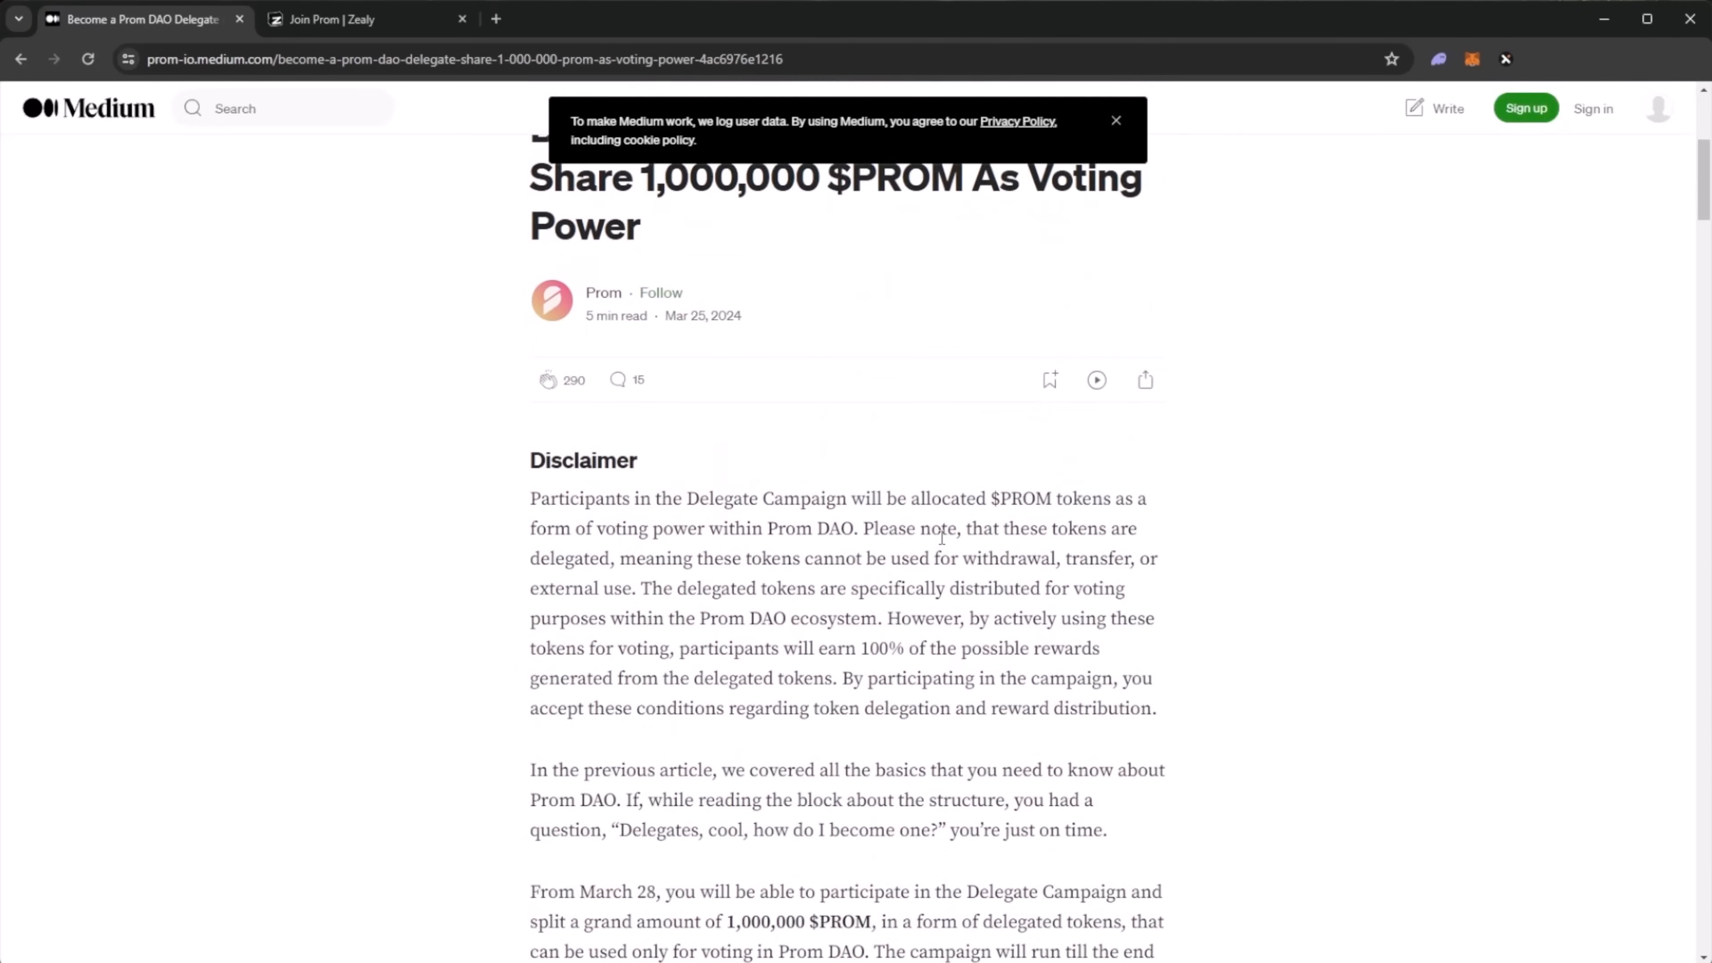
{"action": "left_click", "coordinate": [1115, 121]}
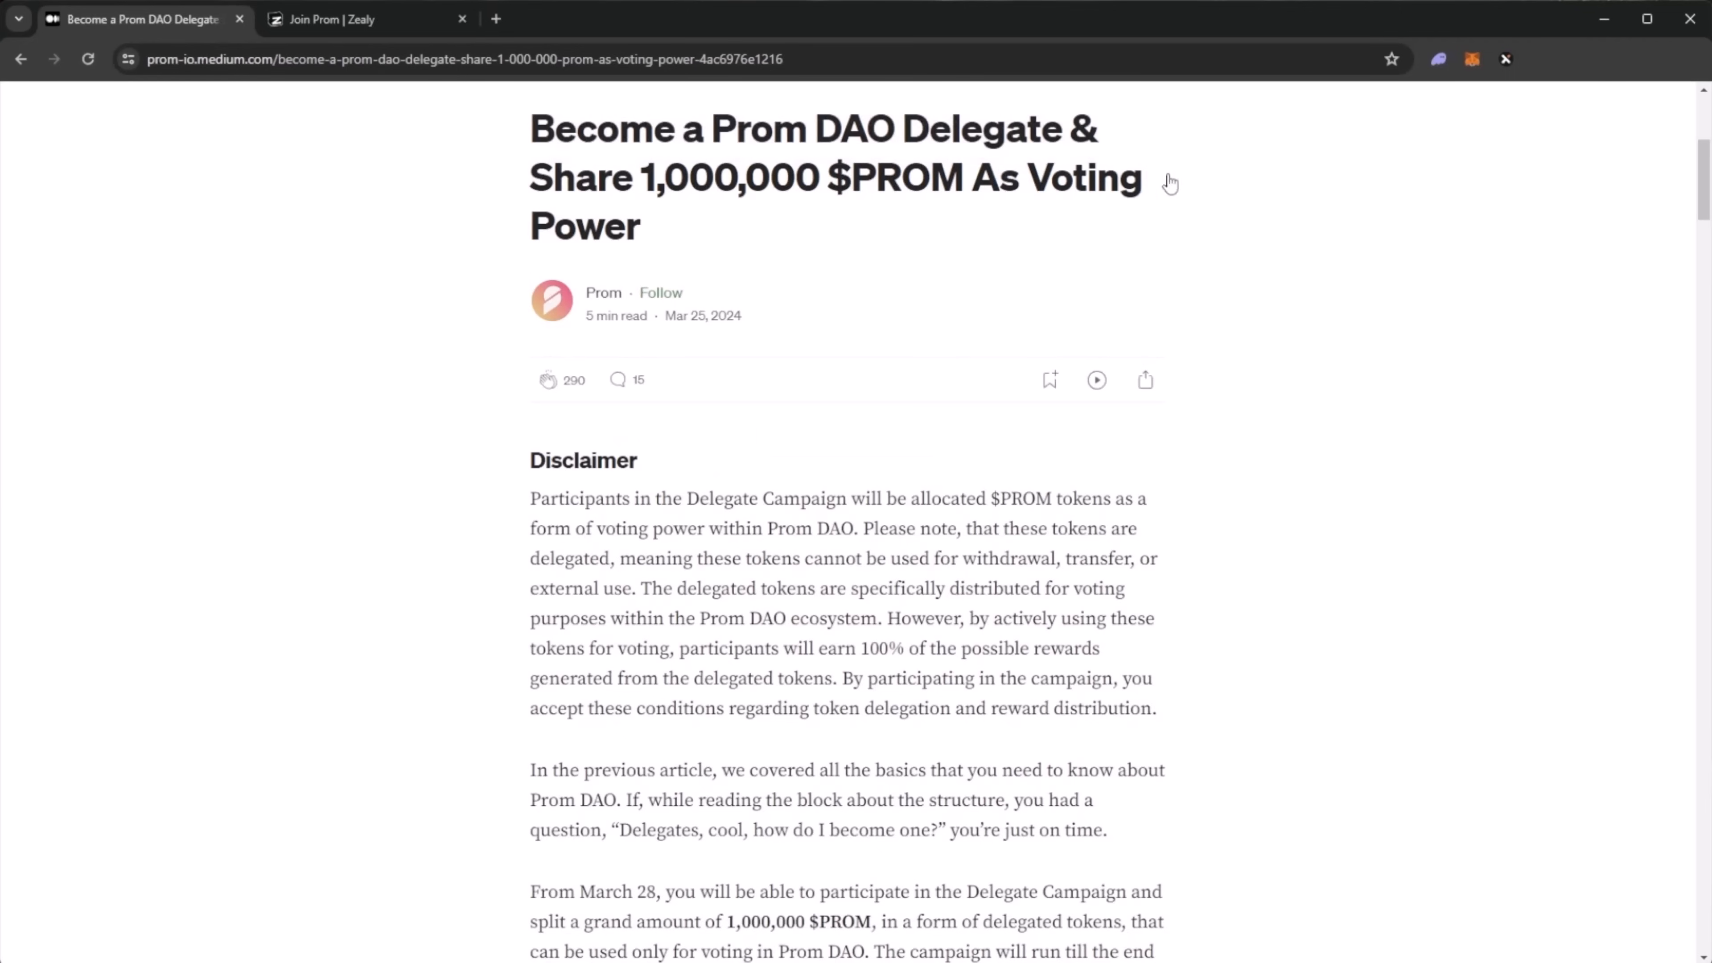
{"action": "mouse_move", "coordinate": [1257, 247]}
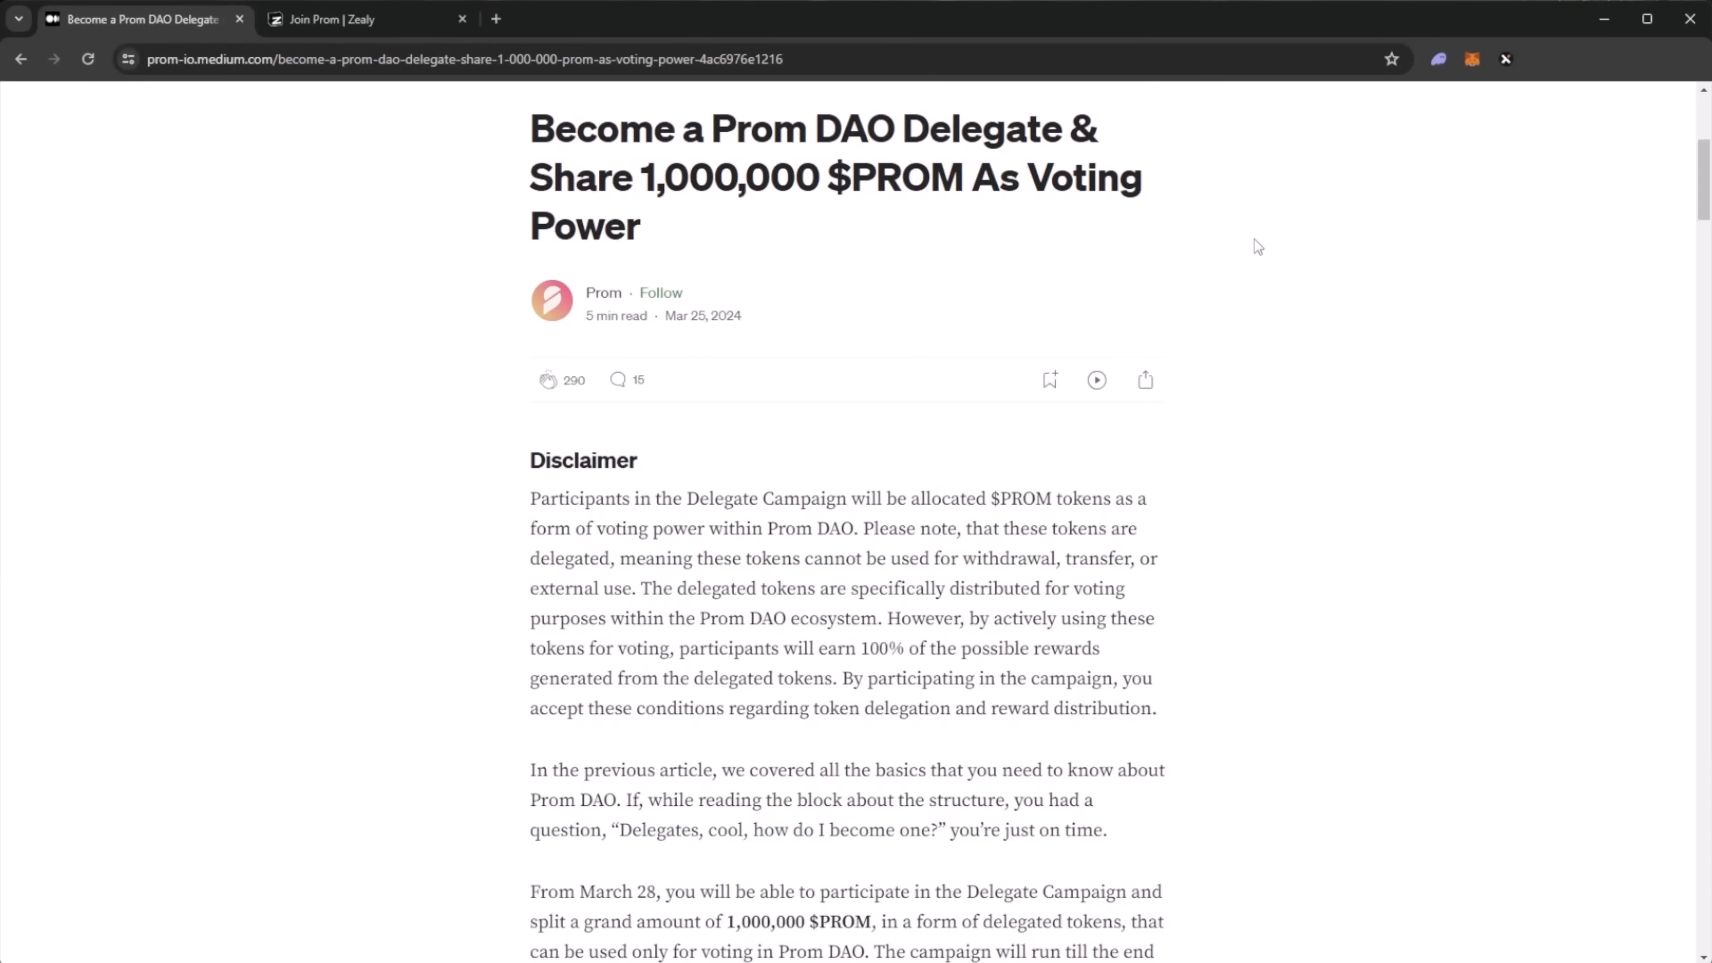
{"action": "mouse_move", "coordinate": [894, 283]}
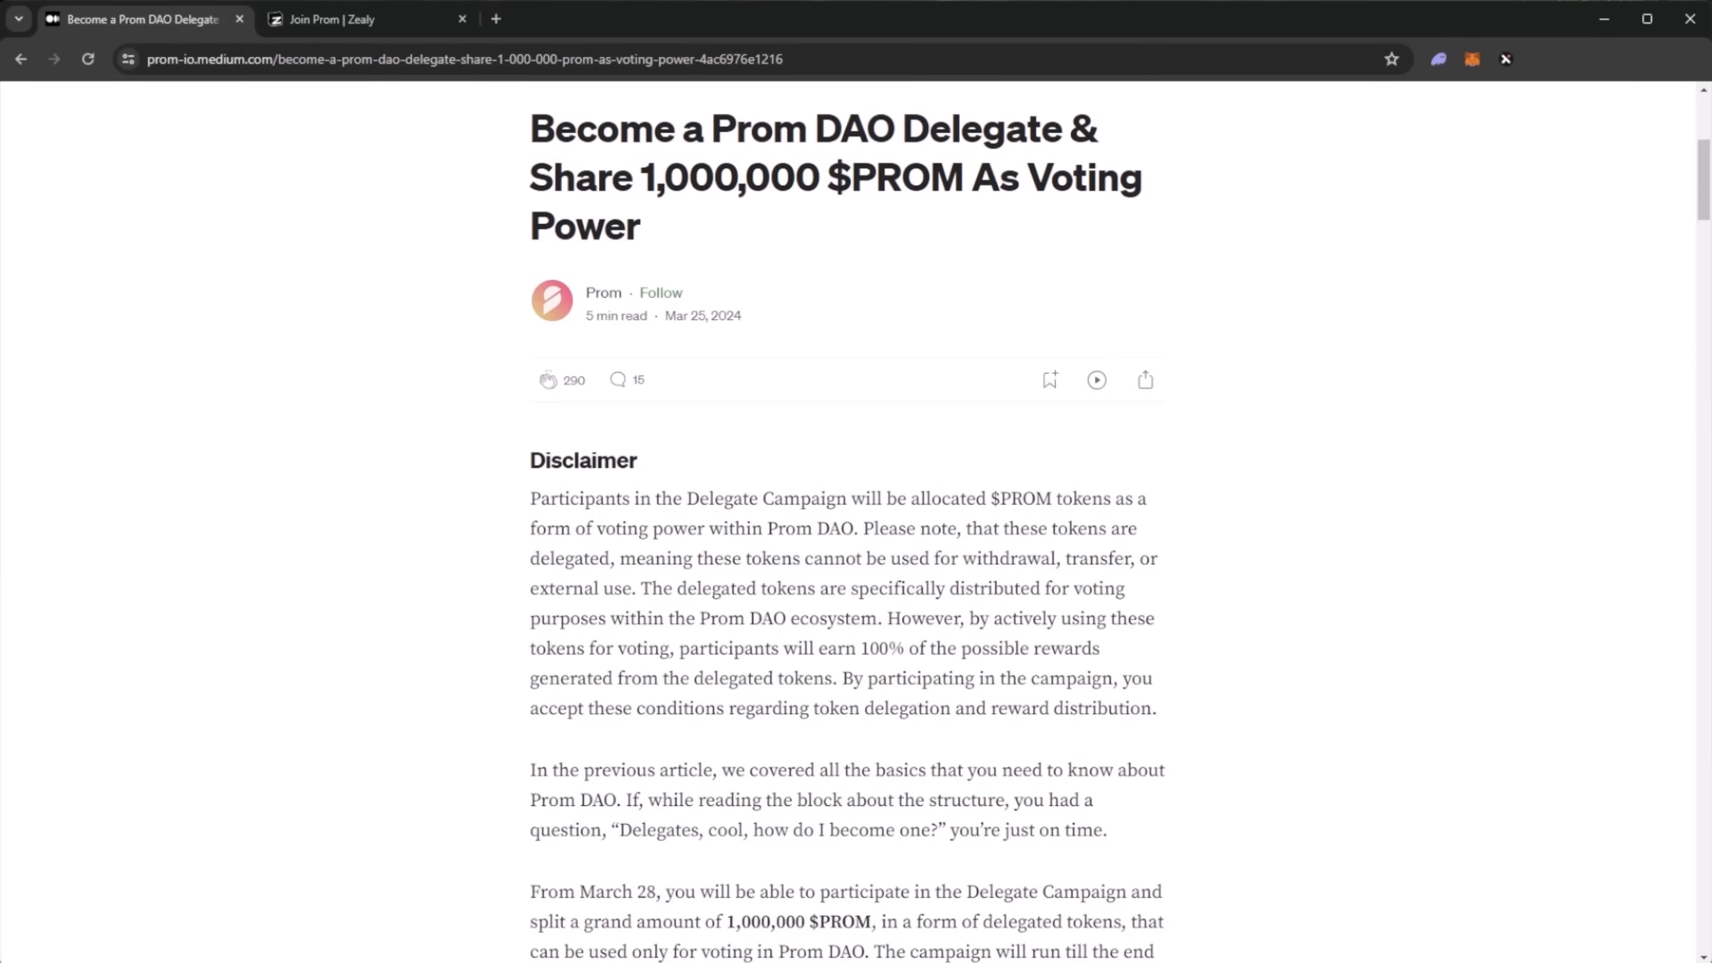
{"action": "mouse_move", "coordinate": [1229, 524]}
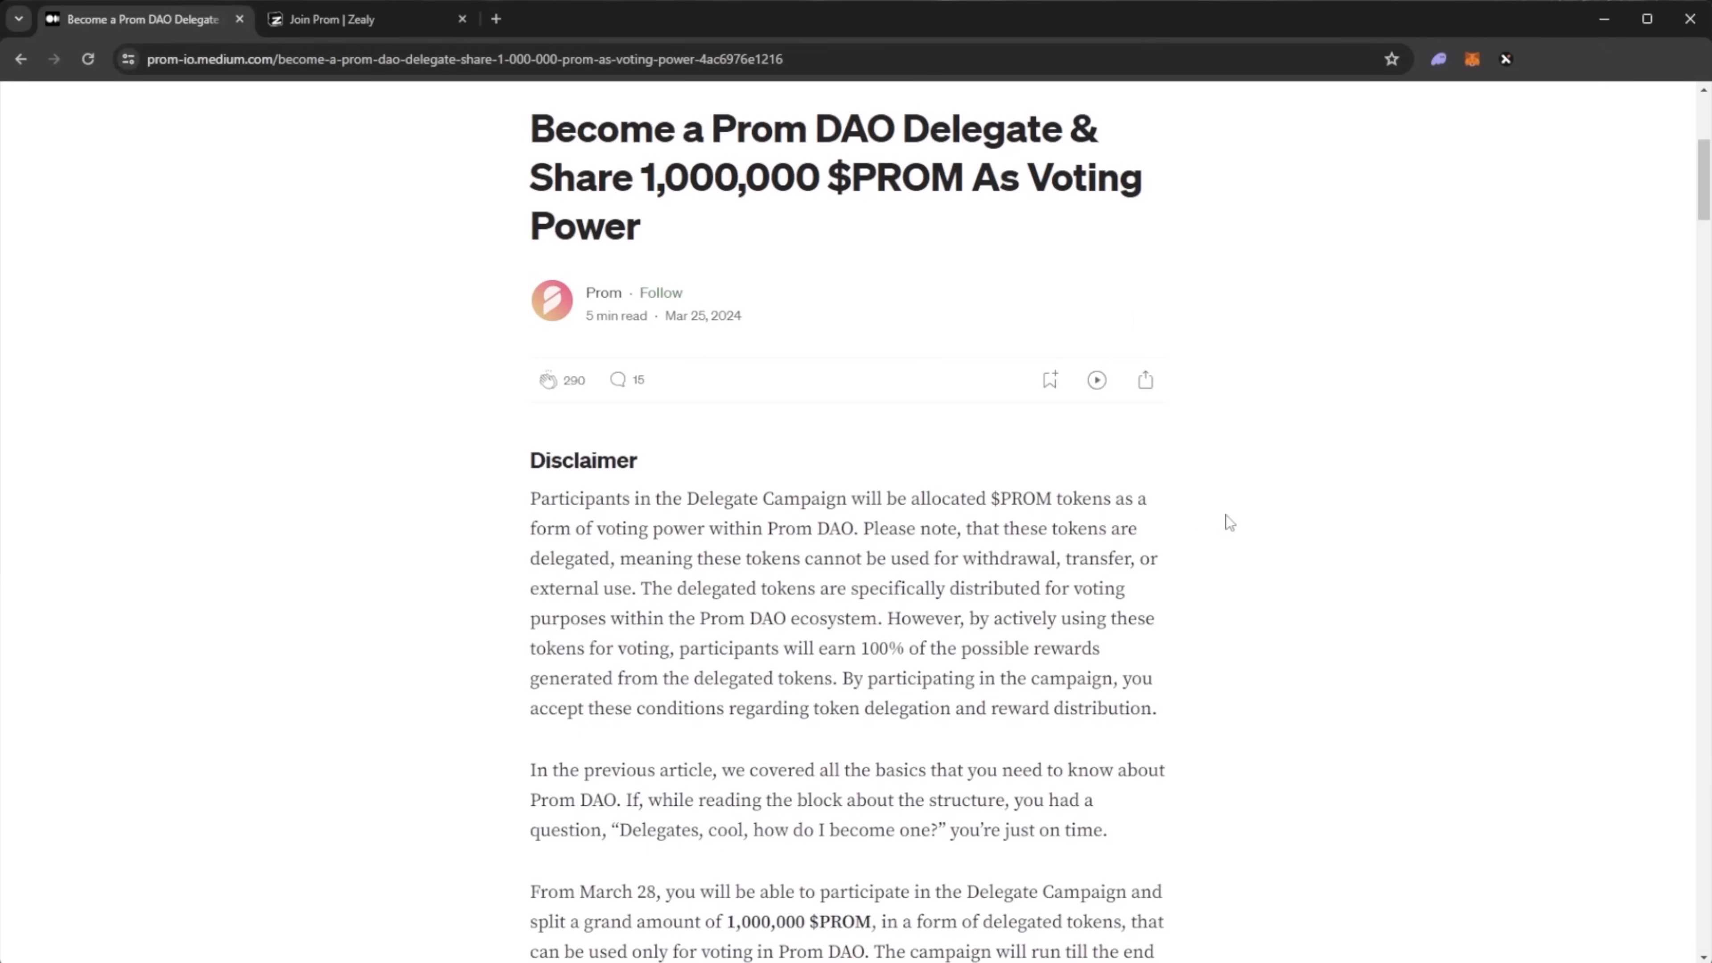
{"action": "scroll", "scroll_direction": "down", "scroll_amount": 3}
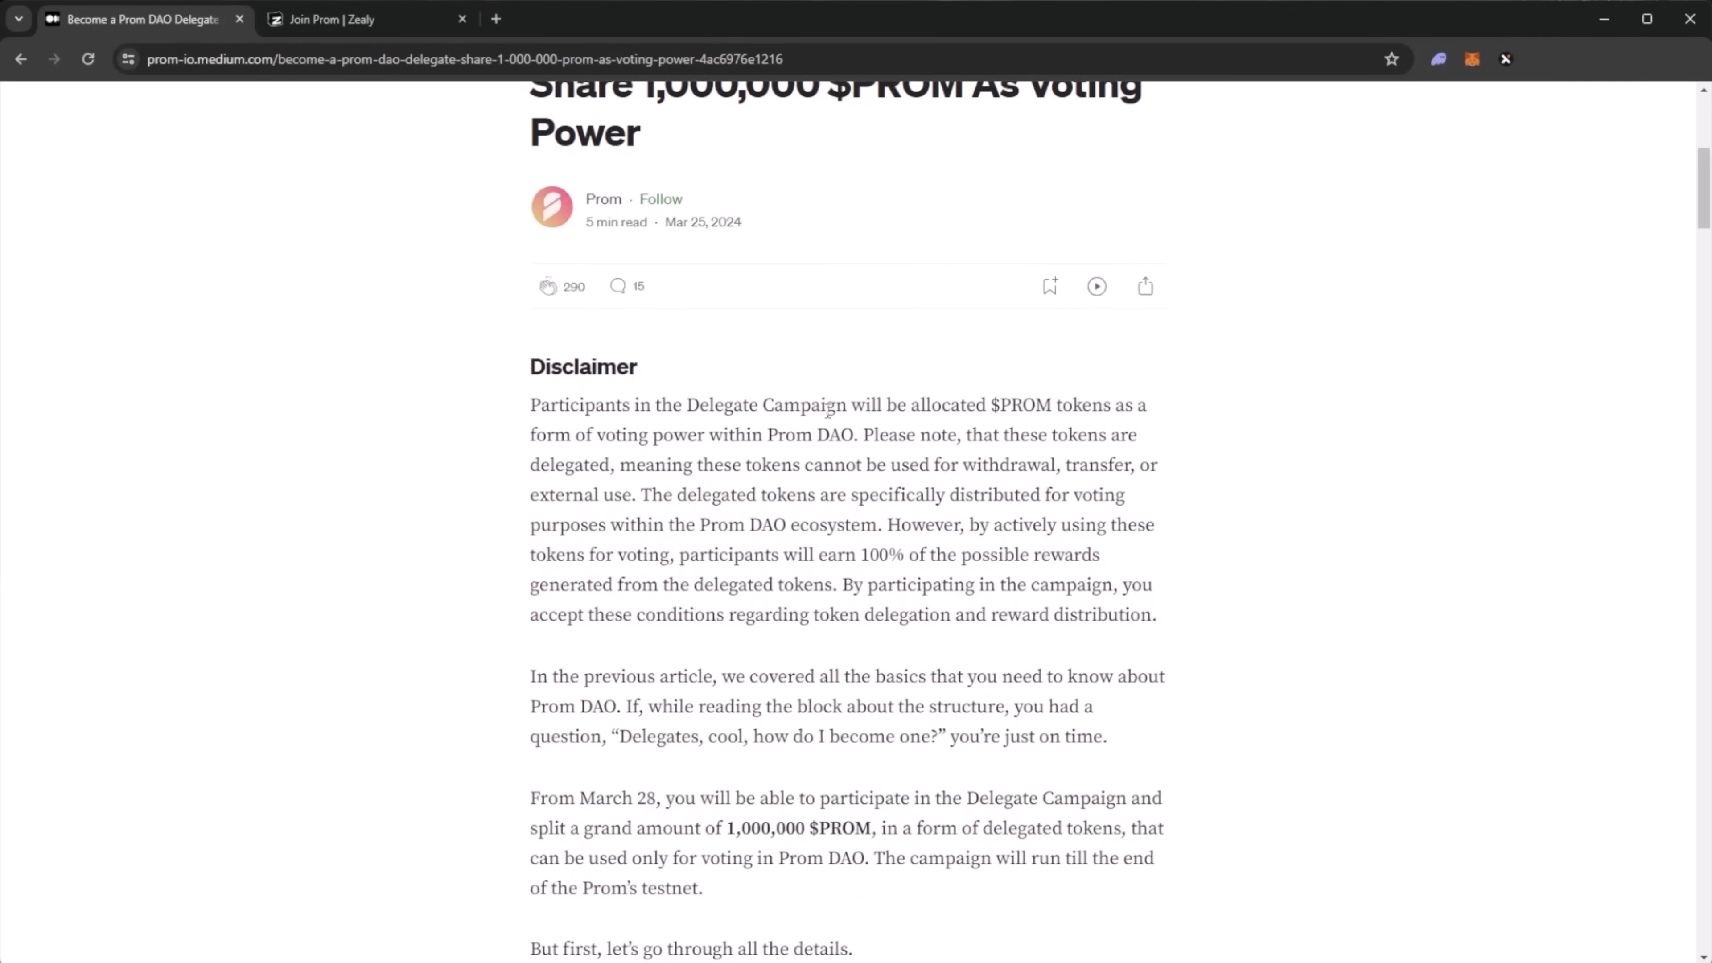
{"action": "scroll", "scroll_direction": "down", "scroll_amount": 3}
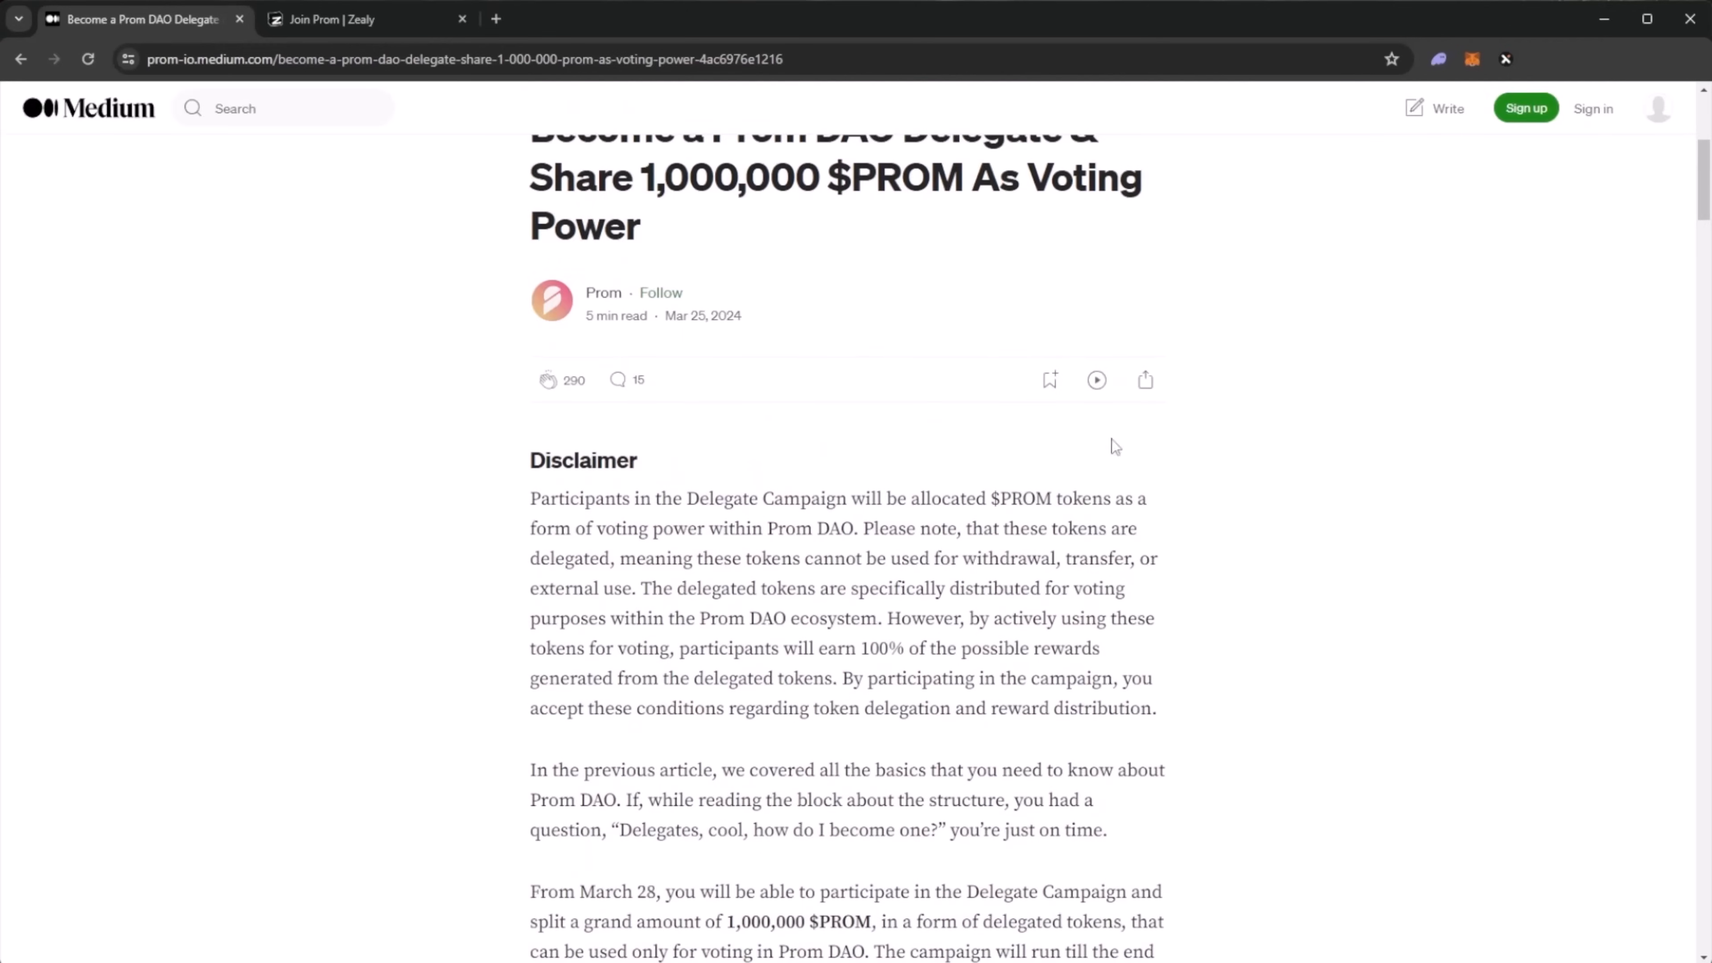
{"action": "scroll", "scroll_direction": "down", "scroll_amount": 3}
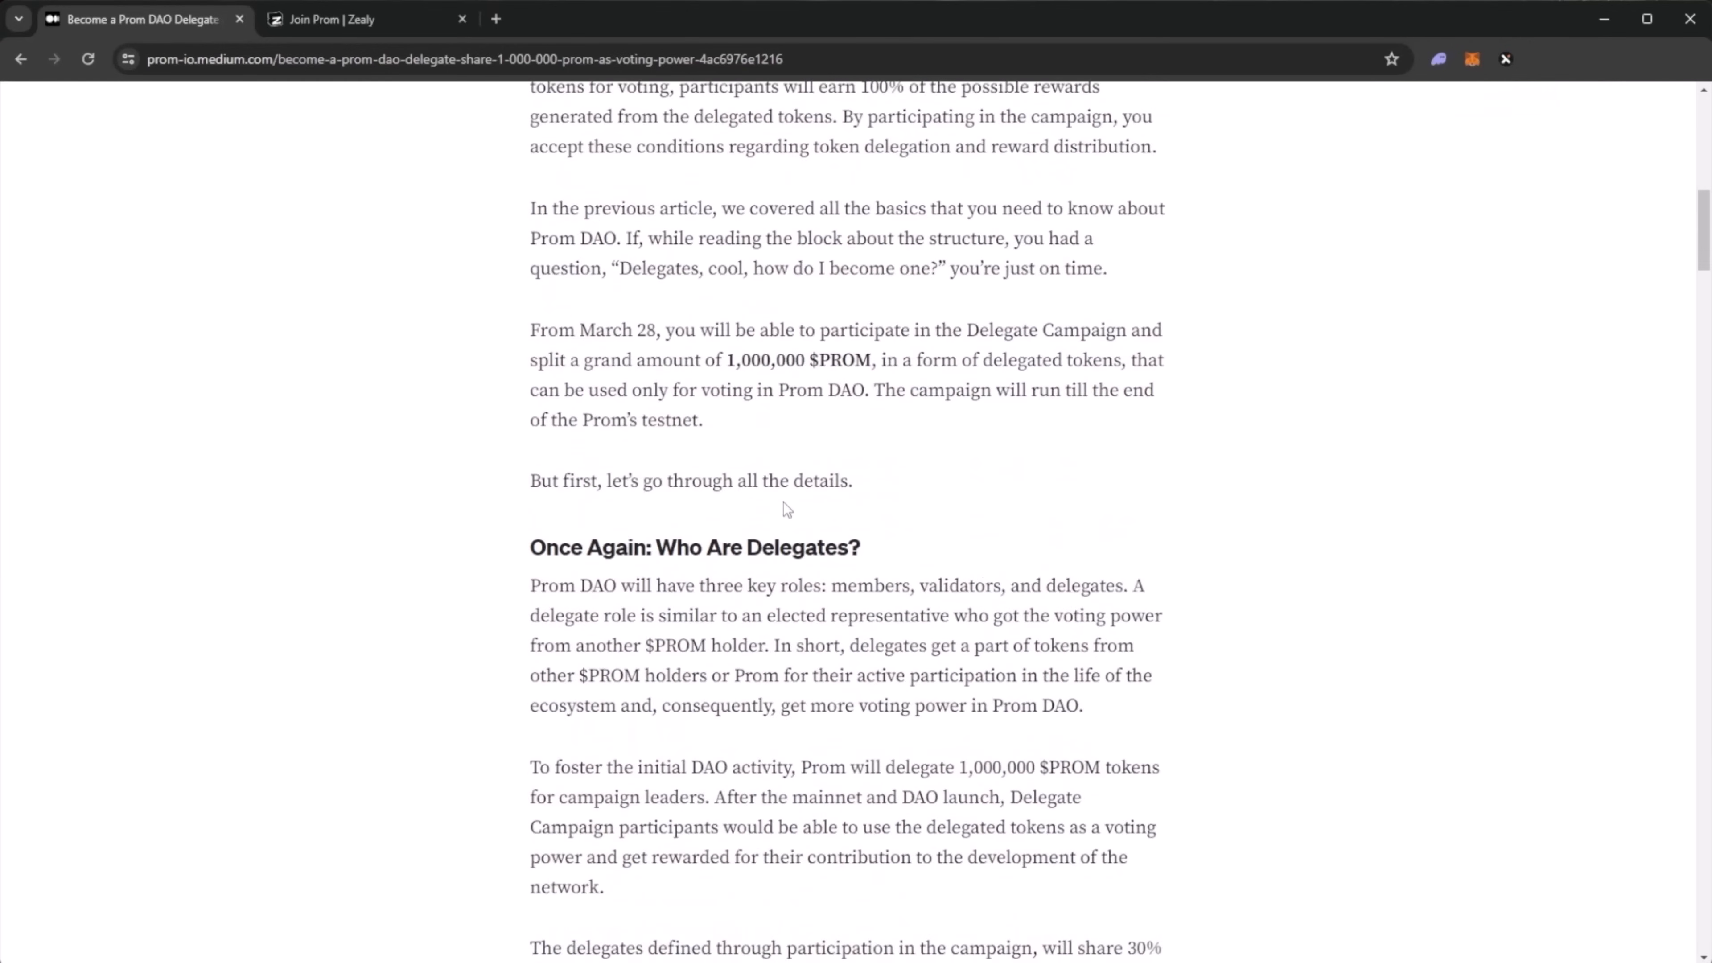
- Read through the Main Tasks, Achievements and Points Multiplier tables to 'How Do I Receive the Delegated Tokens?'
{"action": "scroll", "scroll_direction": "down", "scroll_amount": 3}
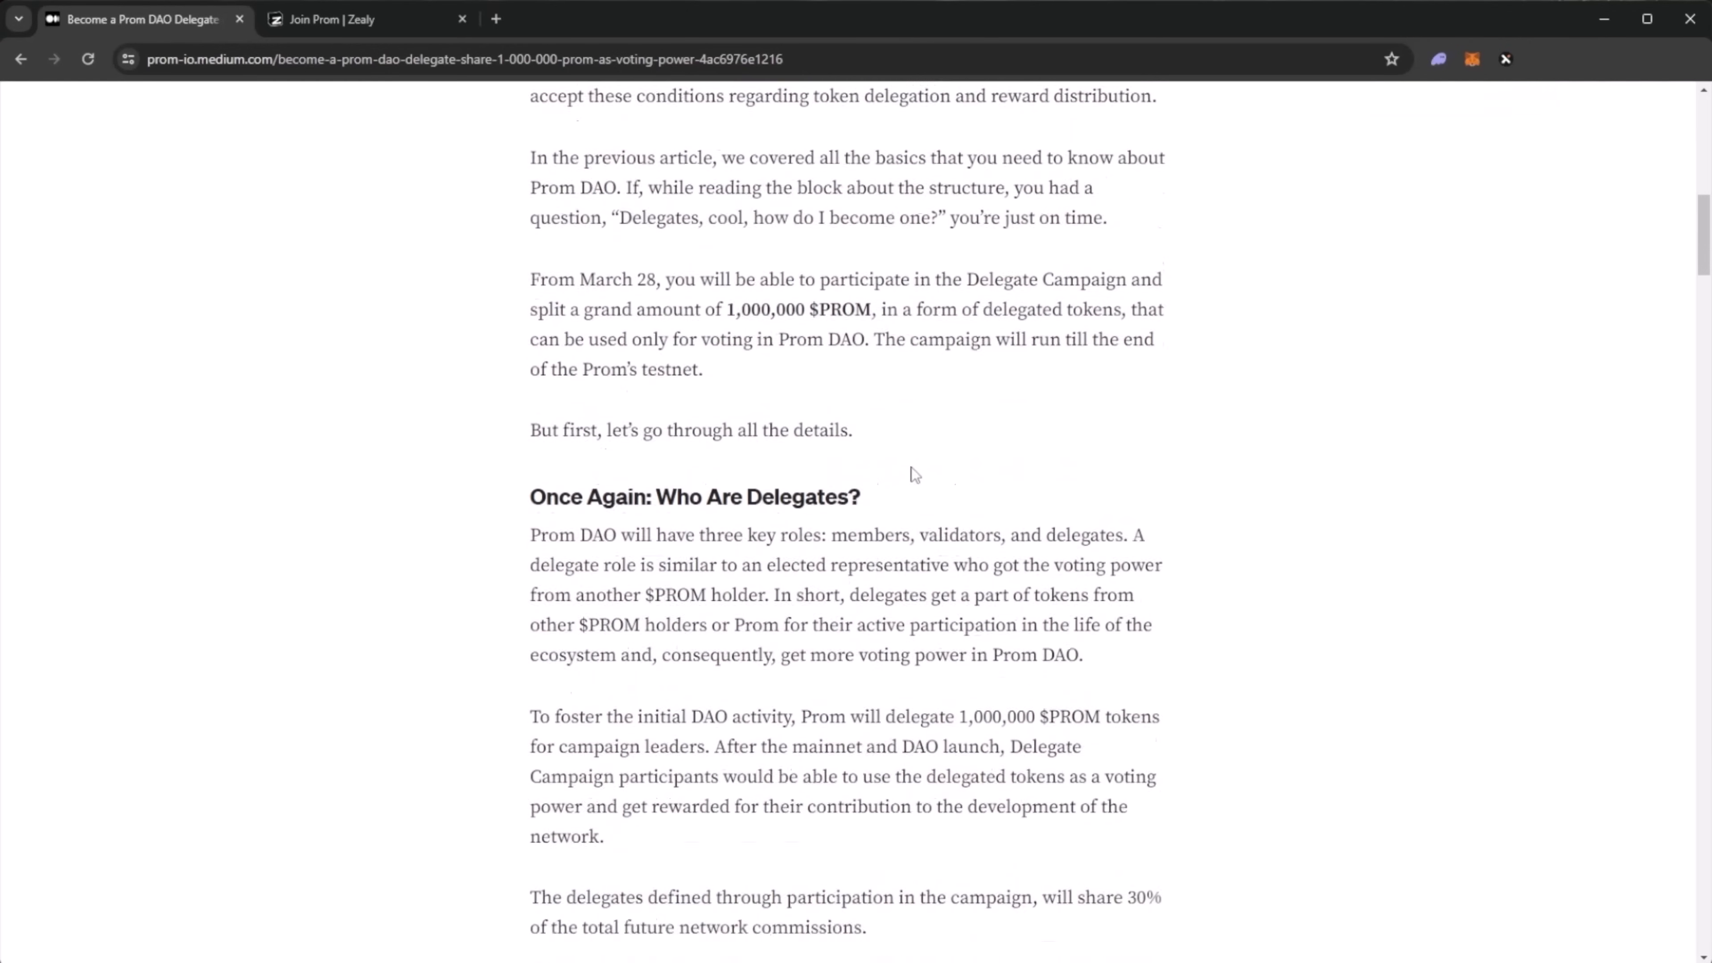
{"action": "scroll", "scroll_direction": "down", "scroll_amount": 3}
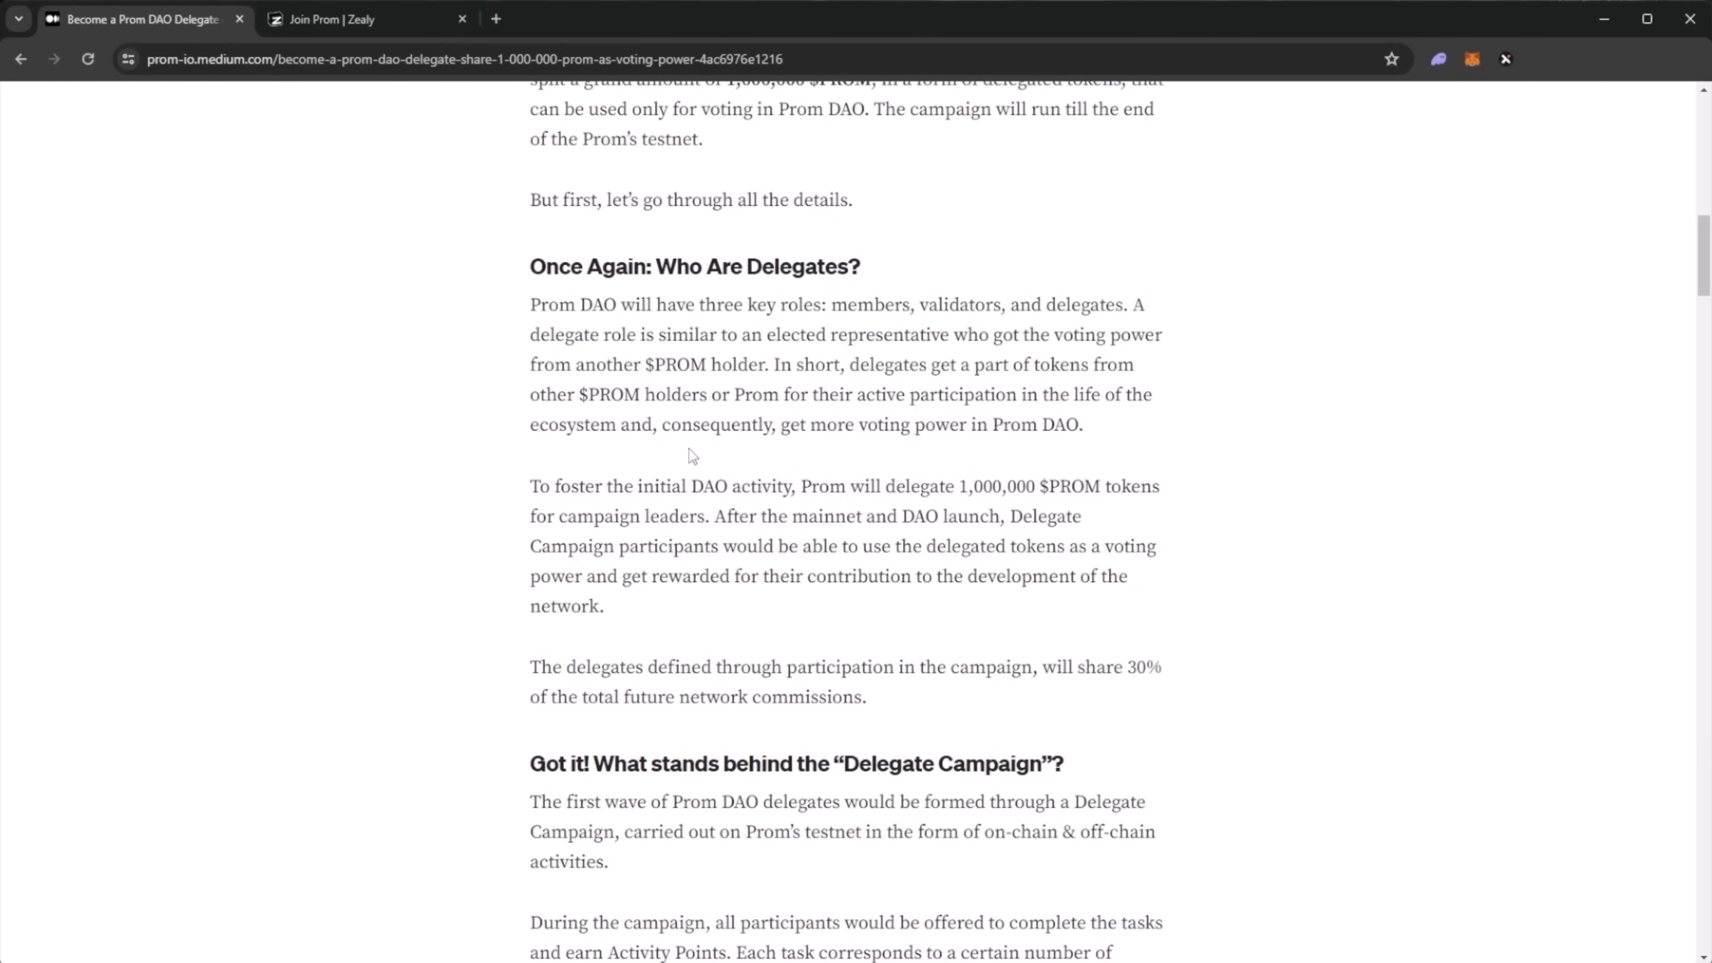
{"action": "scroll", "scroll_direction": "down", "scroll_amount": 3}
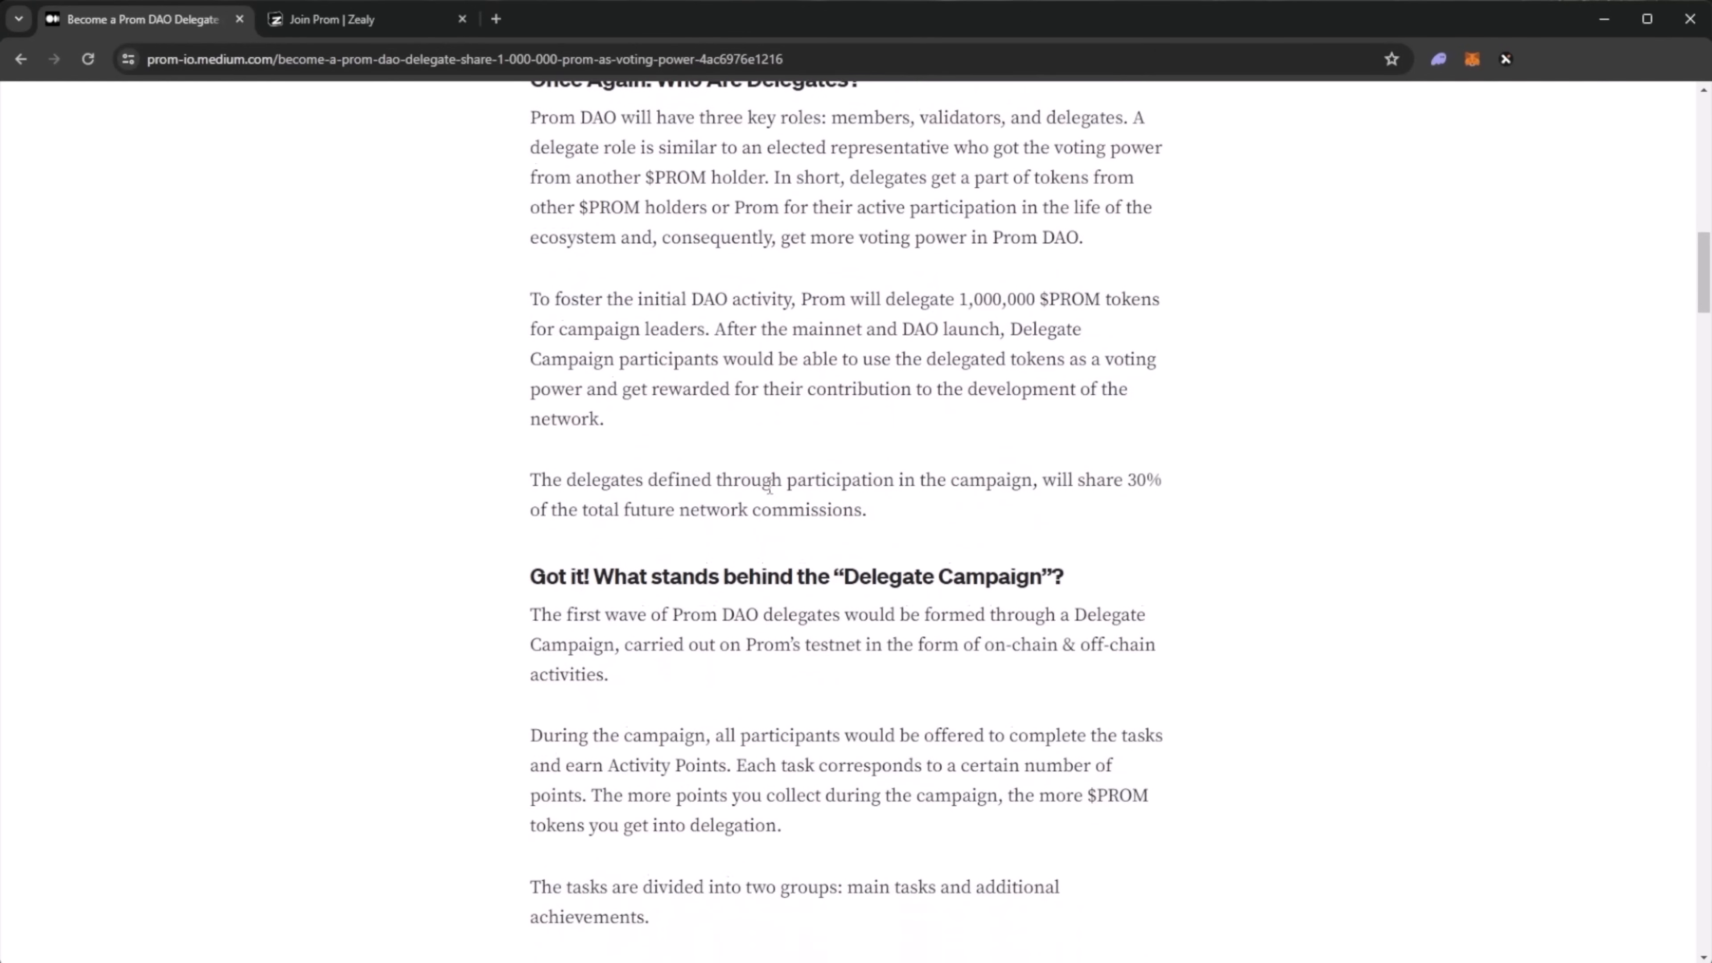
{"action": "scroll", "scroll_direction": "down", "scroll_amount": 3}
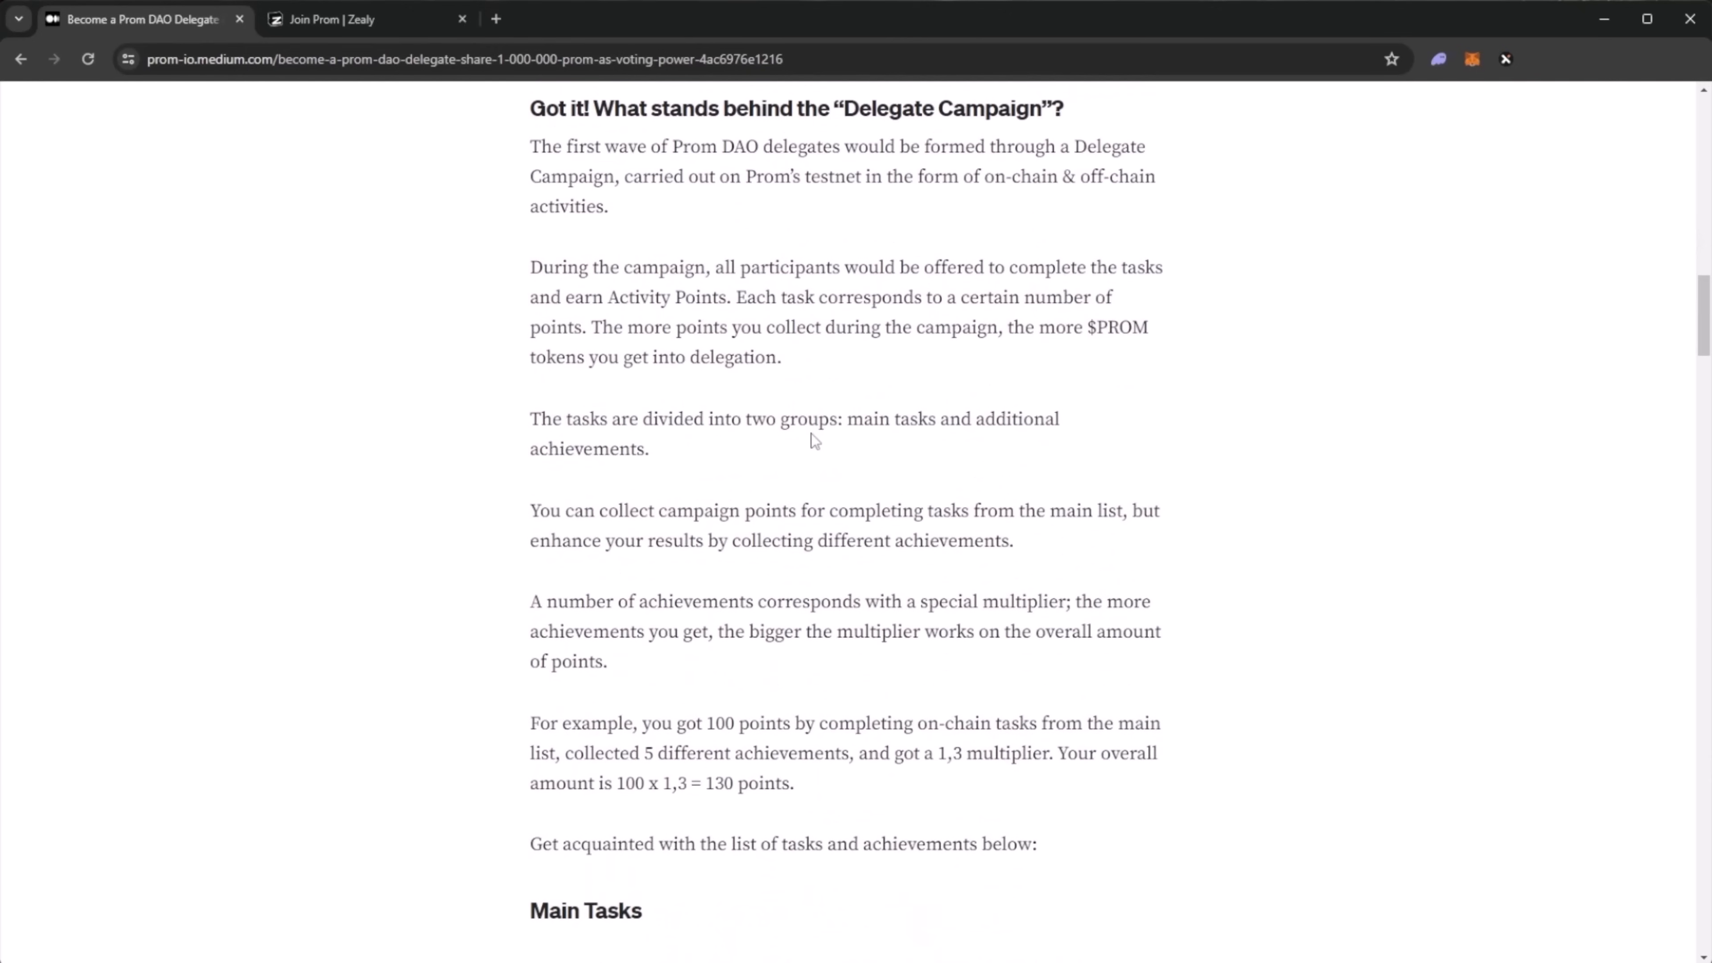
{"action": "scroll", "scroll_direction": "down", "scroll_amount": 3}
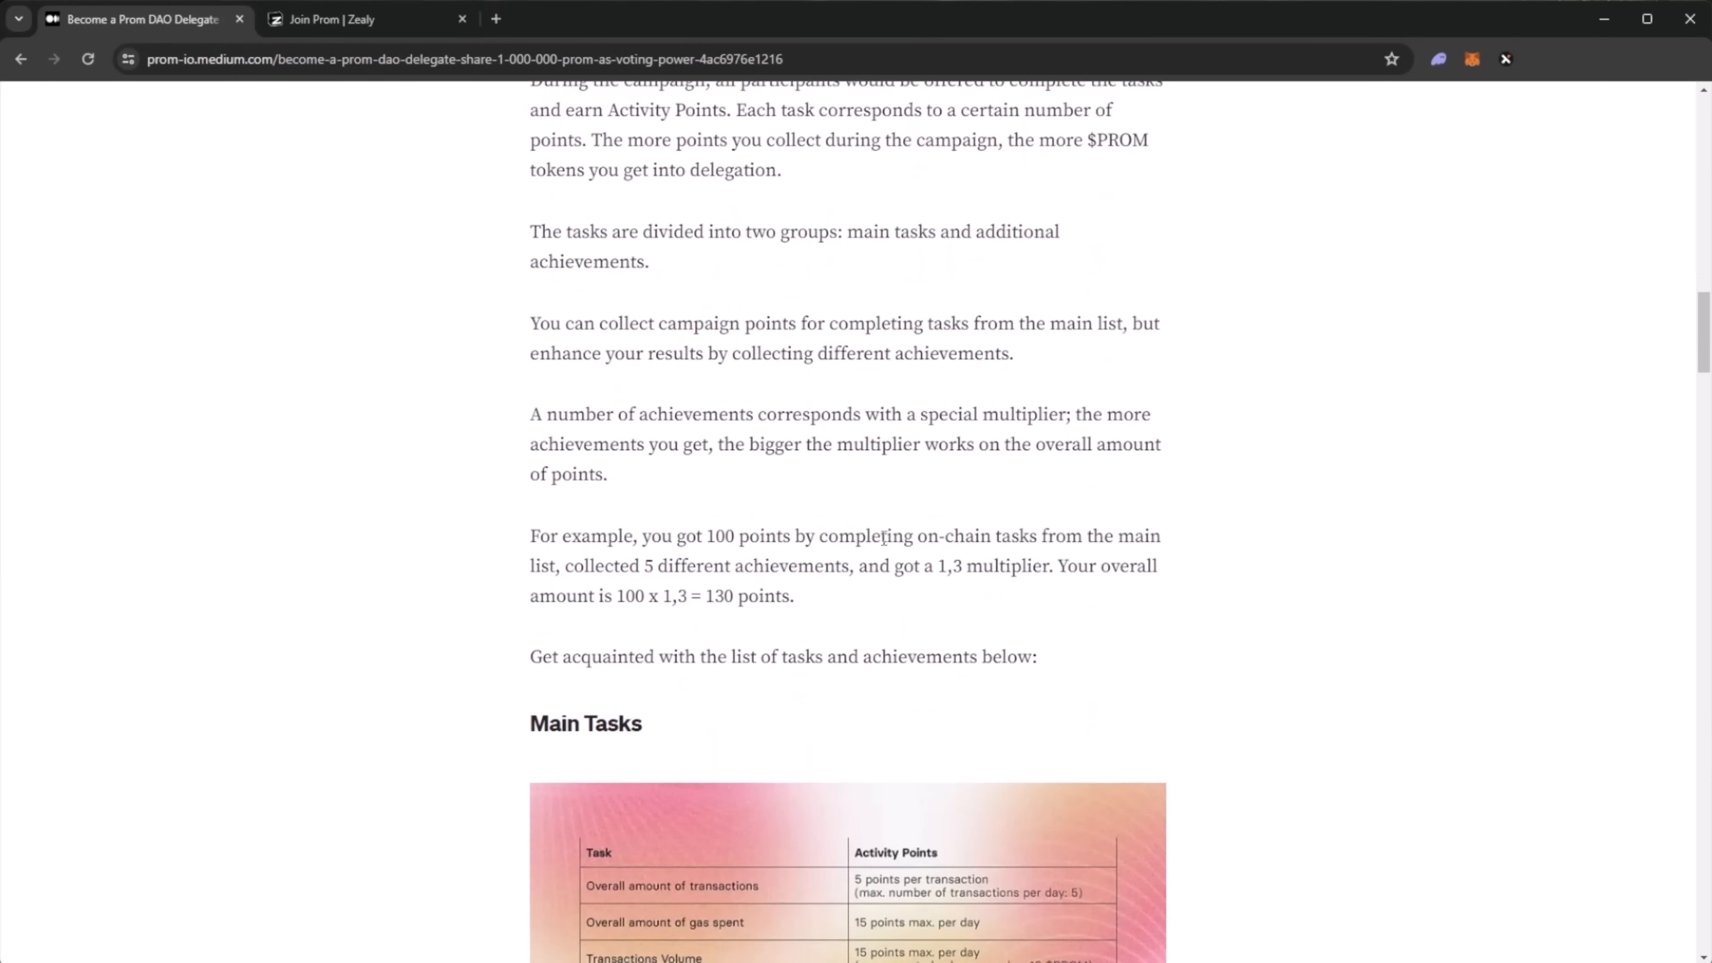
{"action": "scroll", "scroll_direction": "down", "scroll_amount": 3}
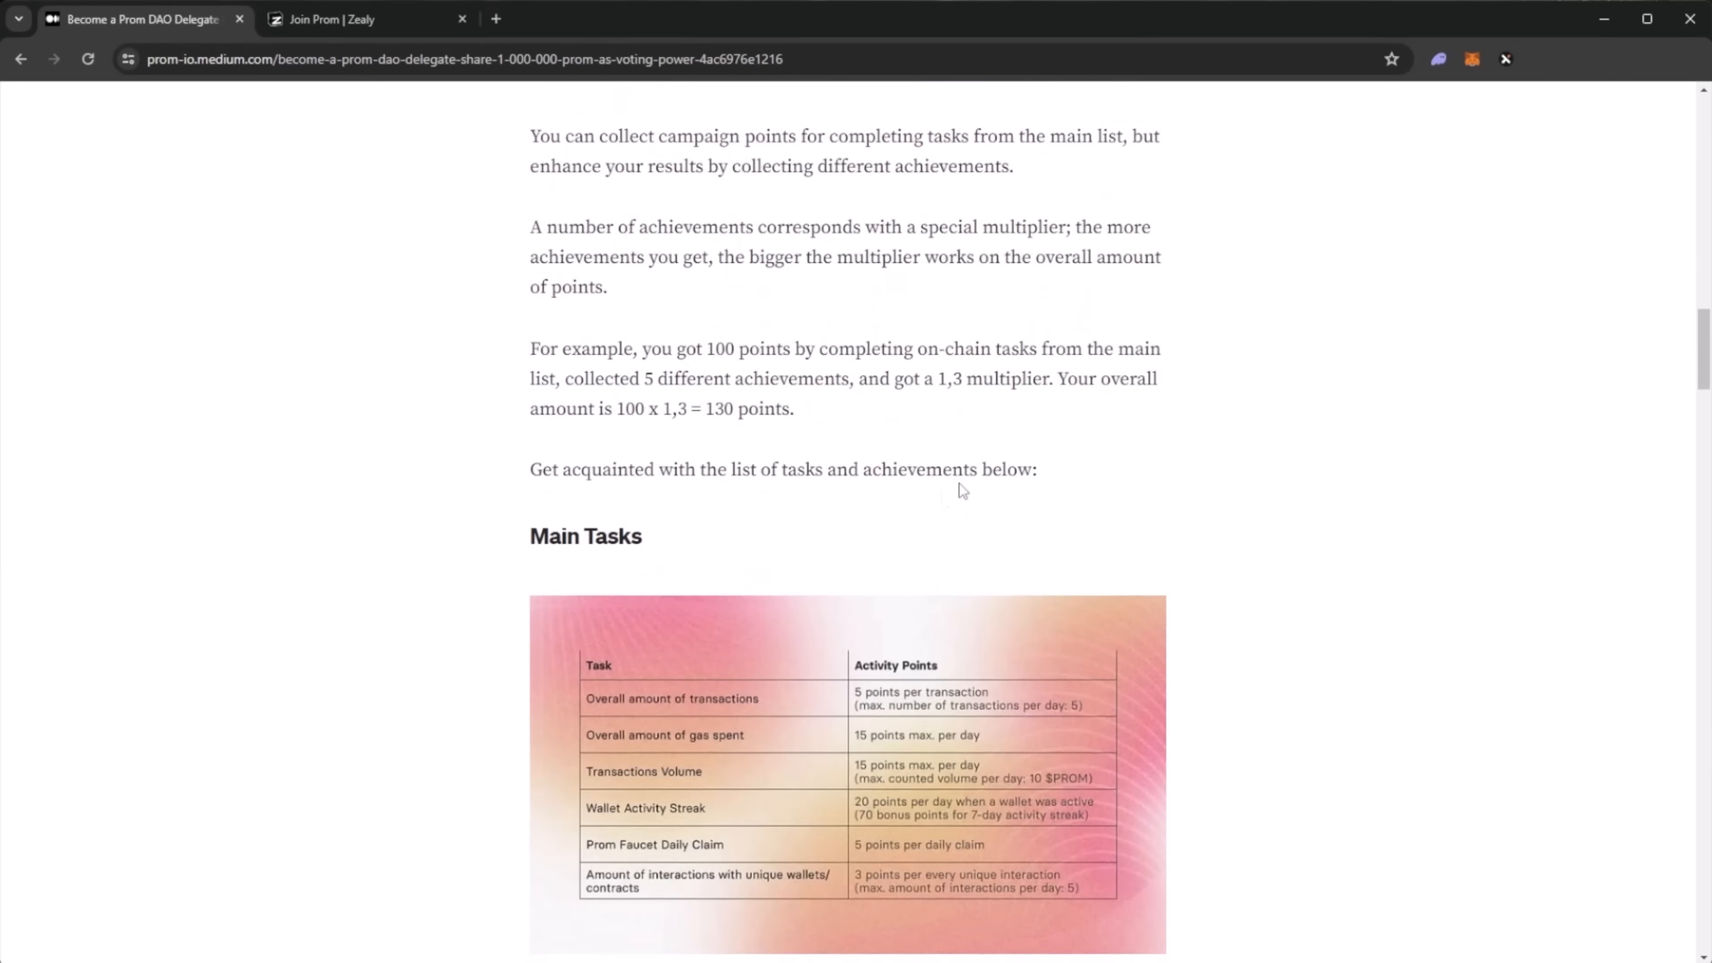
{"action": "scroll", "scroll_direction": "down", "scroll_amount": 3}
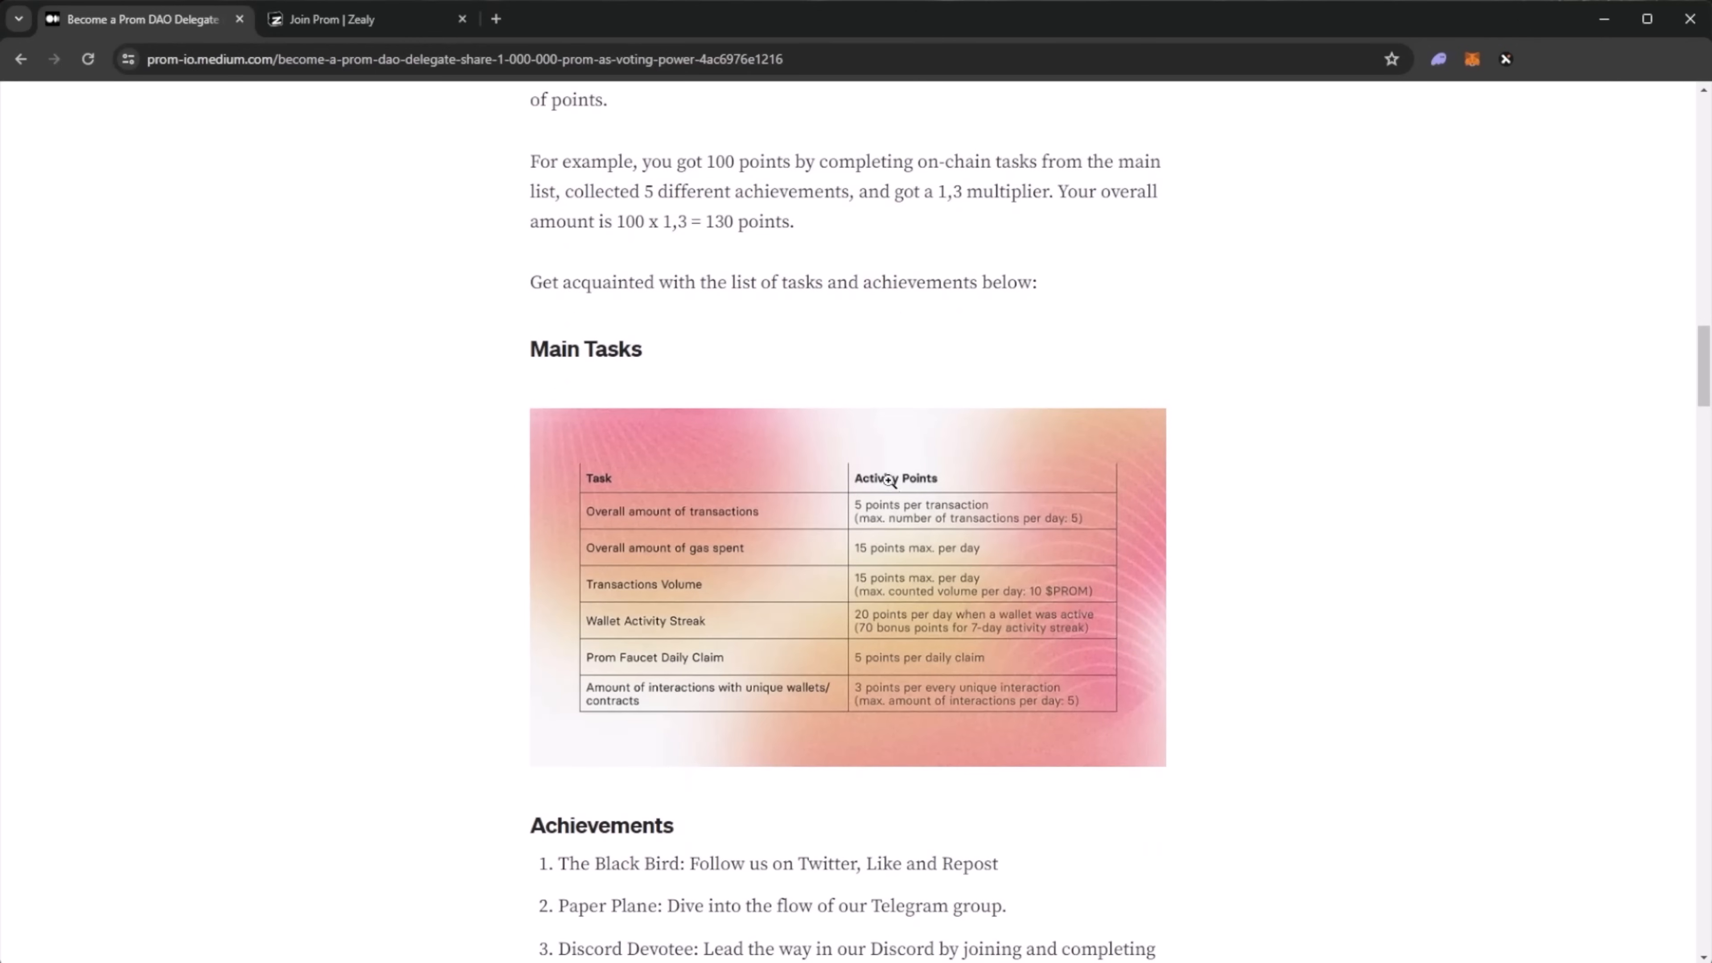
{"action": "scroll", "scroll_direction": "down", "scroll_amount": 3}
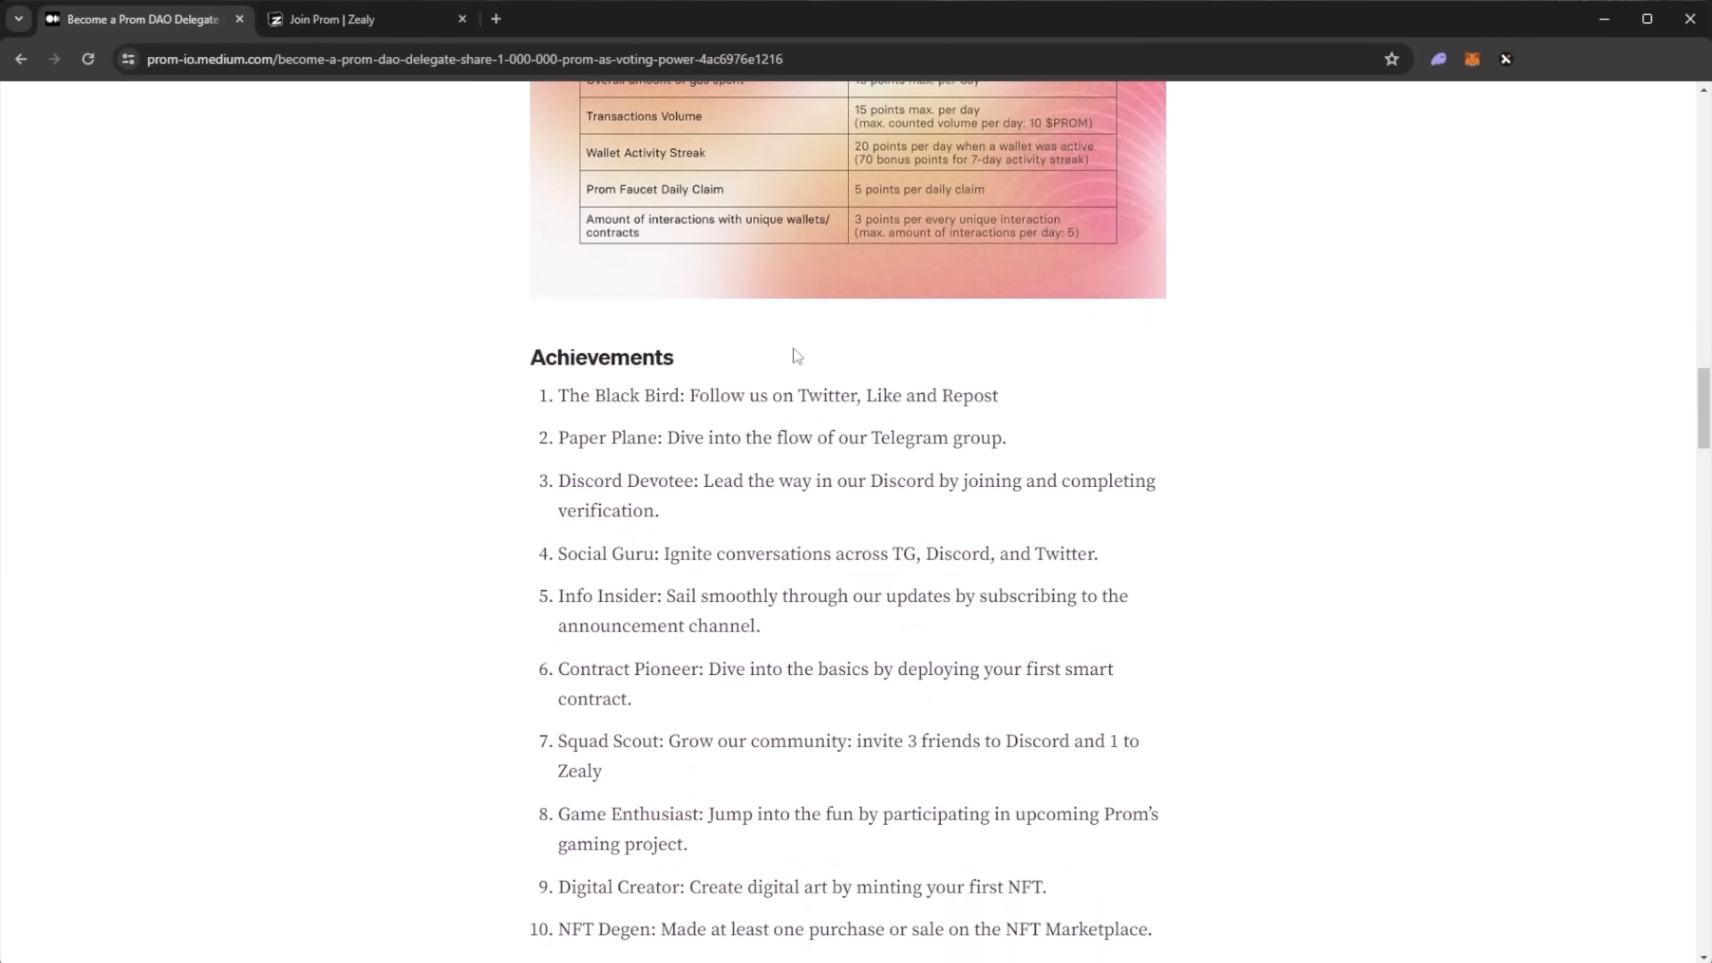
{"action": "scroll", "scroll_direction": "down", "scroll_amount": 3}
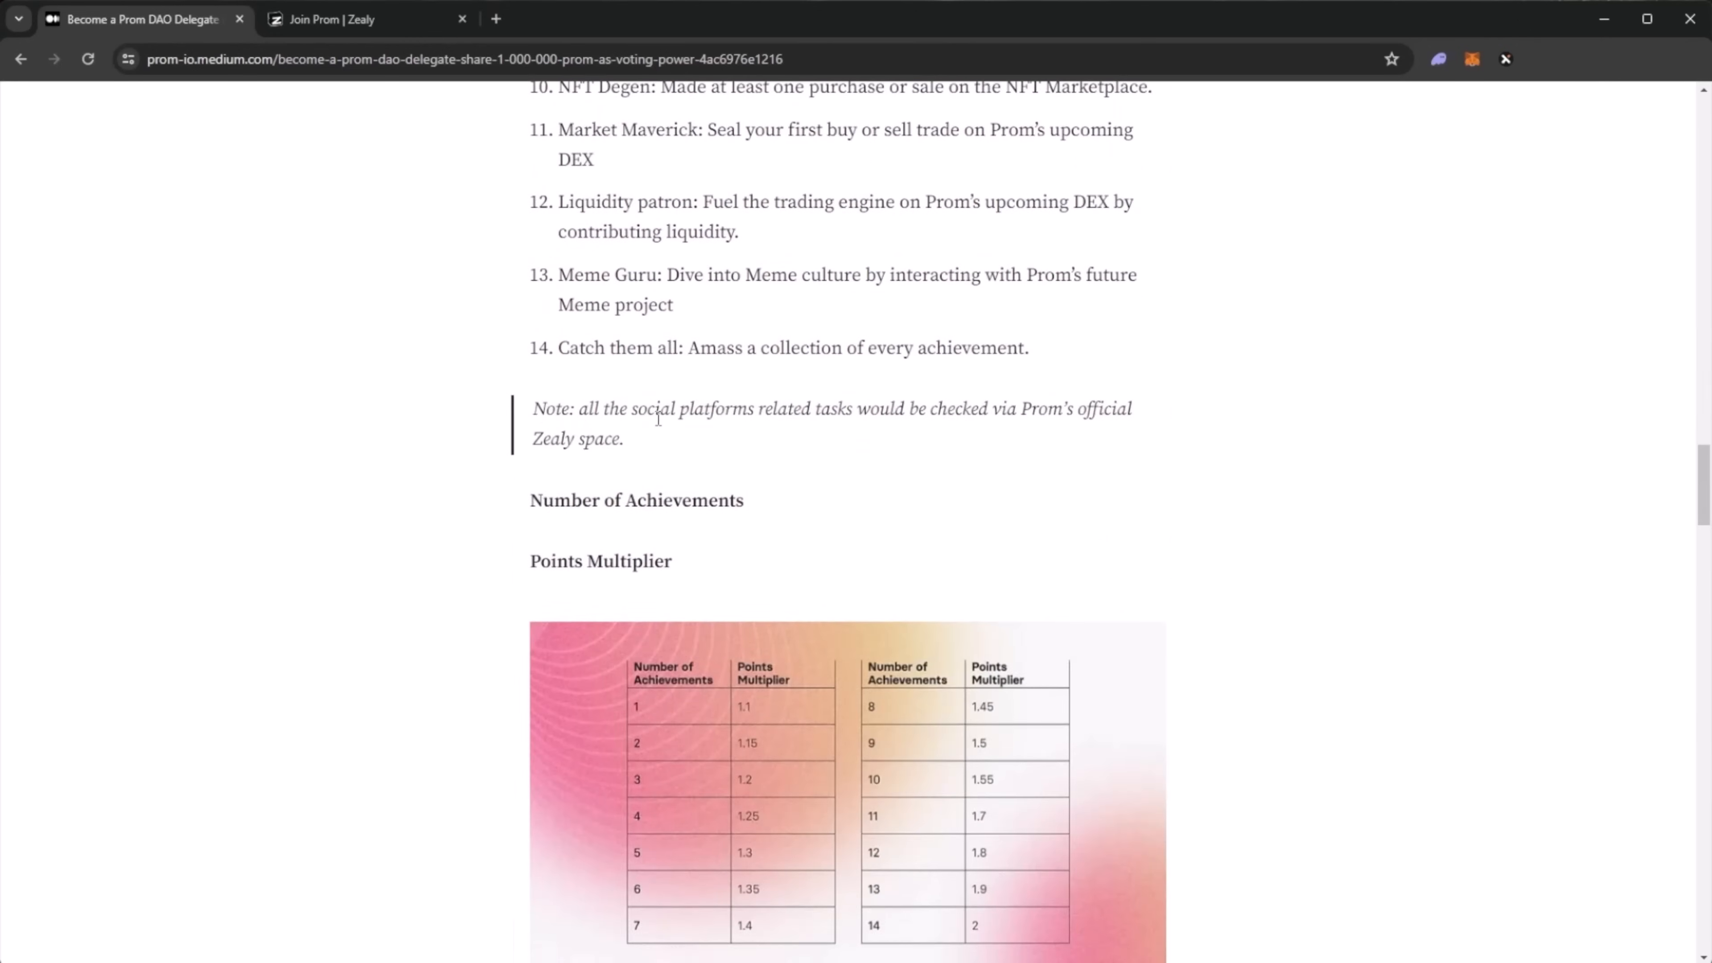
{"action": "scroll", "scroll_direction": "down", "scroll_amount": 3}
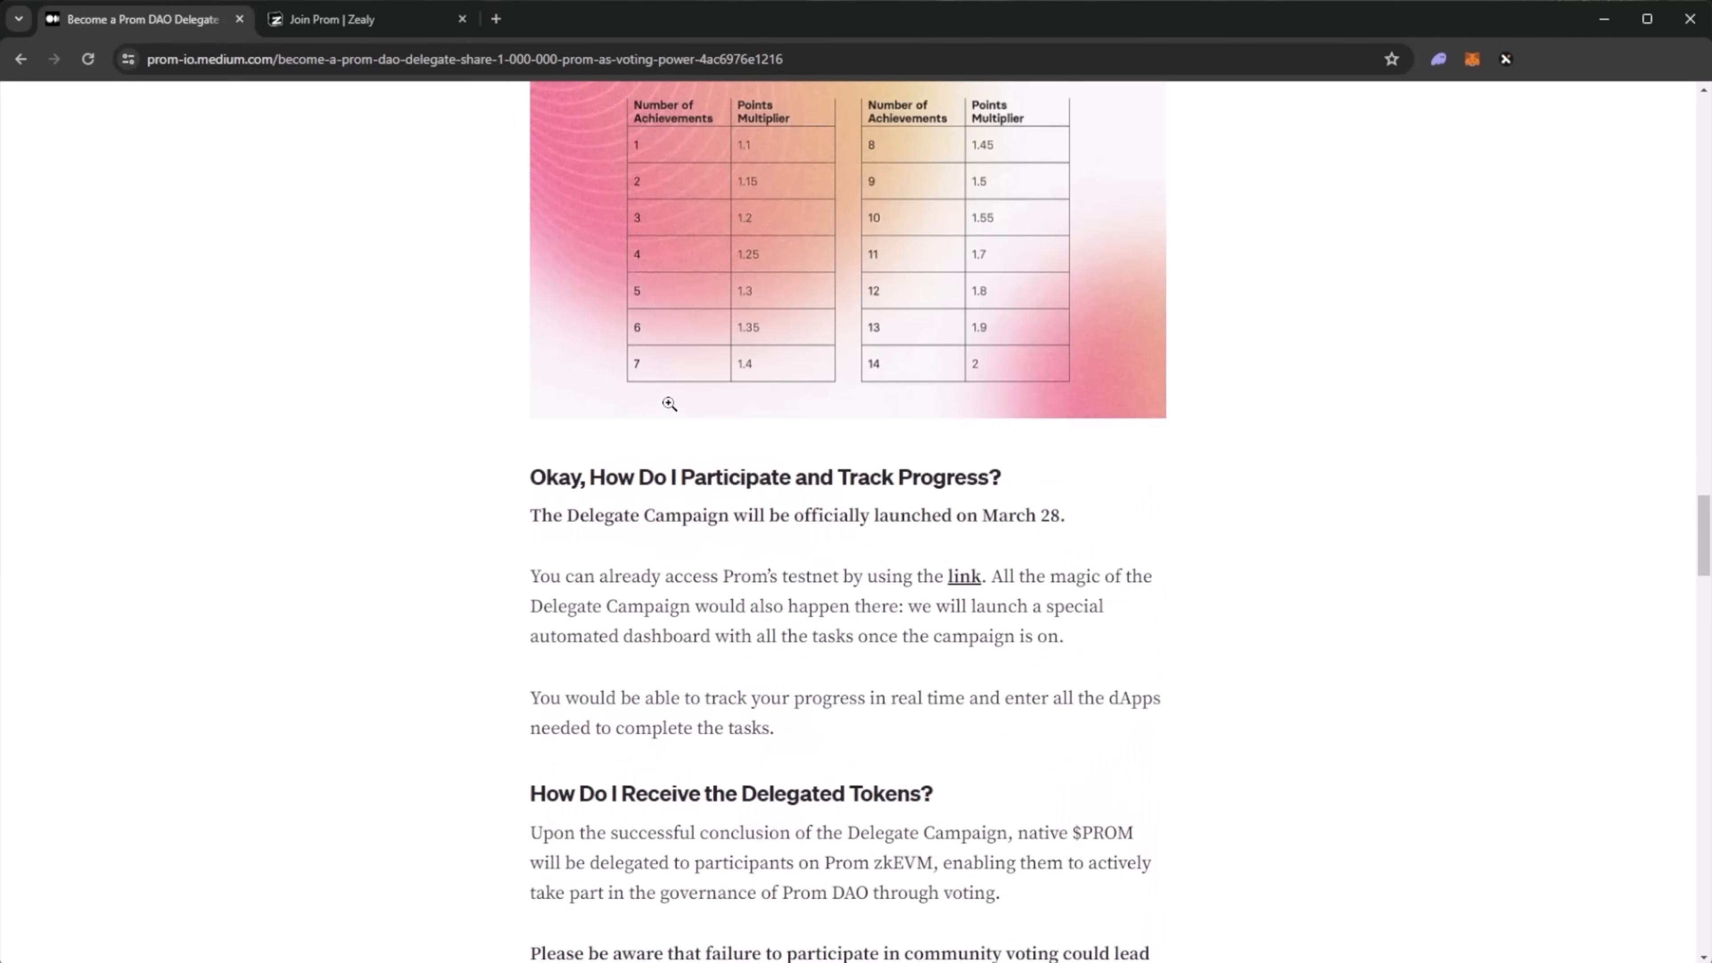
{"action": "scroll", "scroll_direction": "down", "scroll_amount": 3}
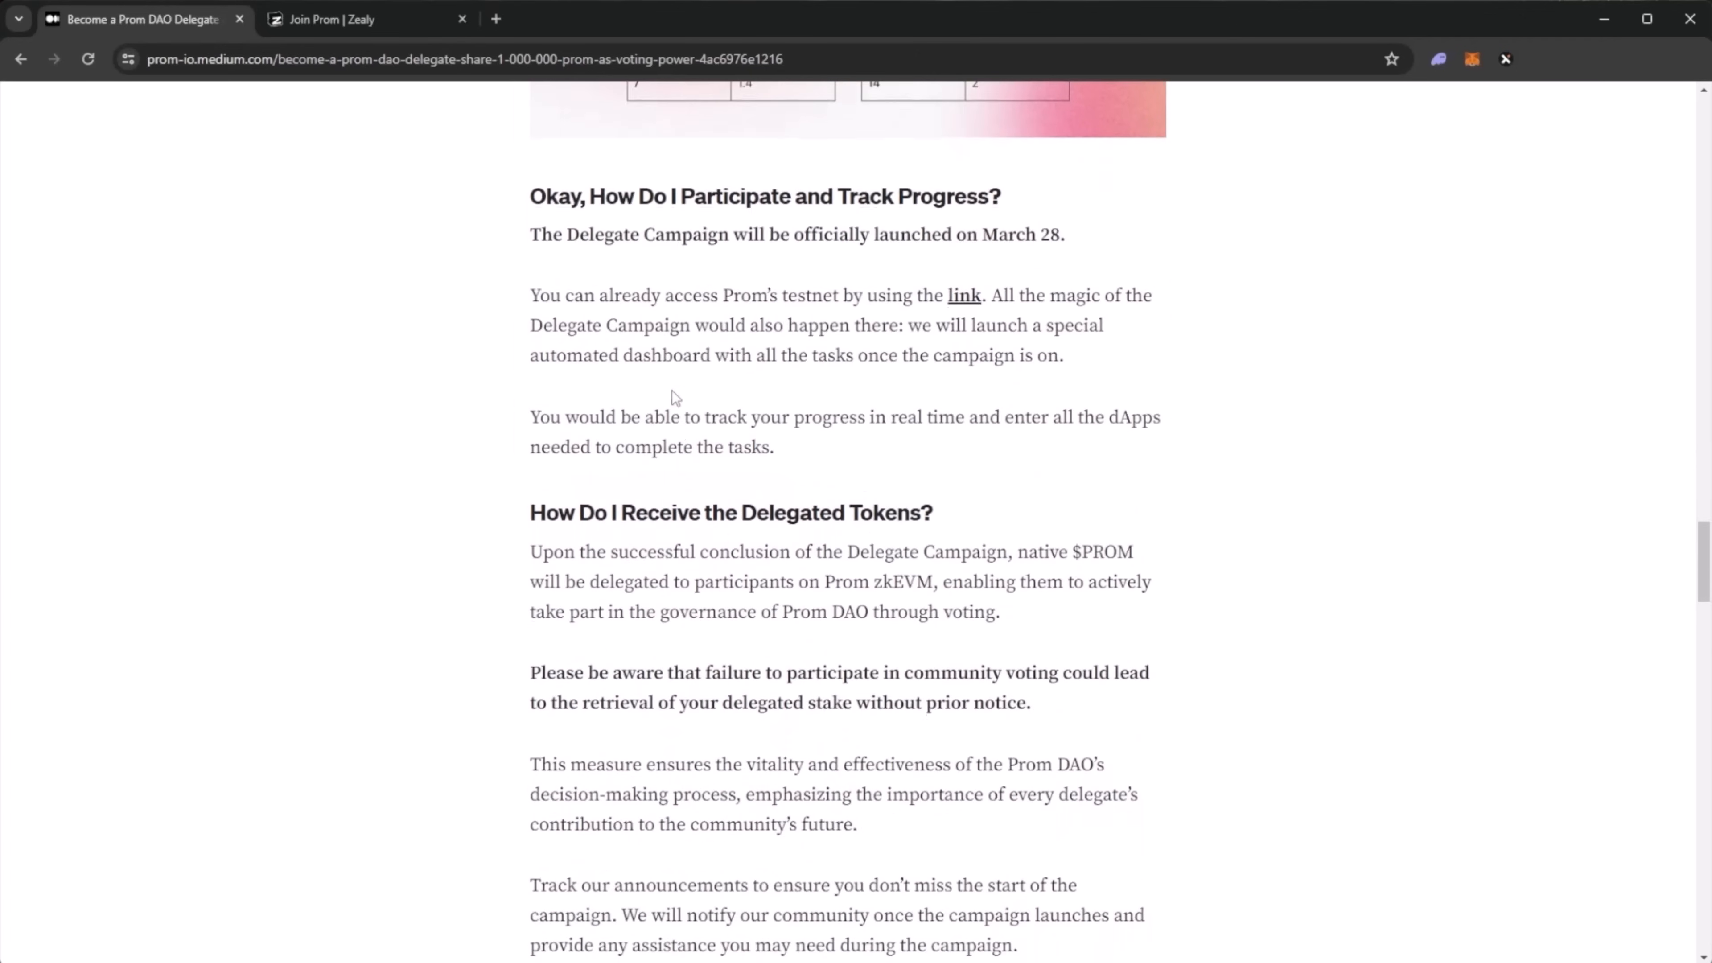
{"action": "scroll", "scroll_direction": "down", "scroll_amount": 3}
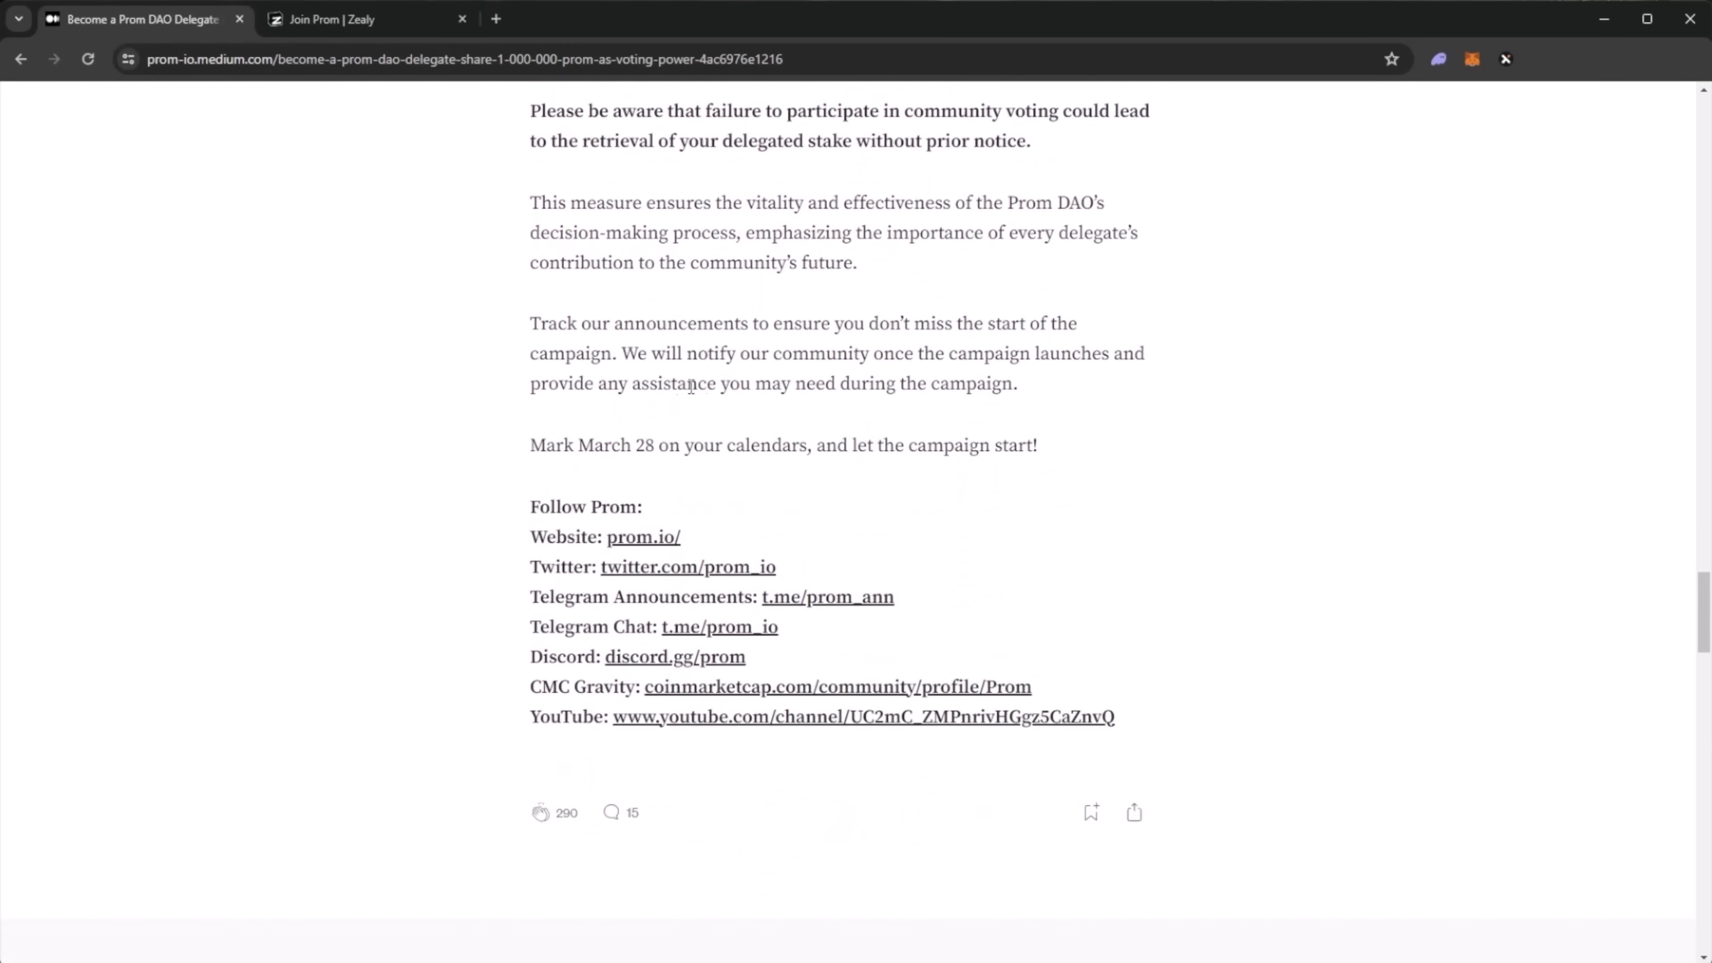
{"action": "mouse_move", "coordinate": [711, 436]}
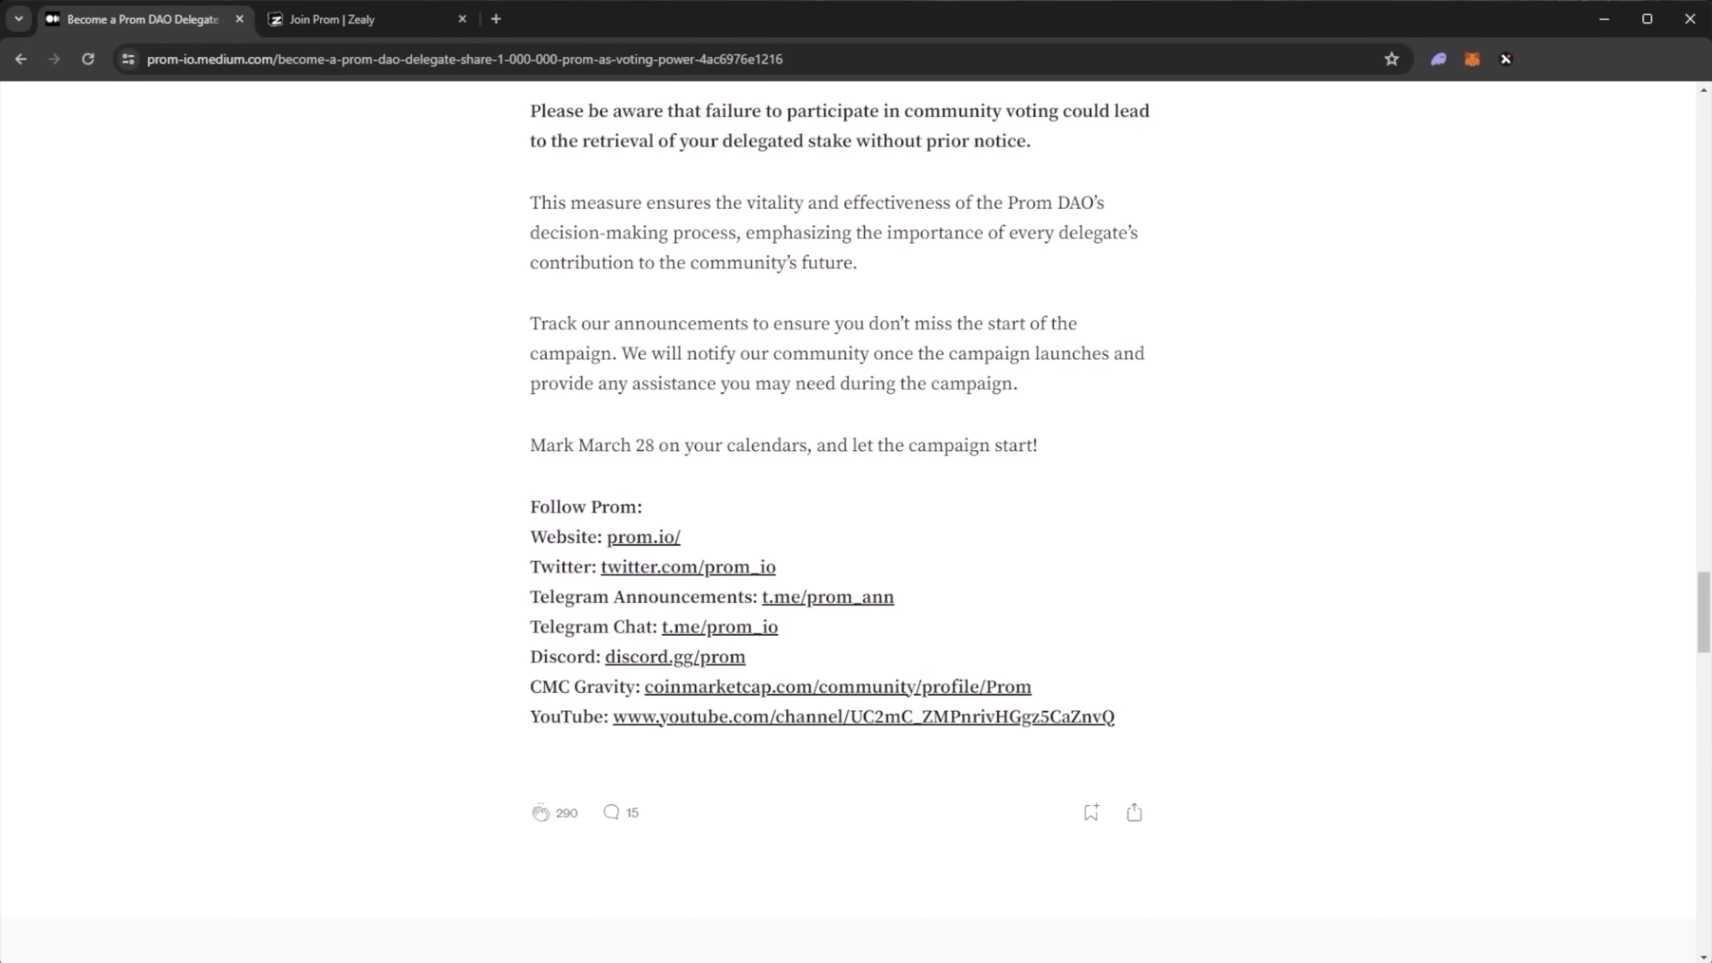
{"action": "mouse_move", "coordinate": [658, 515]}
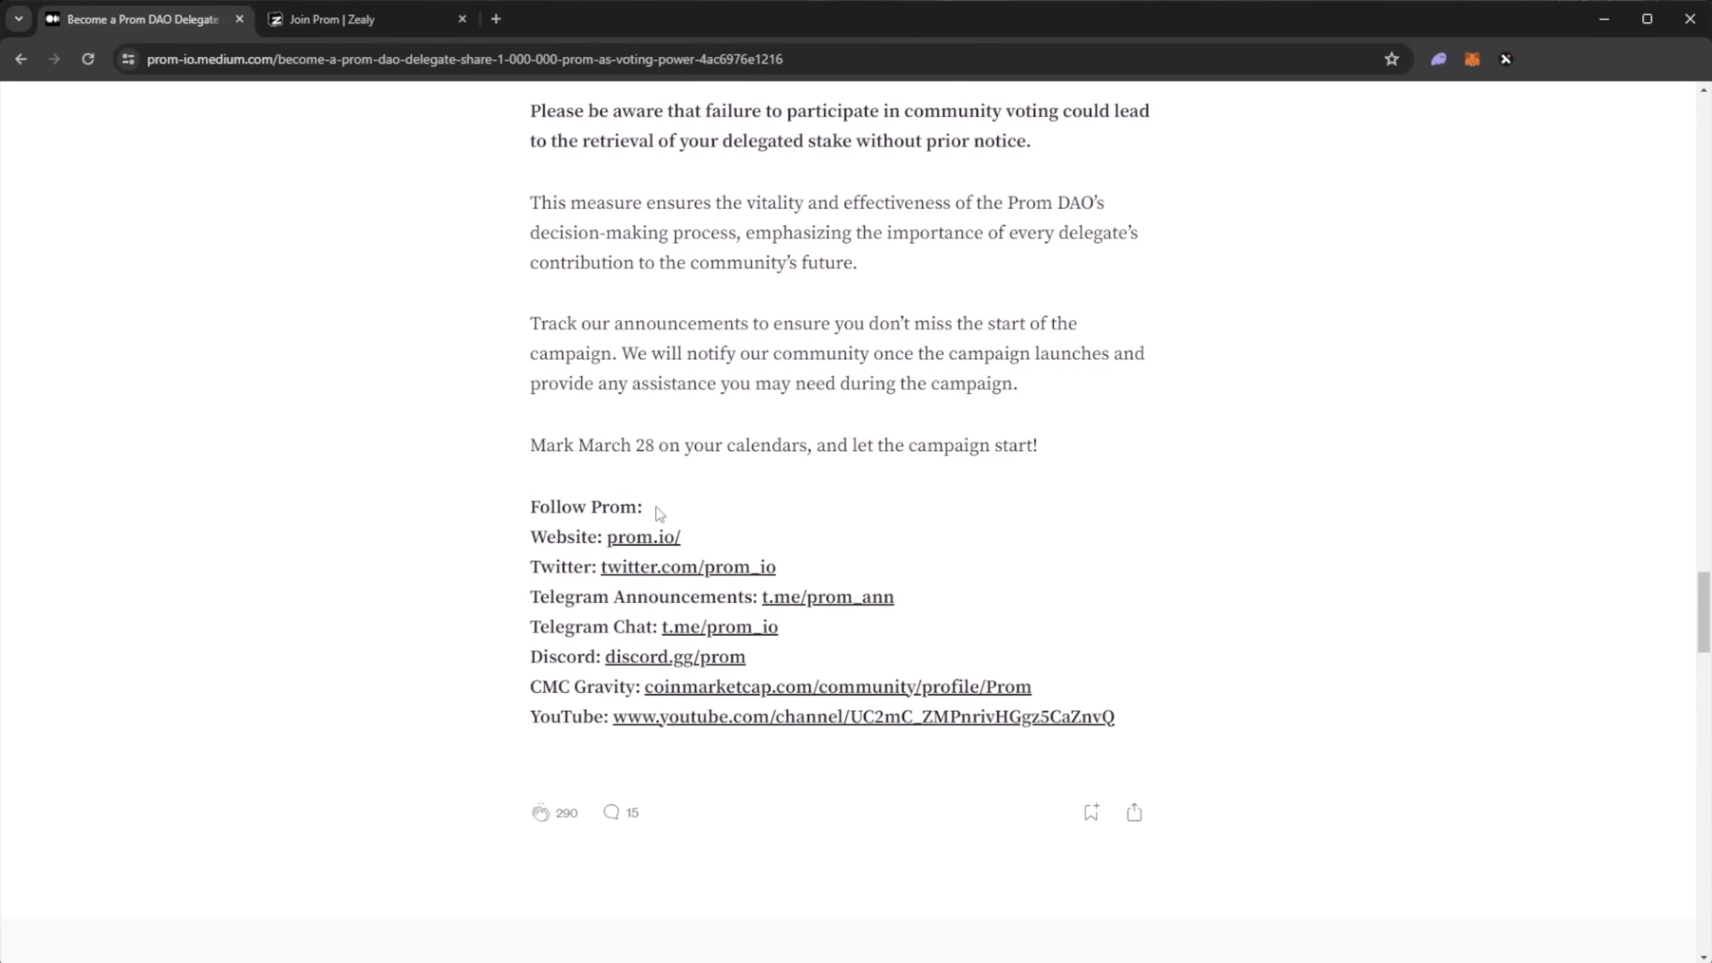
- Finish the article, revisit the achievements list, then switch to the 'Join Prom | Zealy' tab
{"action": "scroll", "scroll_direction": "down", "scroll_amount": 3}
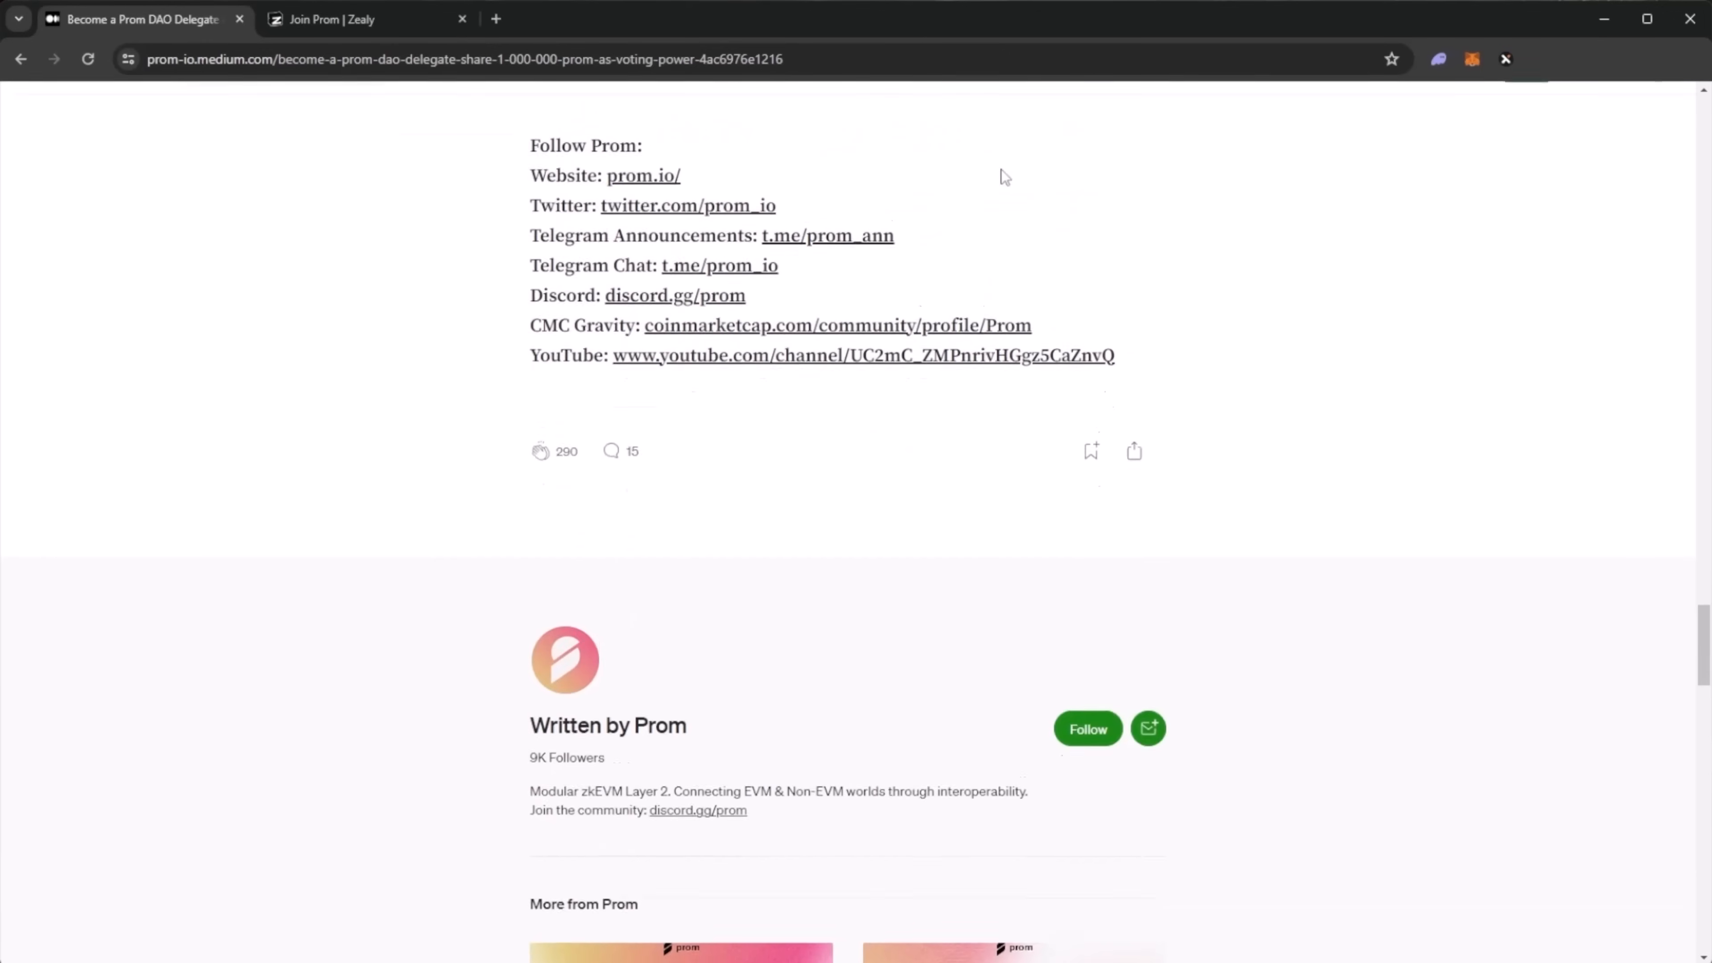
{"action": "scroll", "scroll_direction": "up", "scroll_amount": 3}
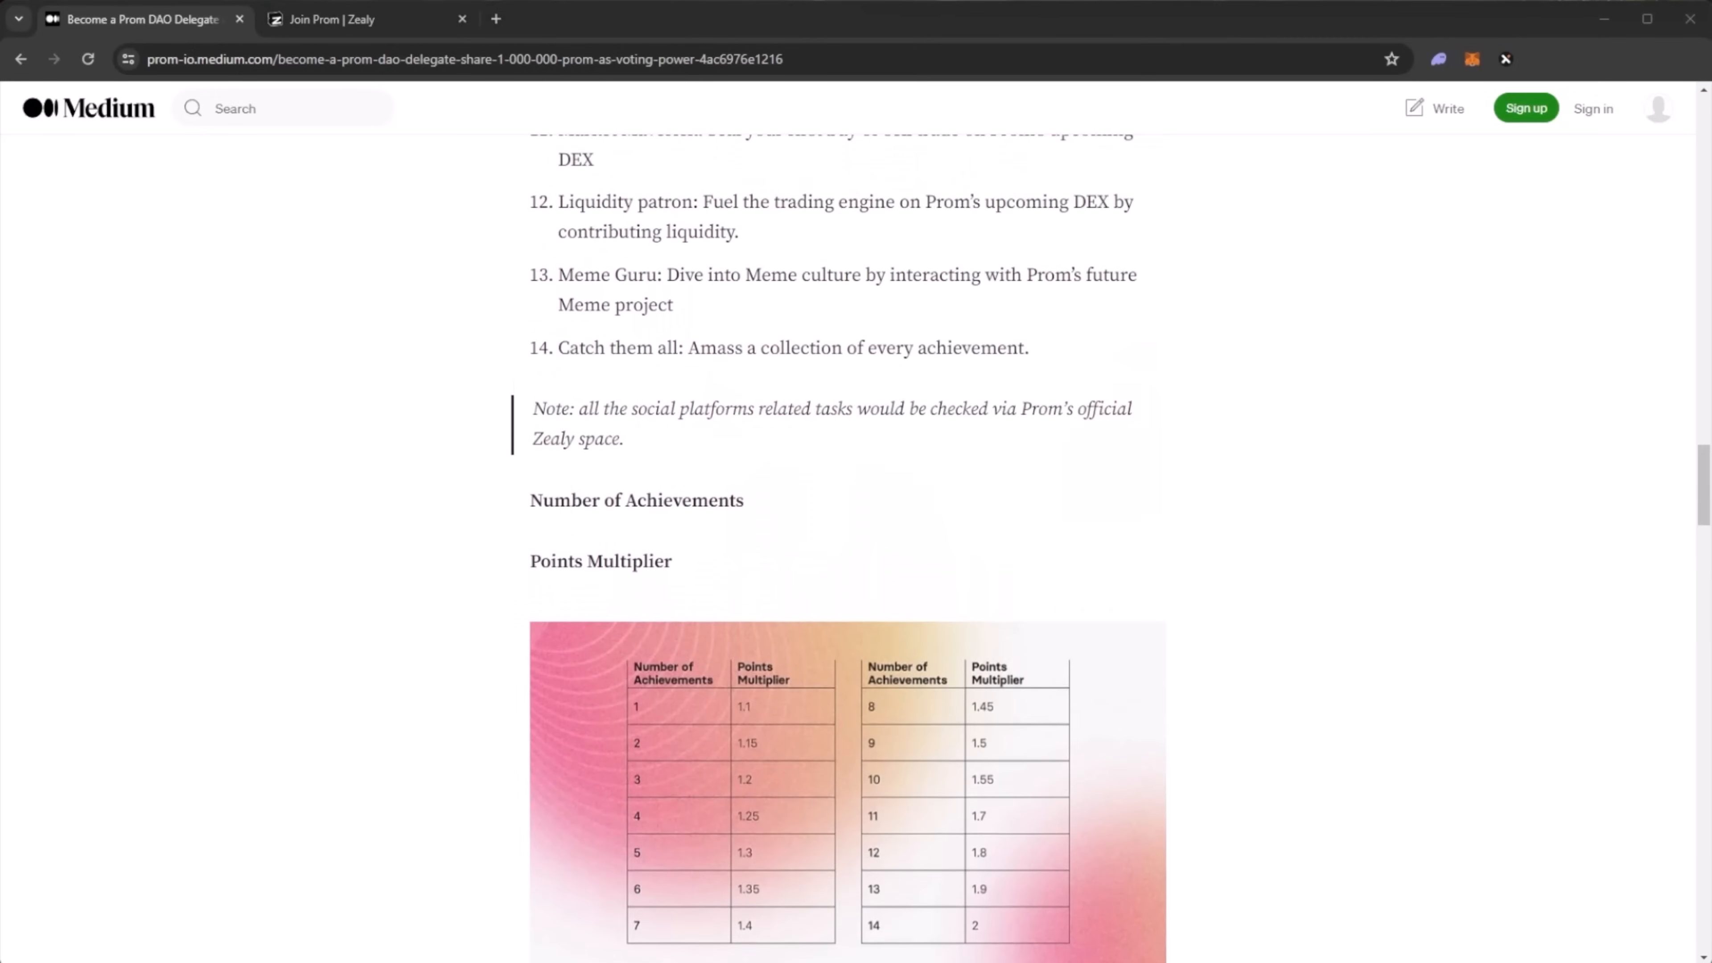
{"action": "mouse_move", "coordinate": [1378, 366]}
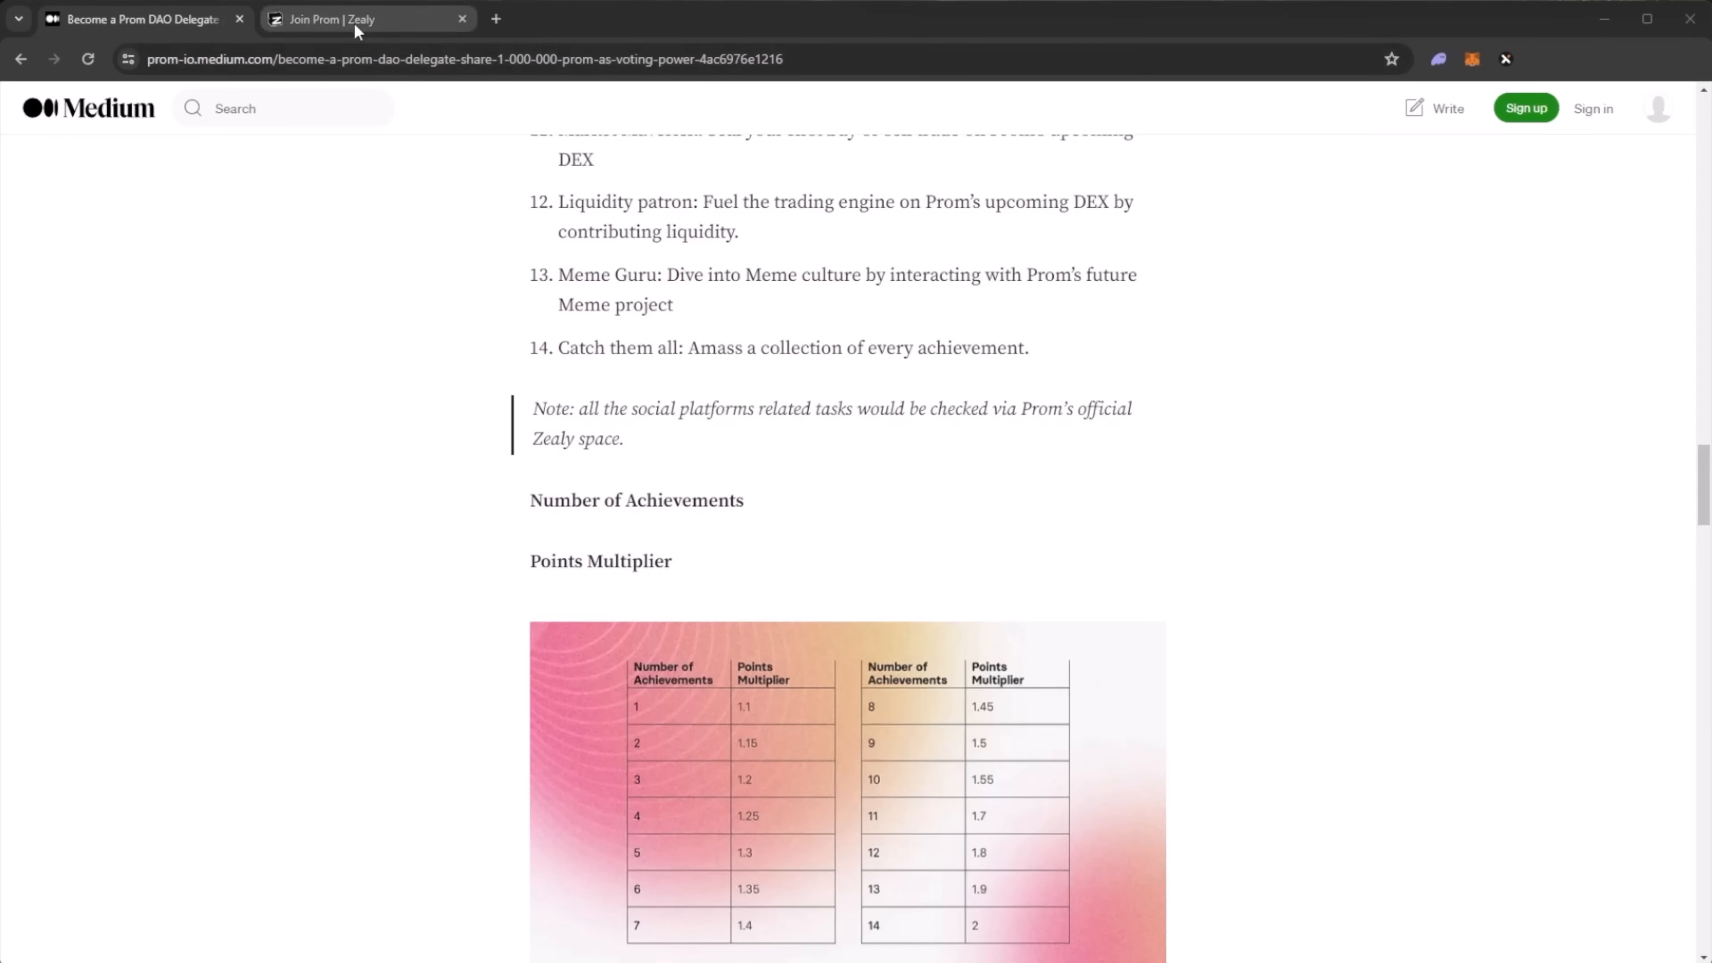
{"action": "left_click", "coordinate": [366, 19]}
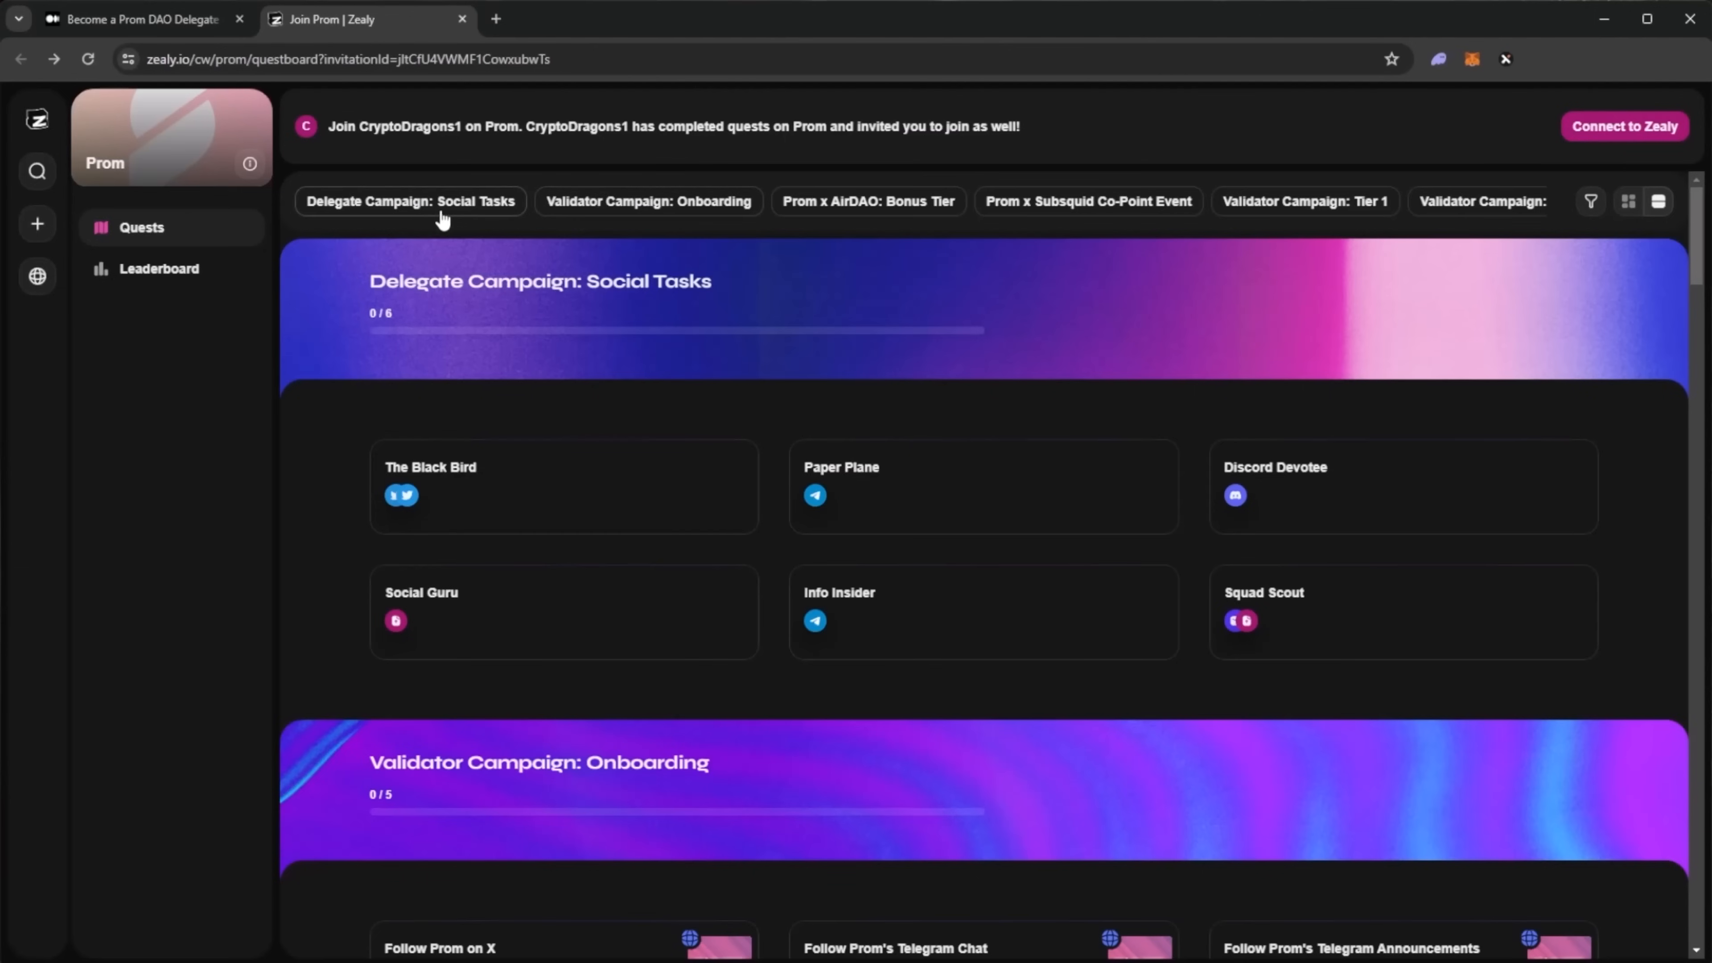
{"action": "mouse_move", "coordinate": [345, 536]}
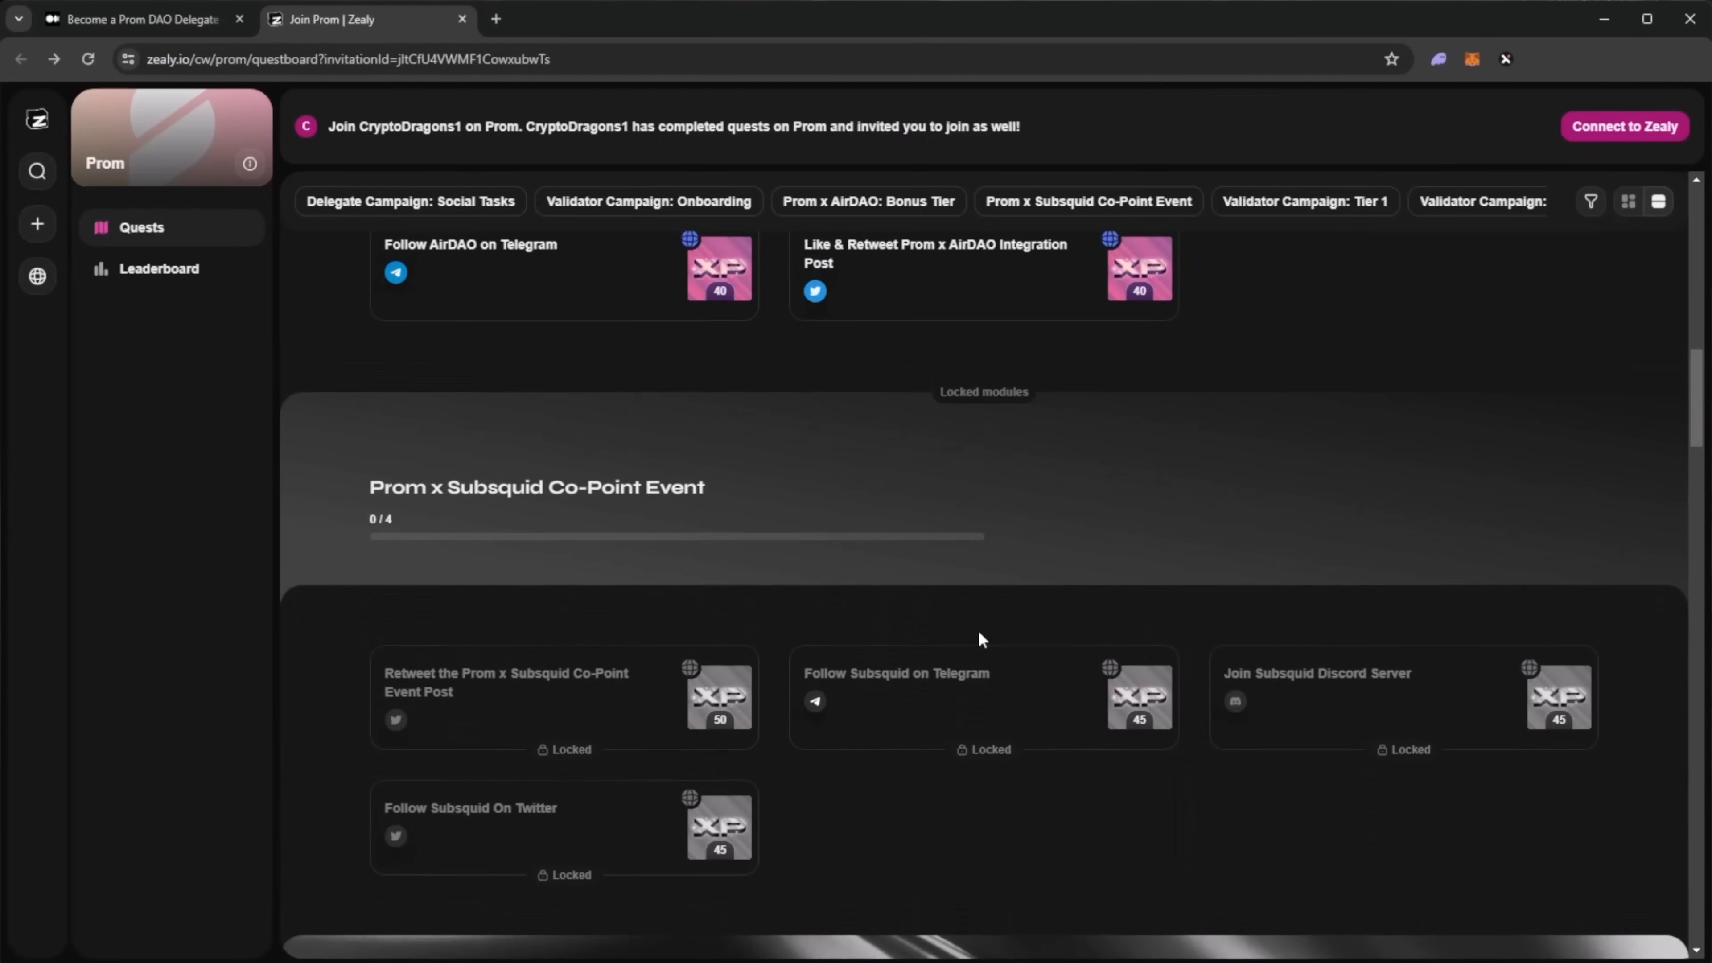
{"action": "left_click", "coordinate": [1303, 200]}
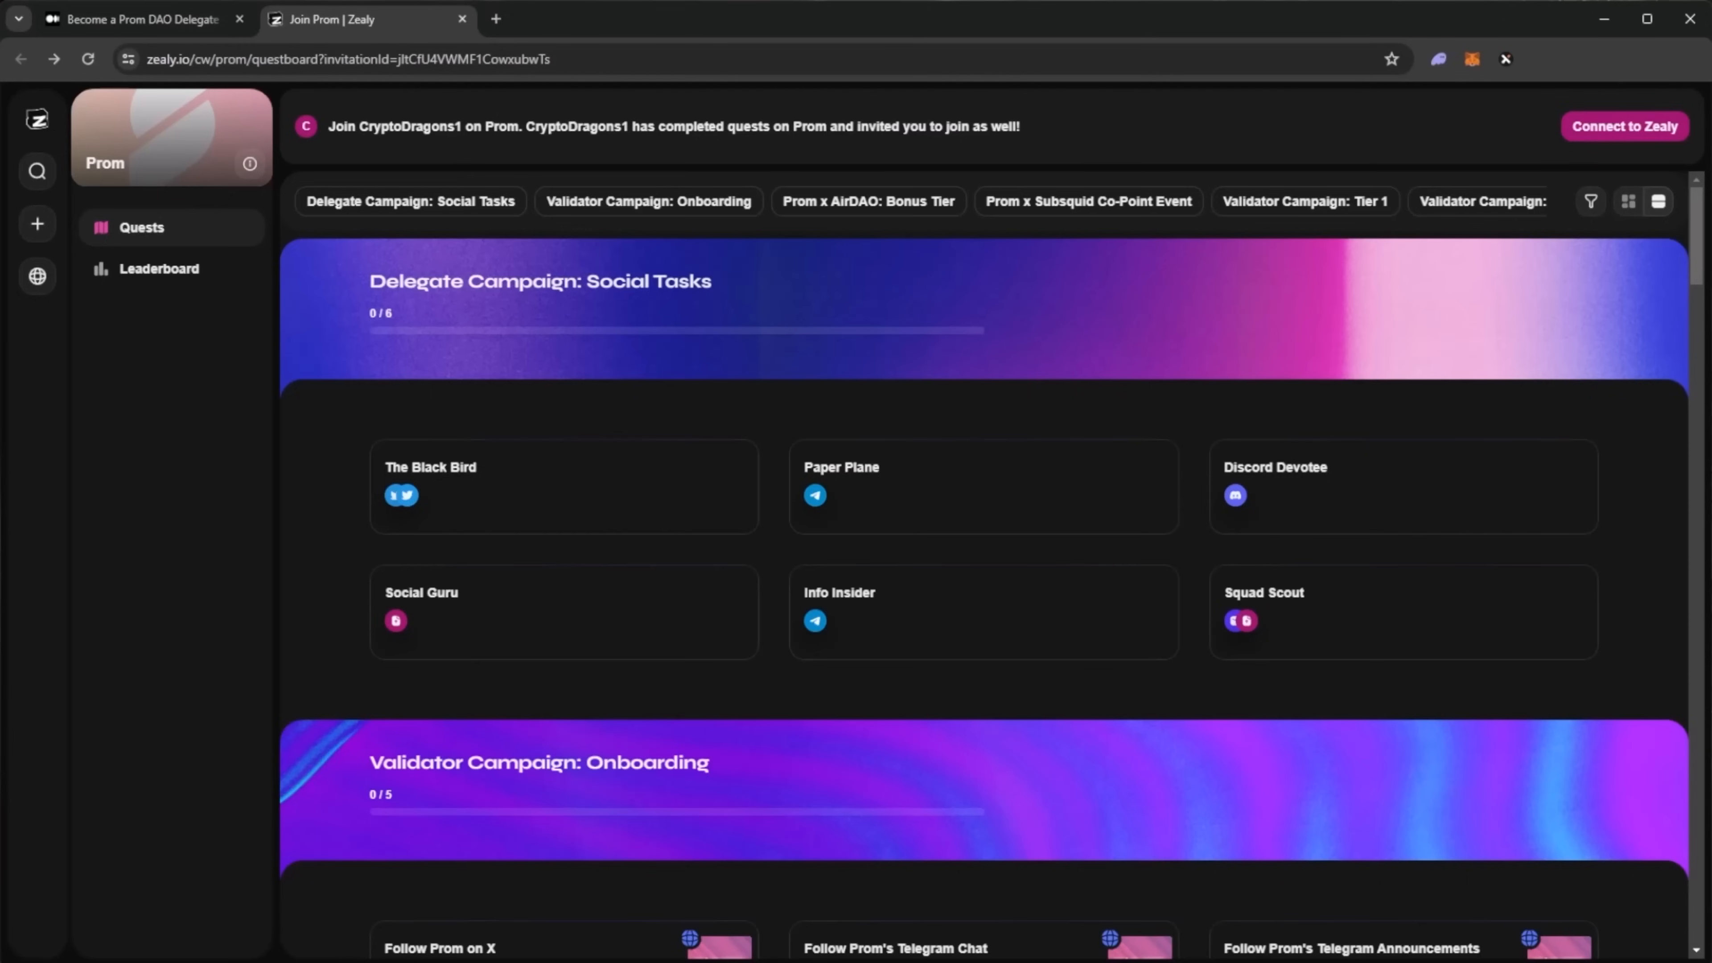
{"action": "mouse_move", "coordinate": [483, 292]}
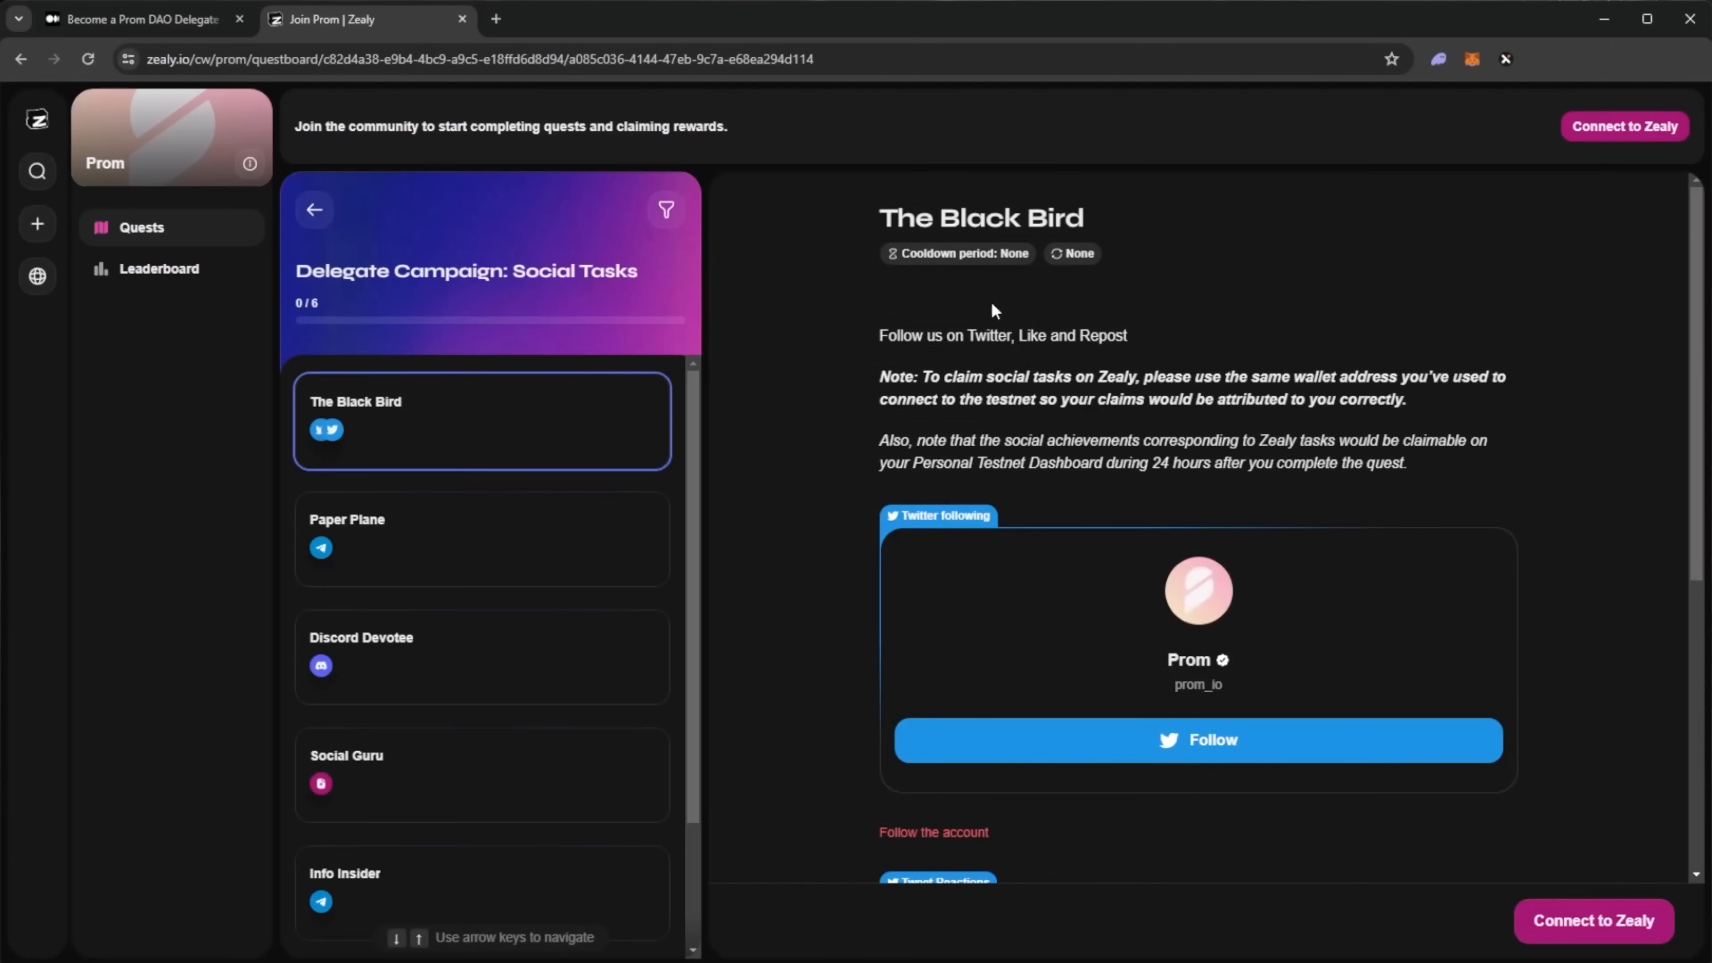
- View the Paper Plane quest details and return to the full Prom questboard
{"action": "left_click", "coordinate": [481, 540]}
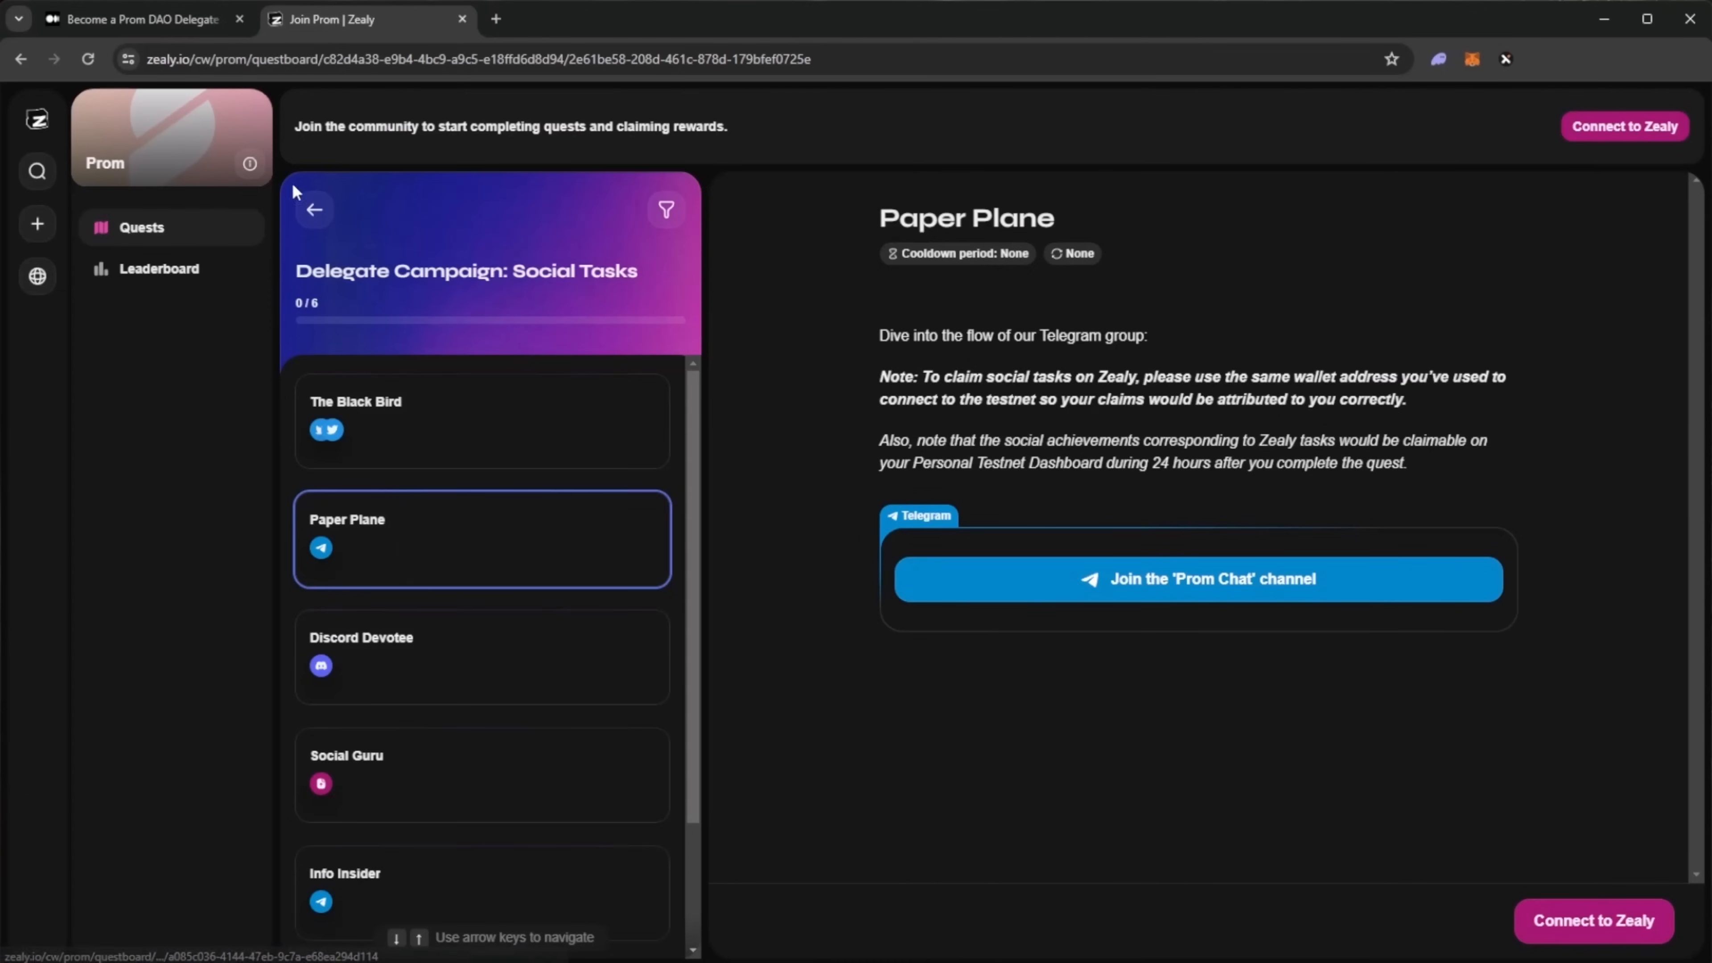
{"action": "left_click", "coordinate": [313, 209]}
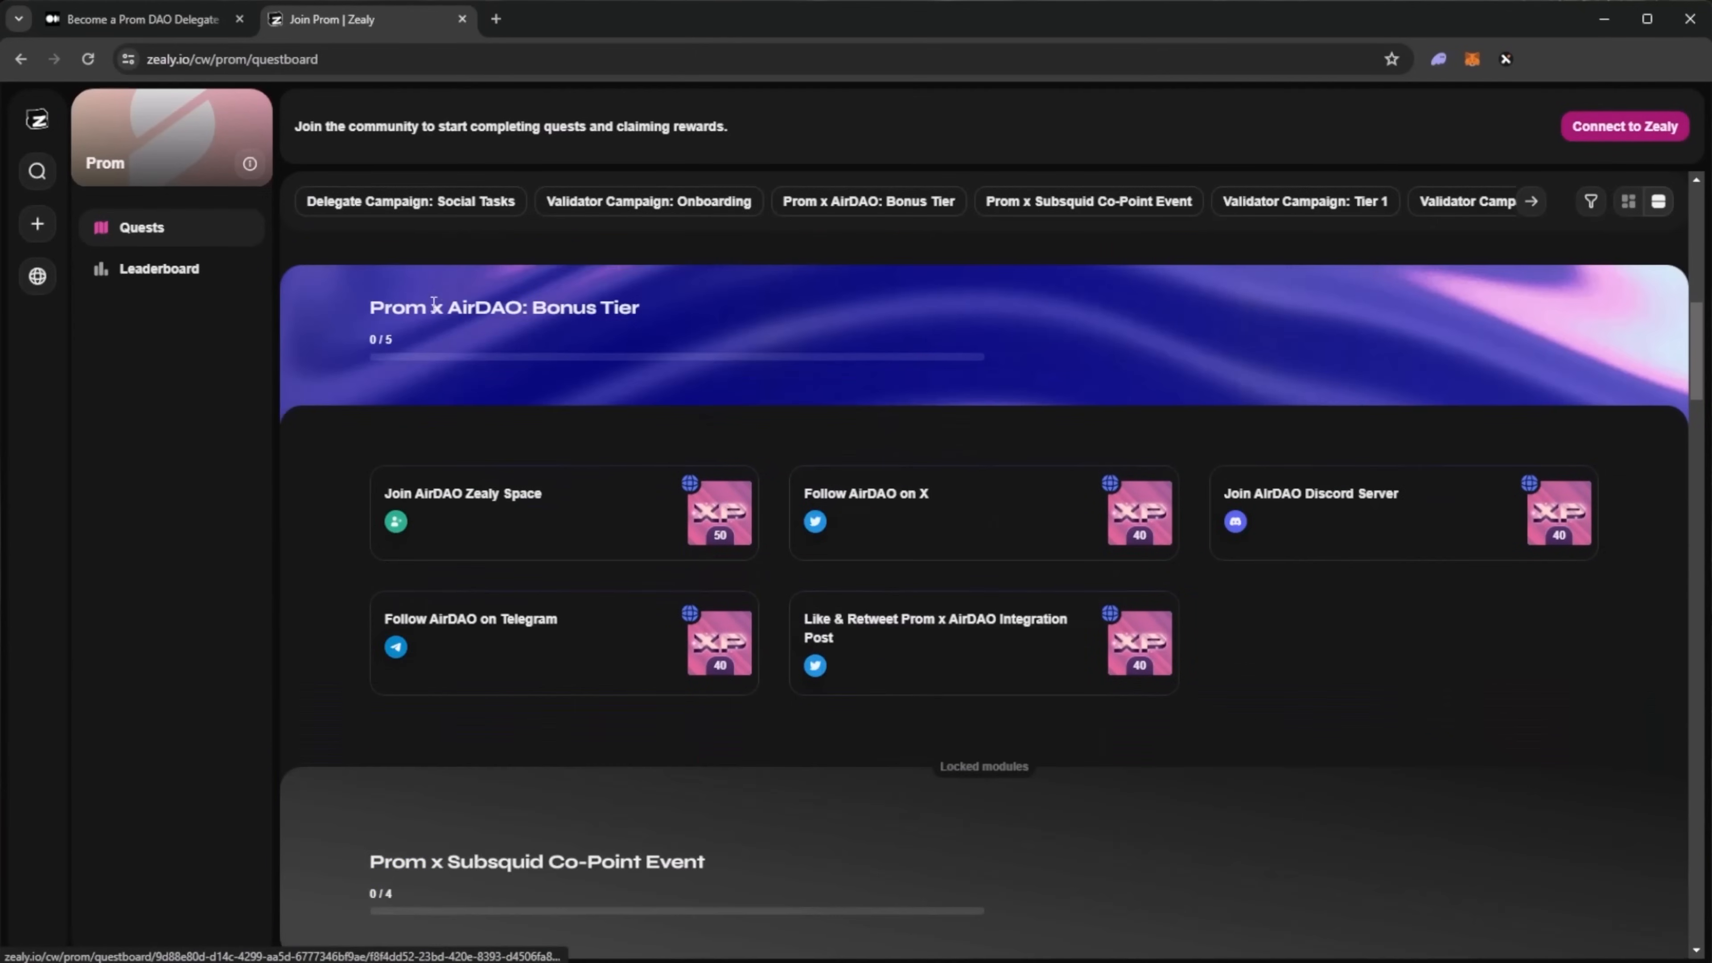
{"action": "mouse_move", "coordinate": [900, 499]}
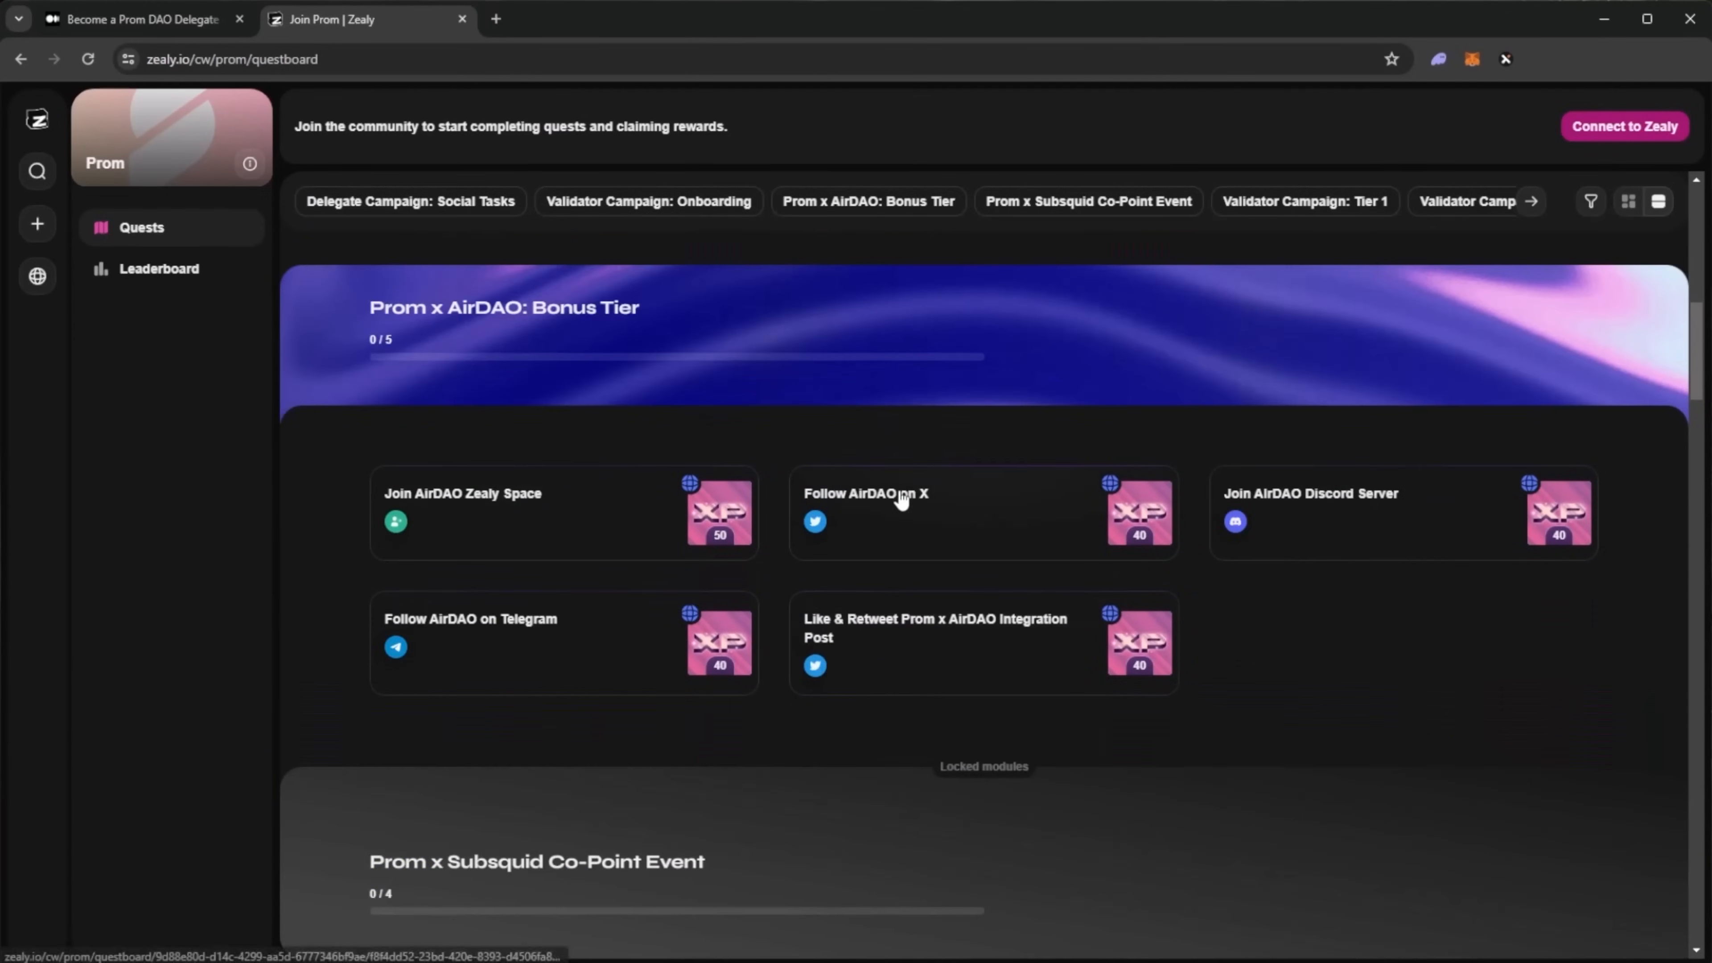
- Scroll the questboard down past the AirDAO module to the locked Subsquid Co-Point Event
{"action": "scroll", "scroll_direction": "down", "scroll_amount": 3}
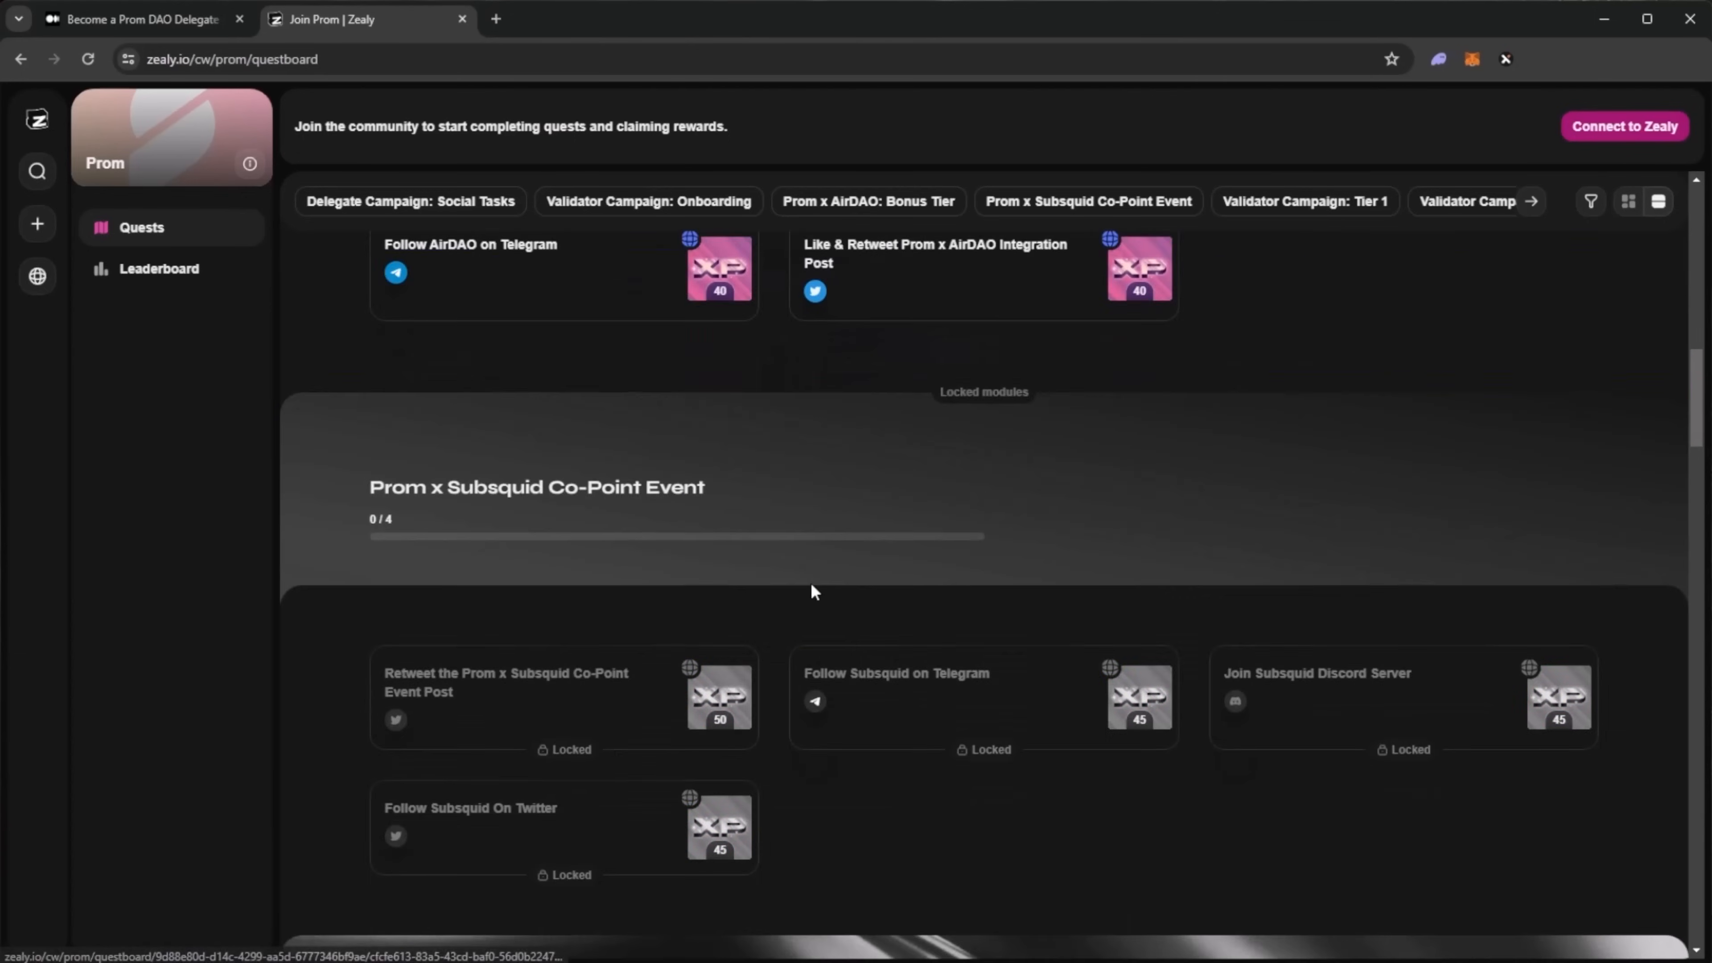
{"action": "scroll", "scroll_direction": "down", "scroll_amount": 3}
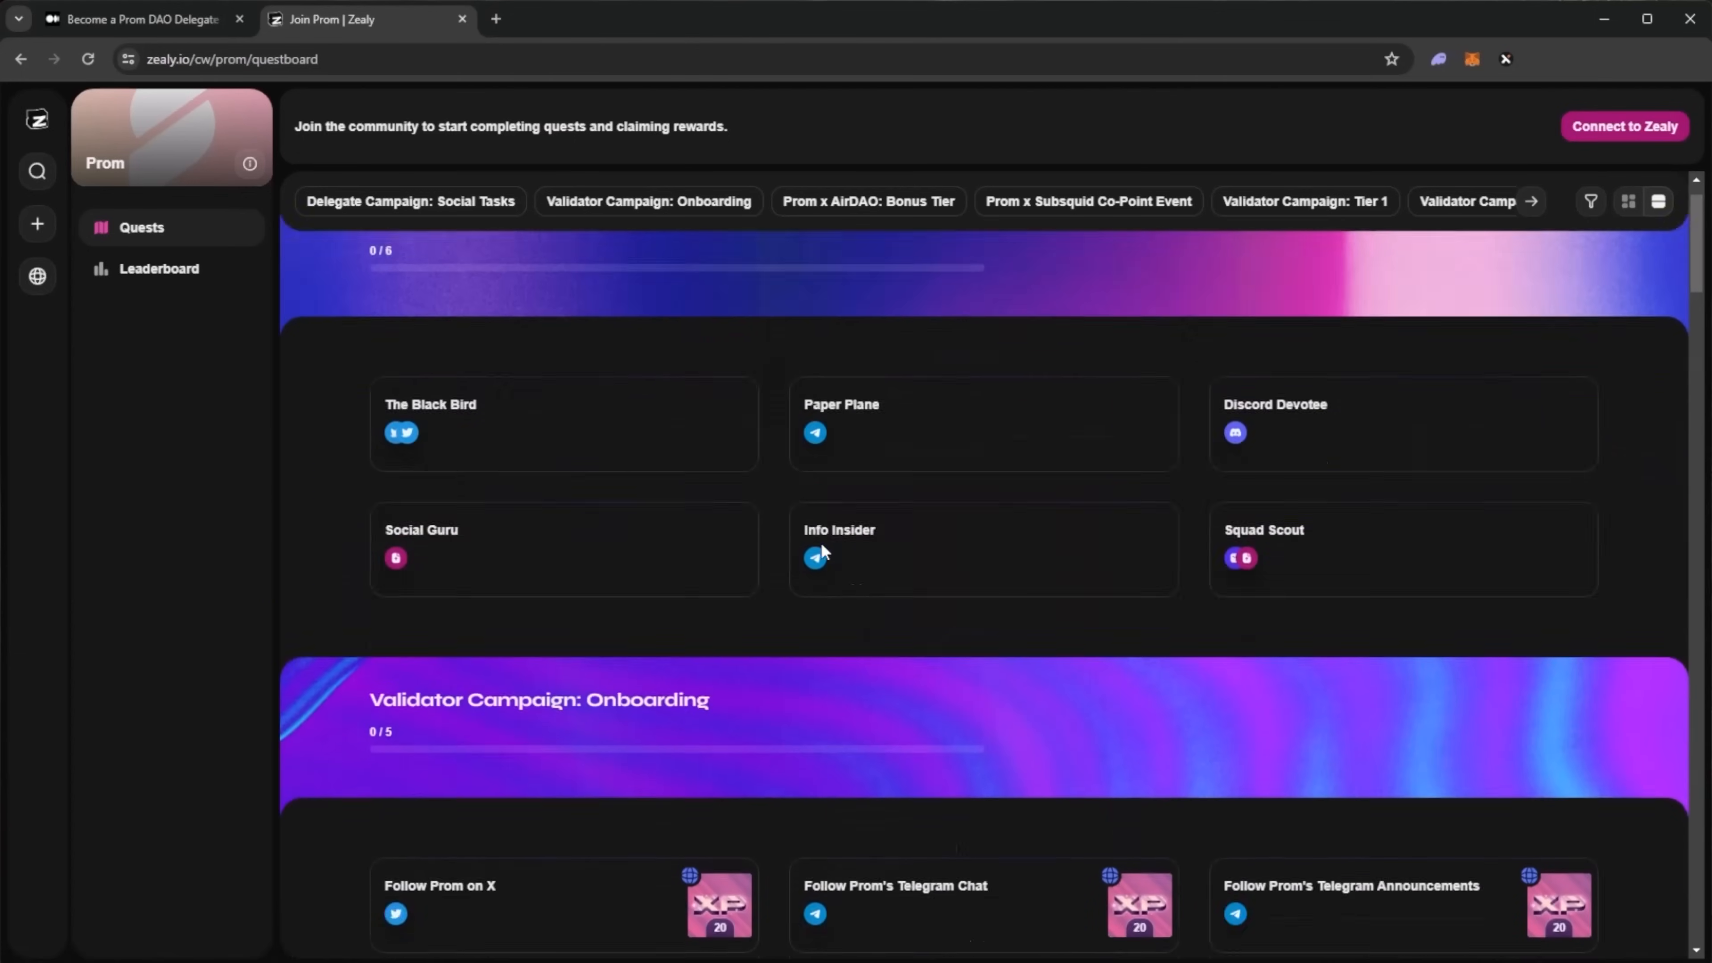